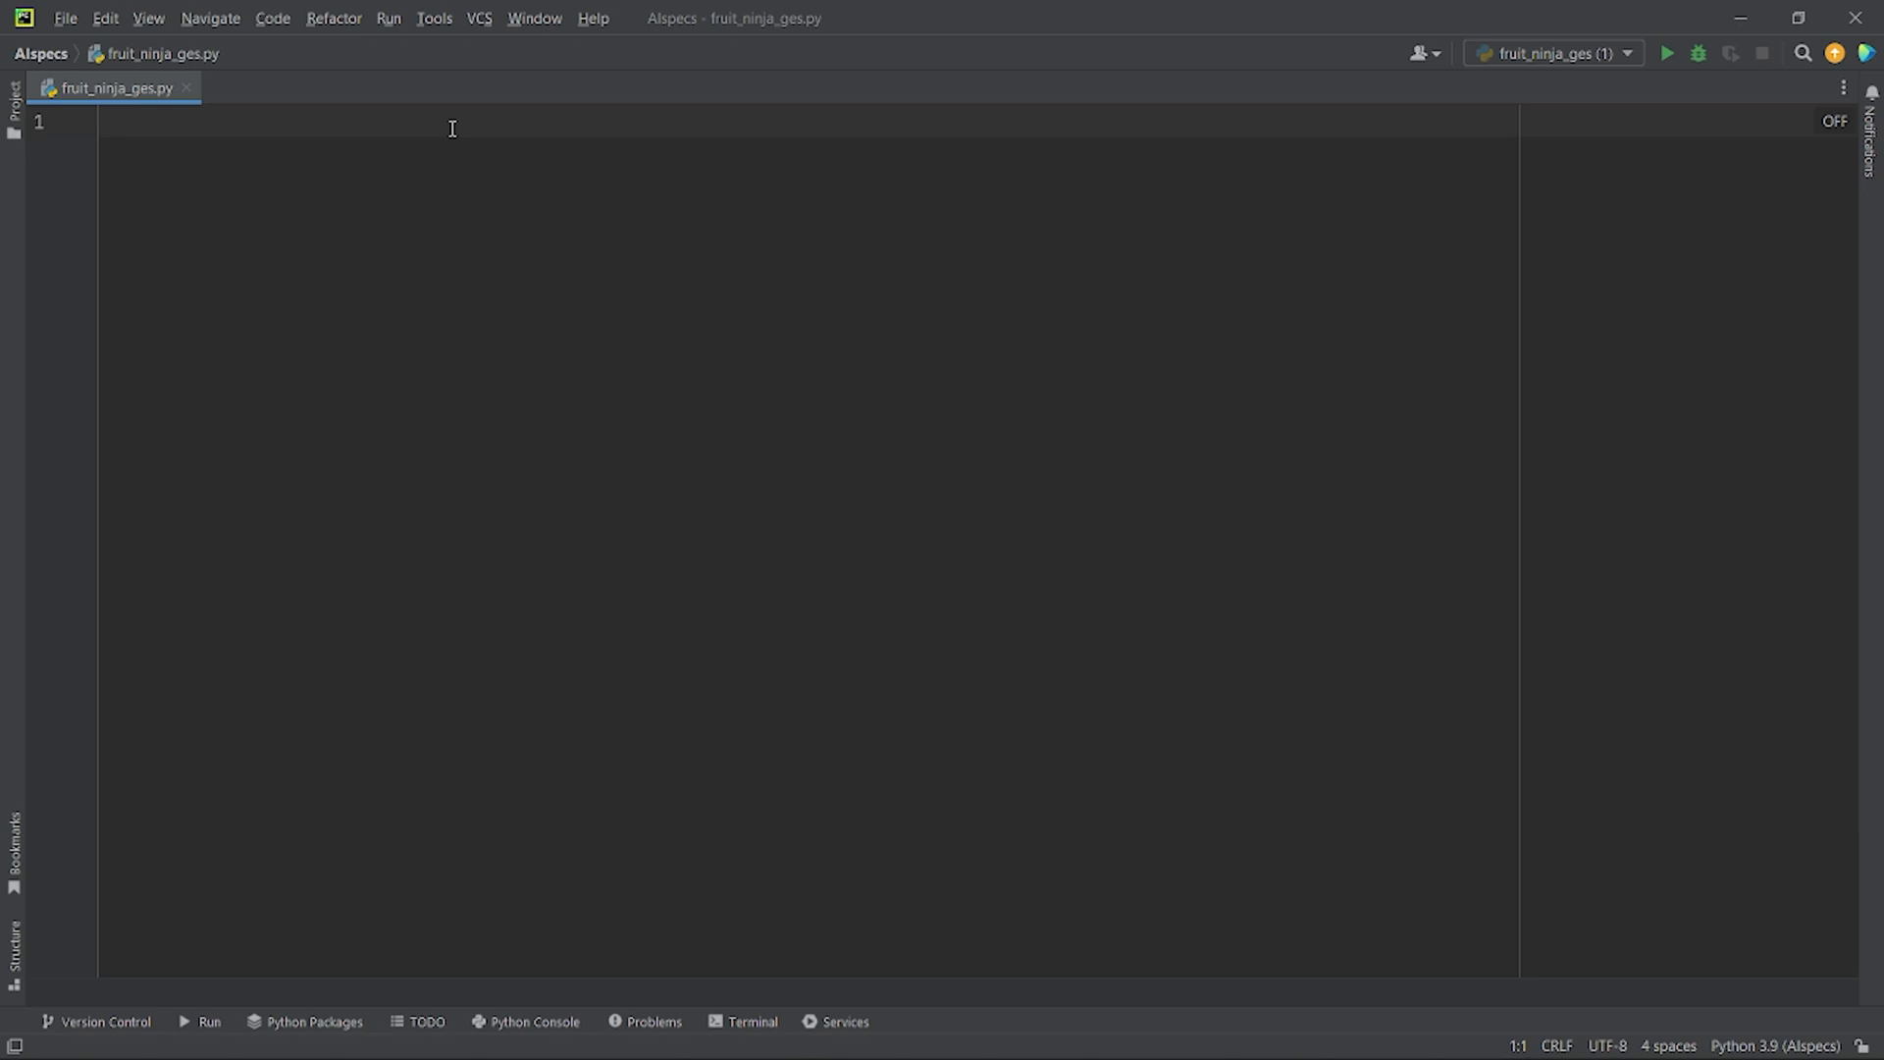
Add the opencv install note, import cv2, and loop flipping, showing 'Camera Feed' with waitKey(1).
{"action": "type", "text": "# pip install opencv-contrib-python"}
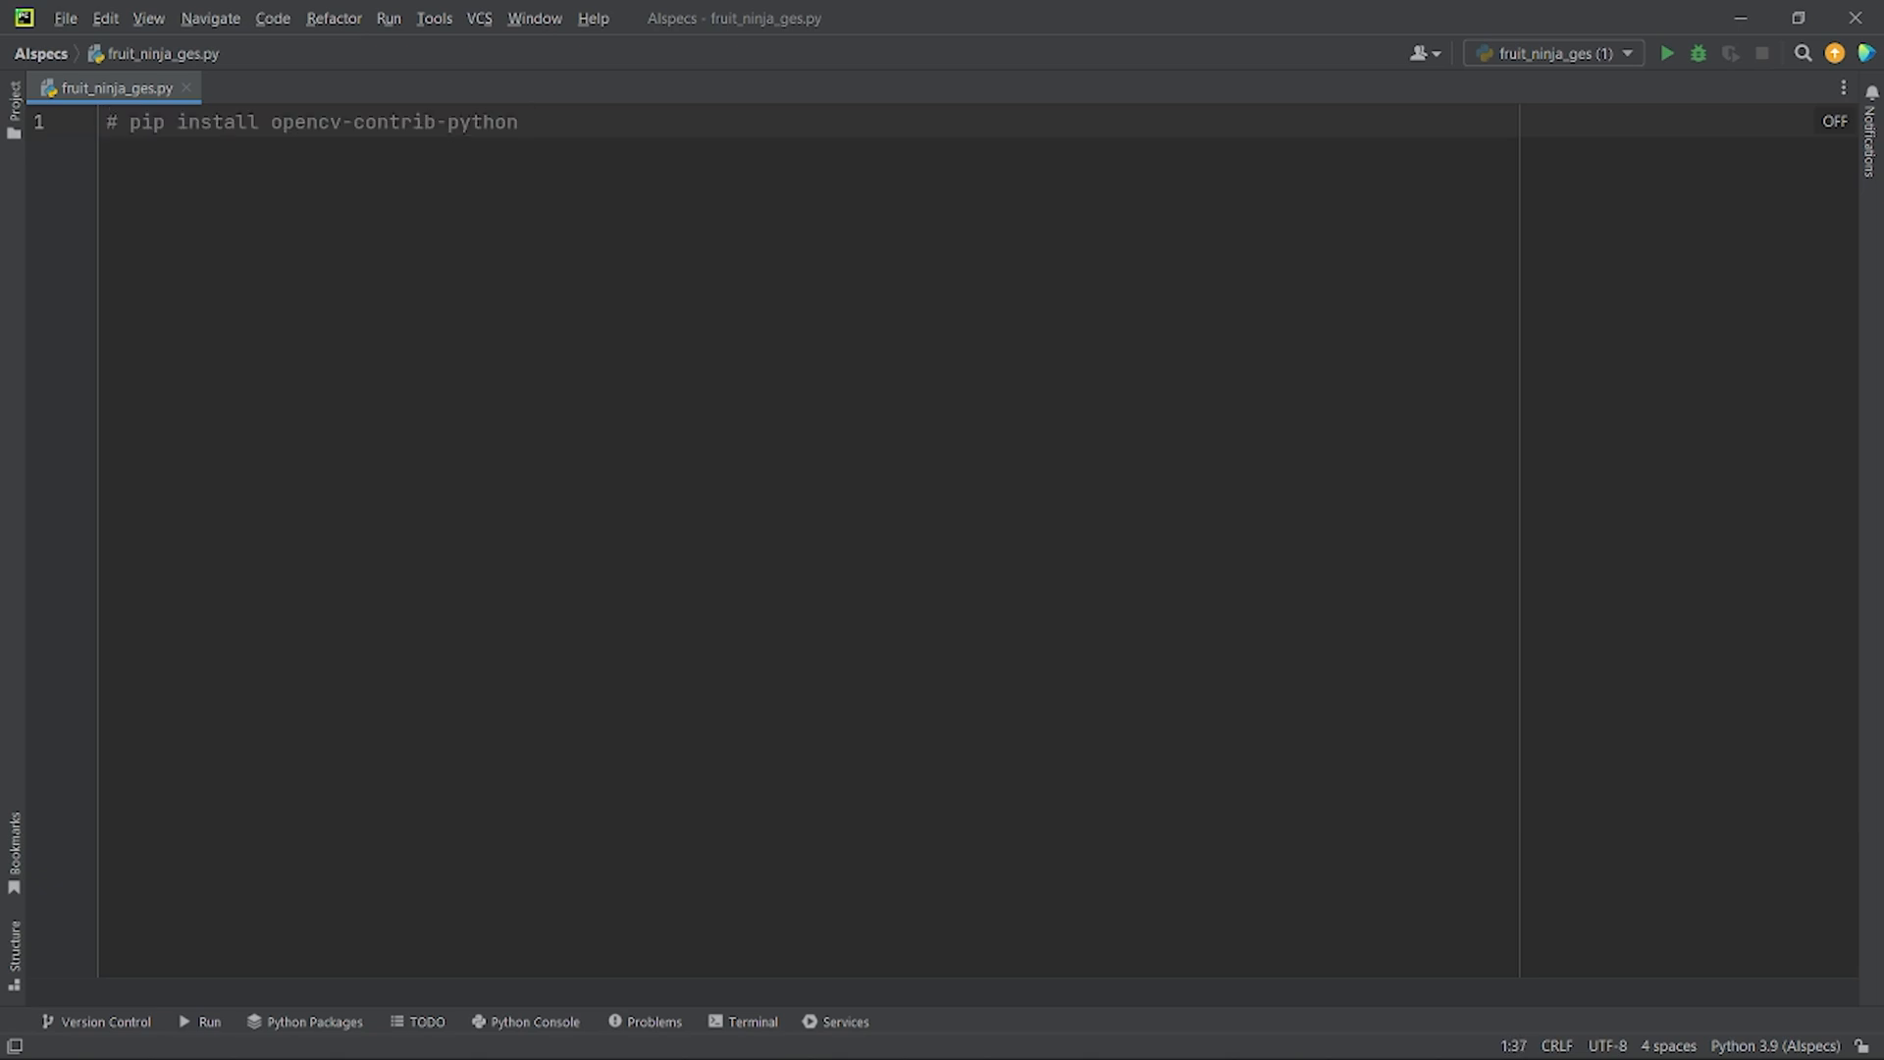
{"action": "left_click", "coordinate": [529, 121]}
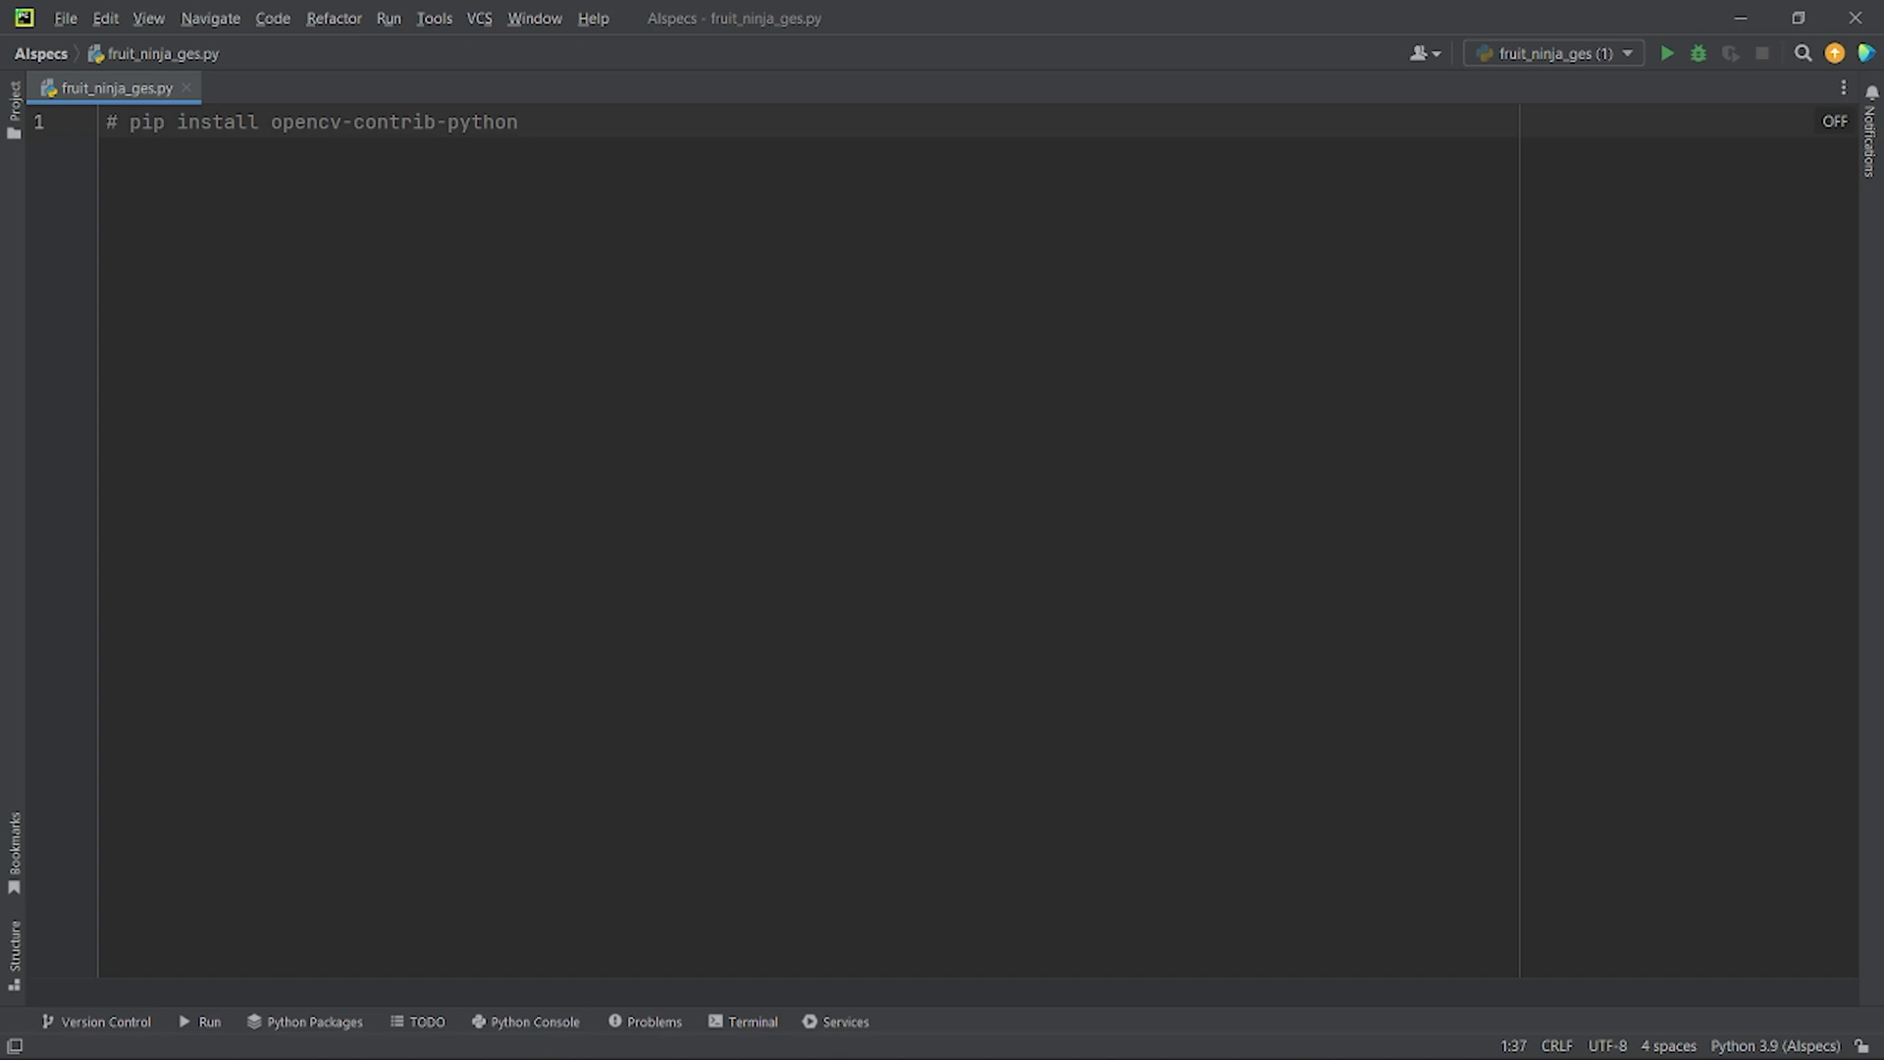
{"action": "type", "text": "import cv2"}
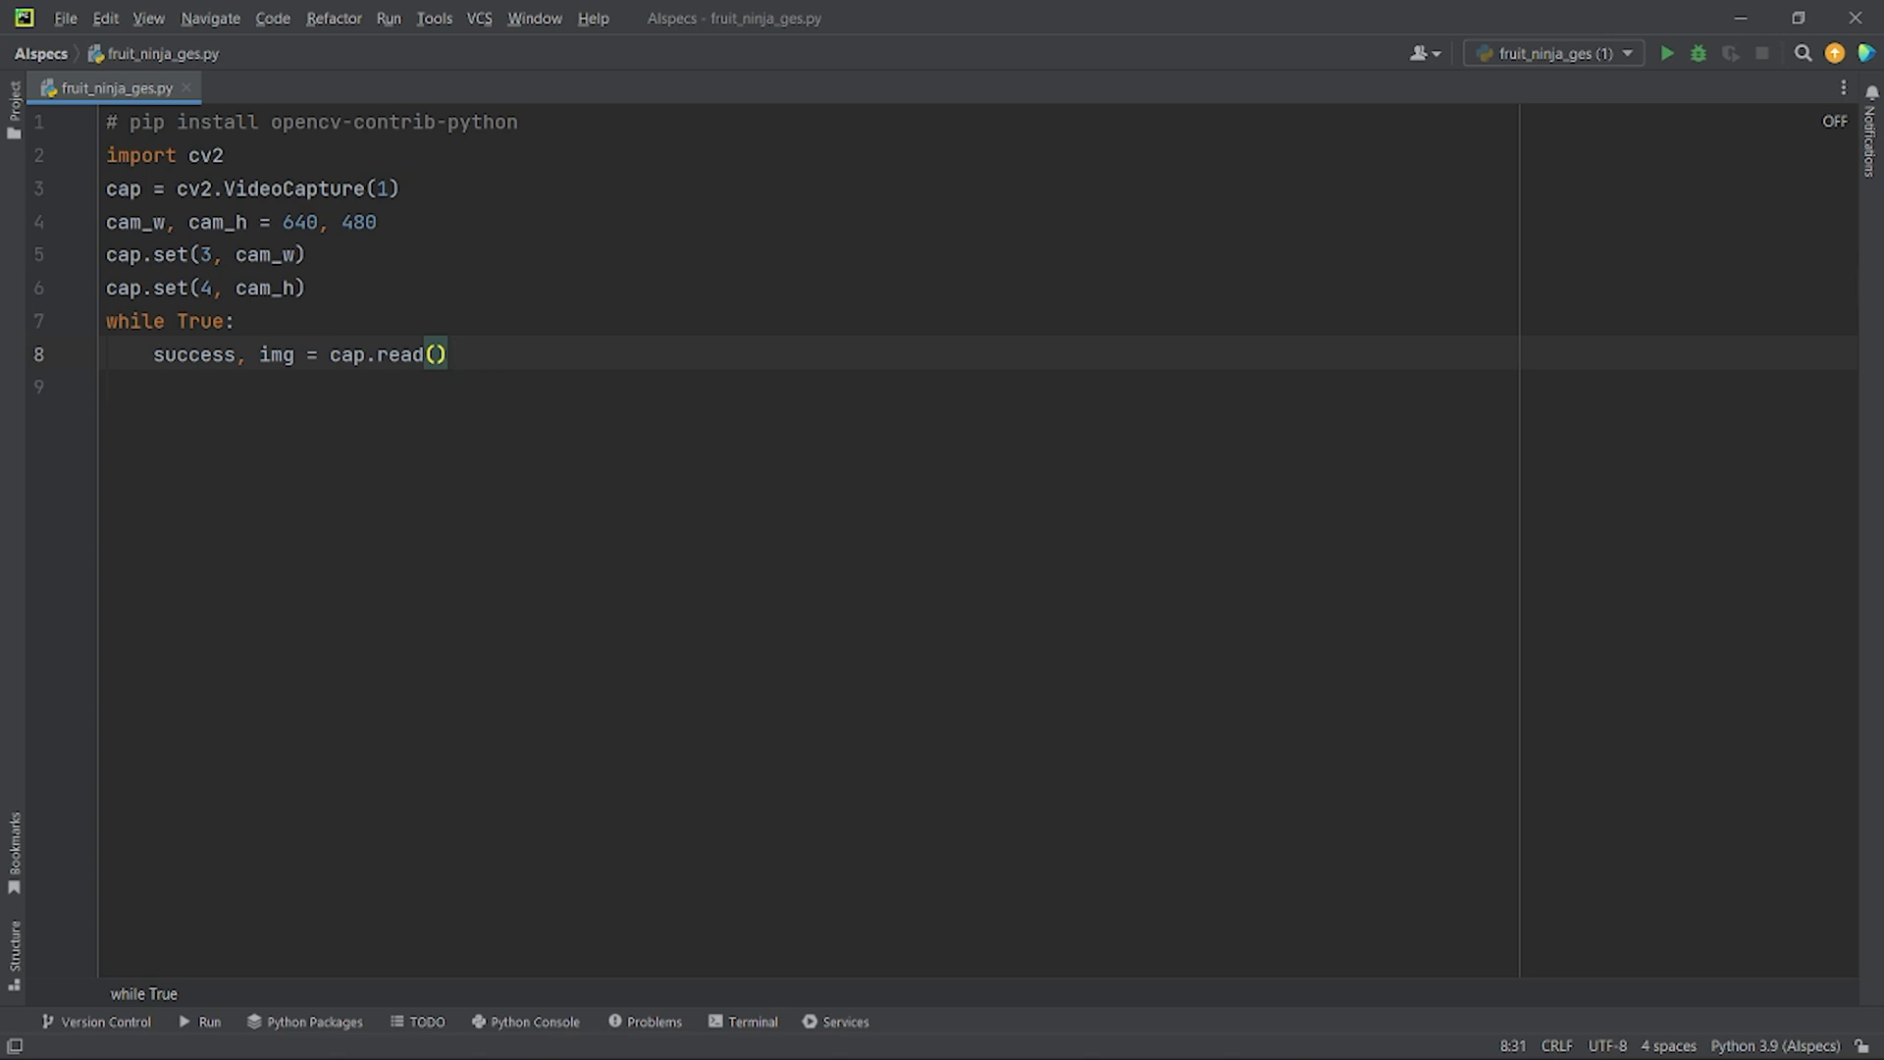
{"action": "left_click", "coordinate": [454, 353]}
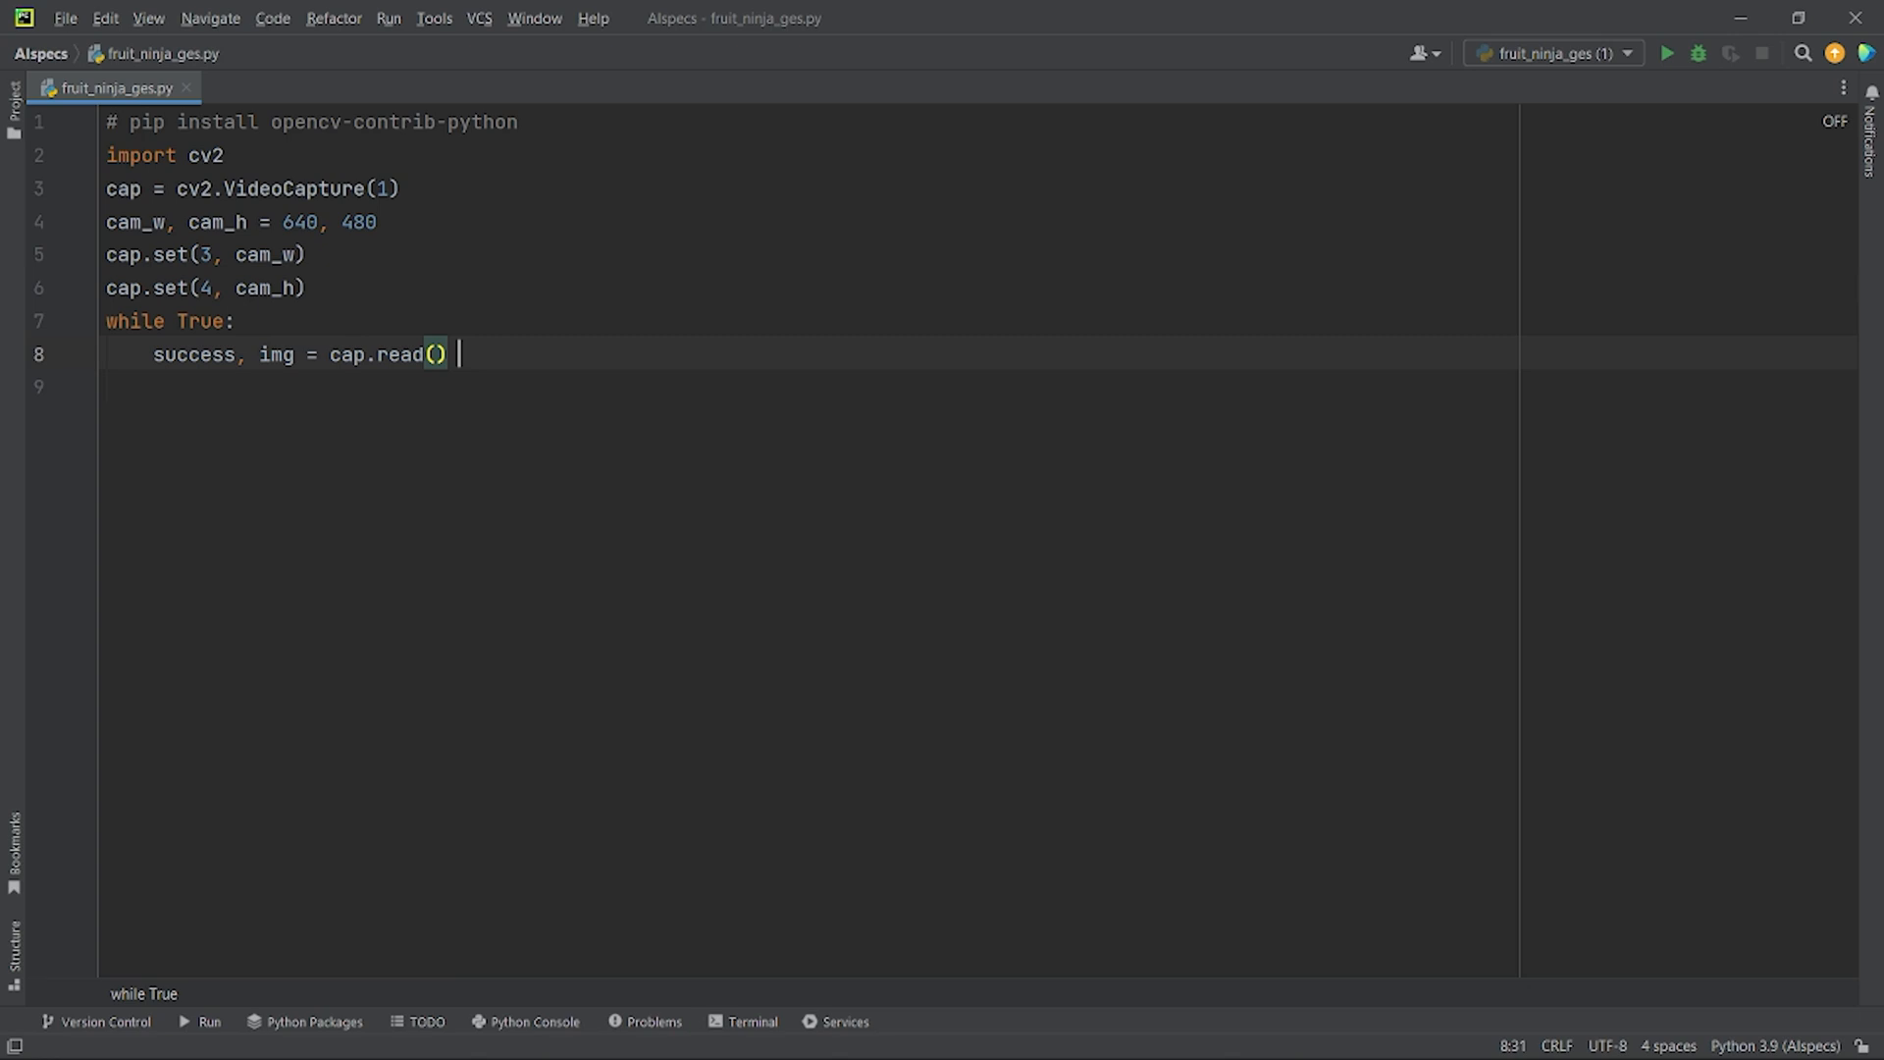
{"action": "type", "text": "img = cv2.flip(img, 1)"}
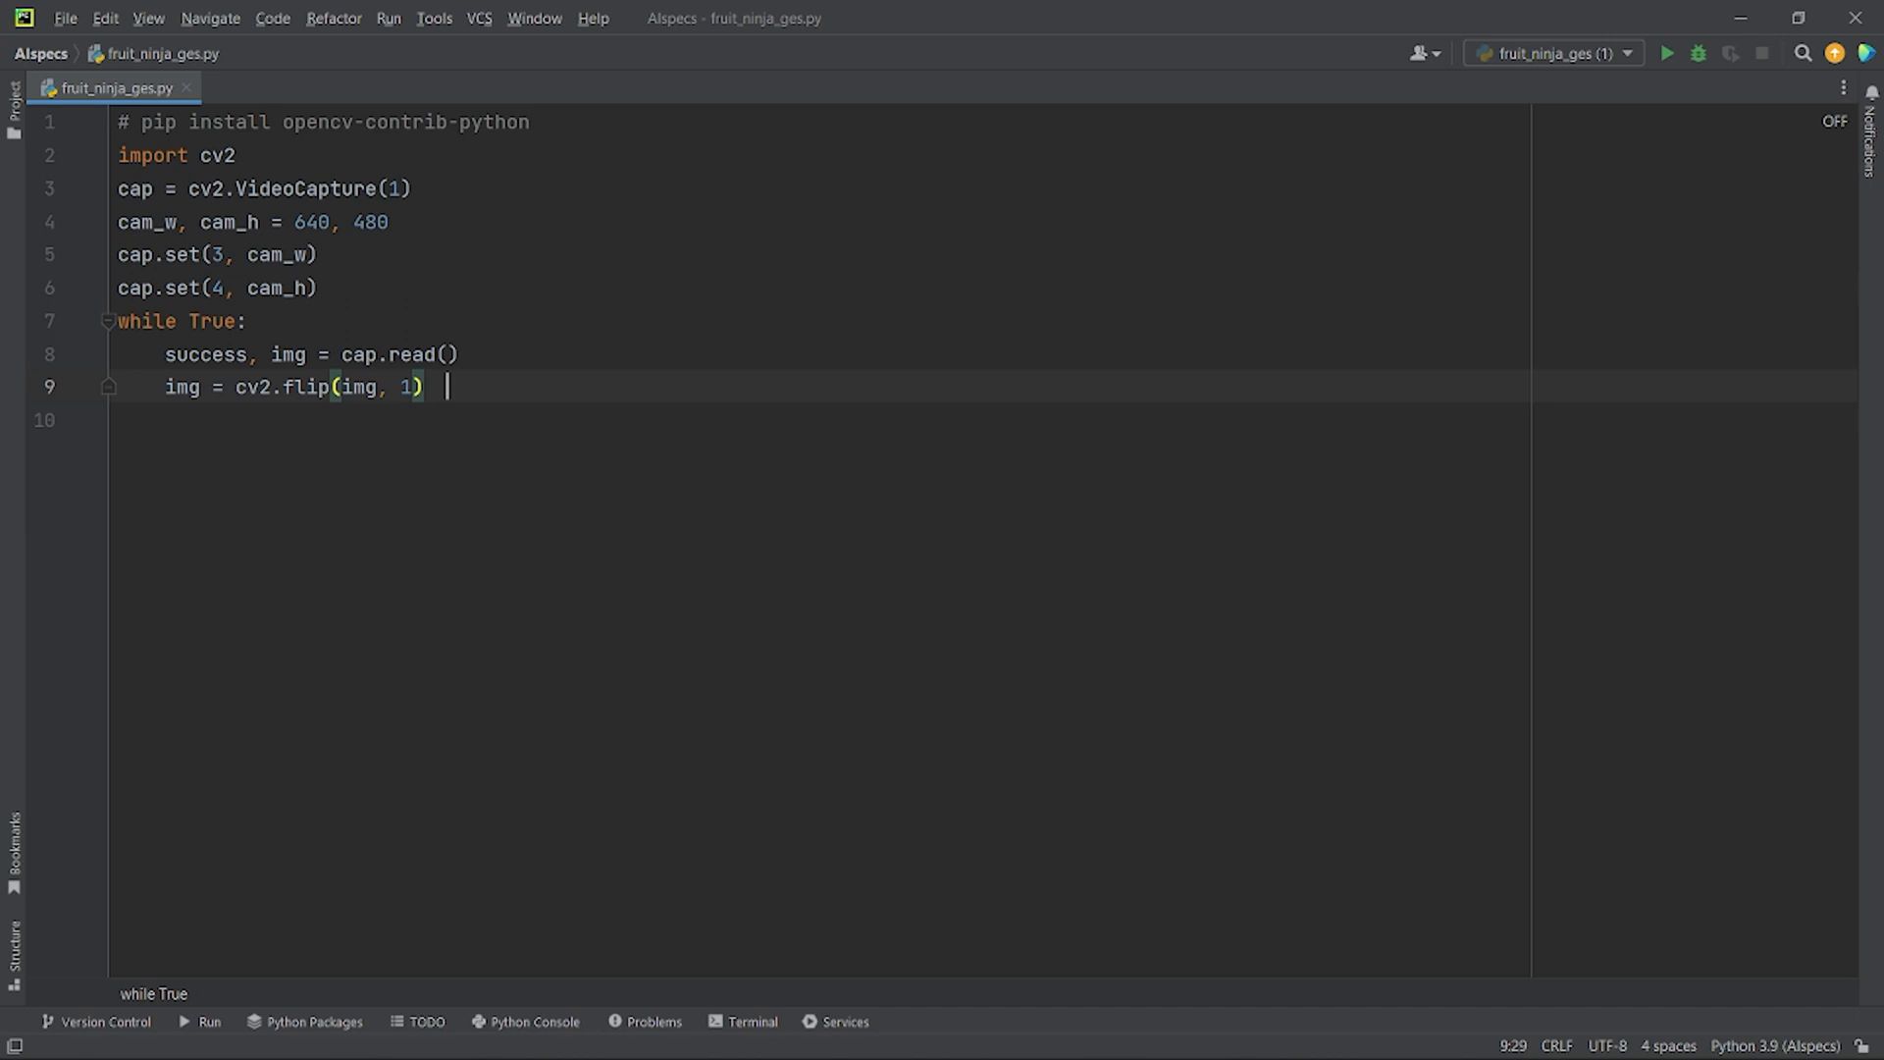
{"action": "type", "text": "cv2.imshow(\"Camera Feed\", img)"}
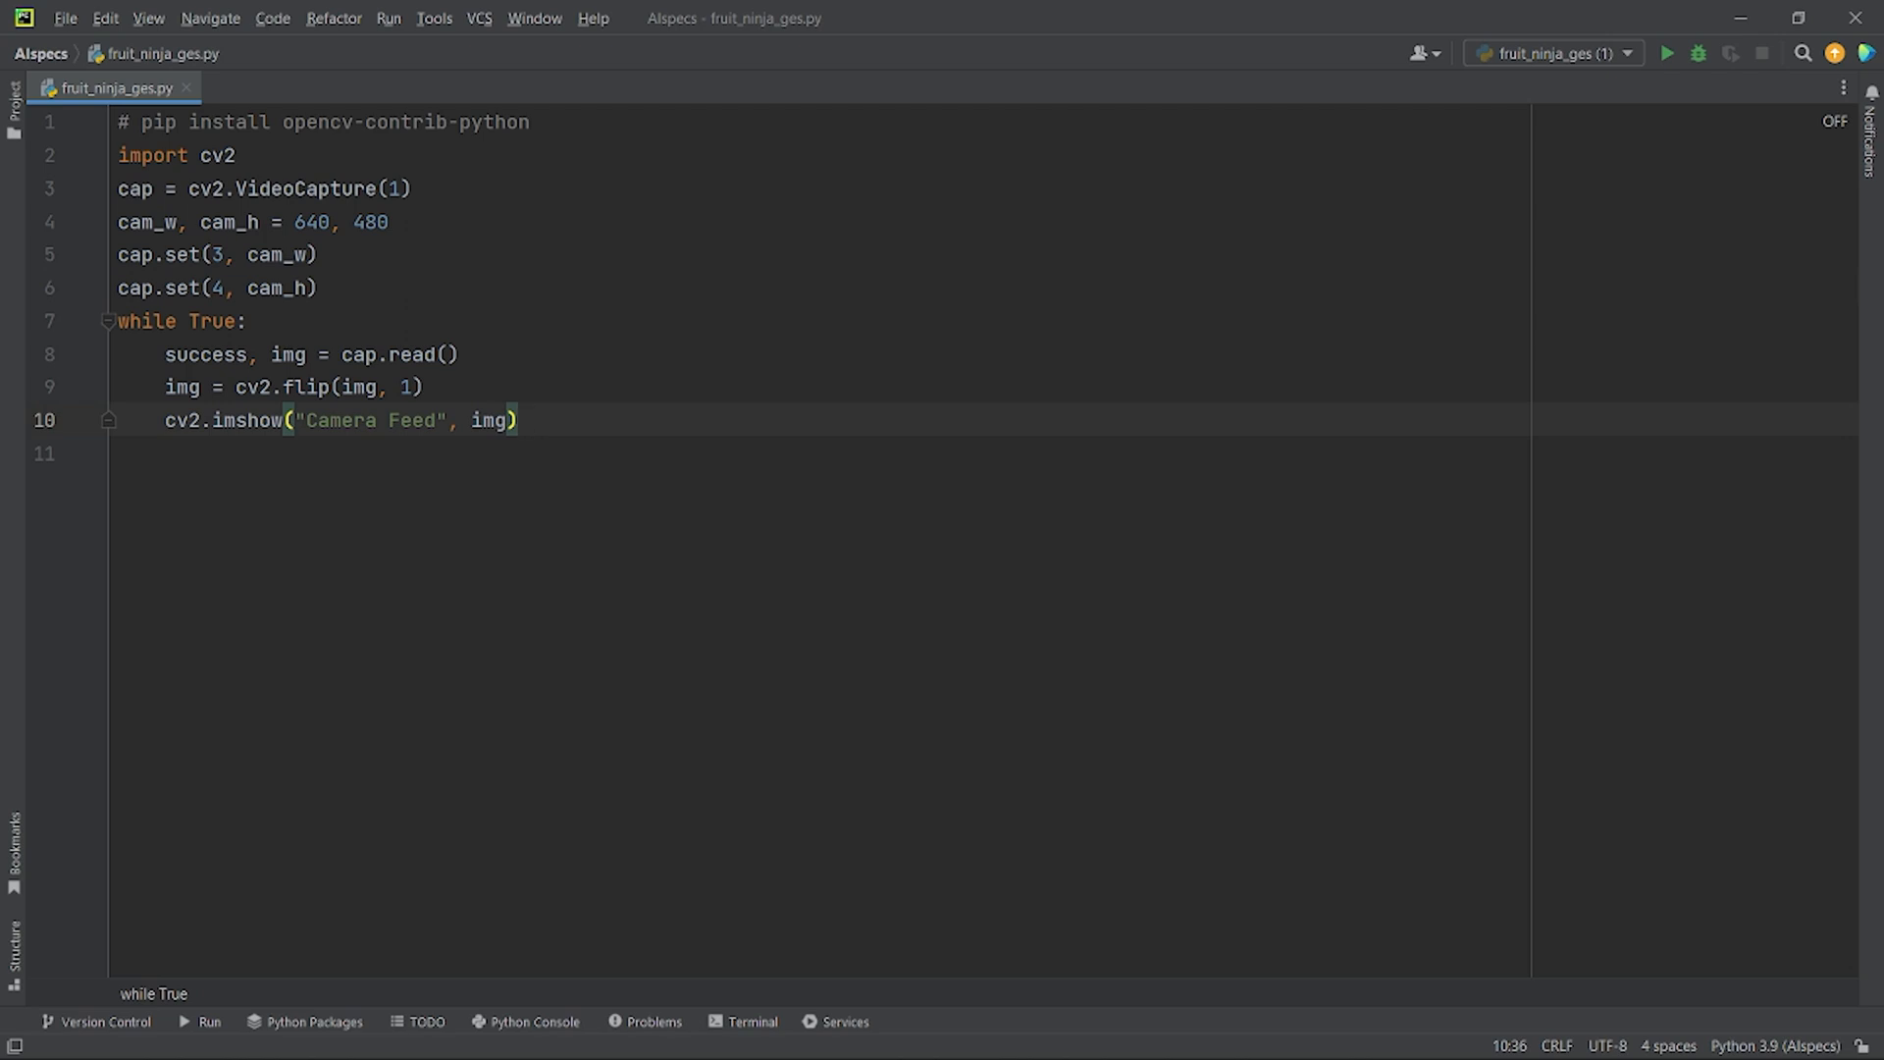
{"action": "left_click", "coordinate": [526, 419]}
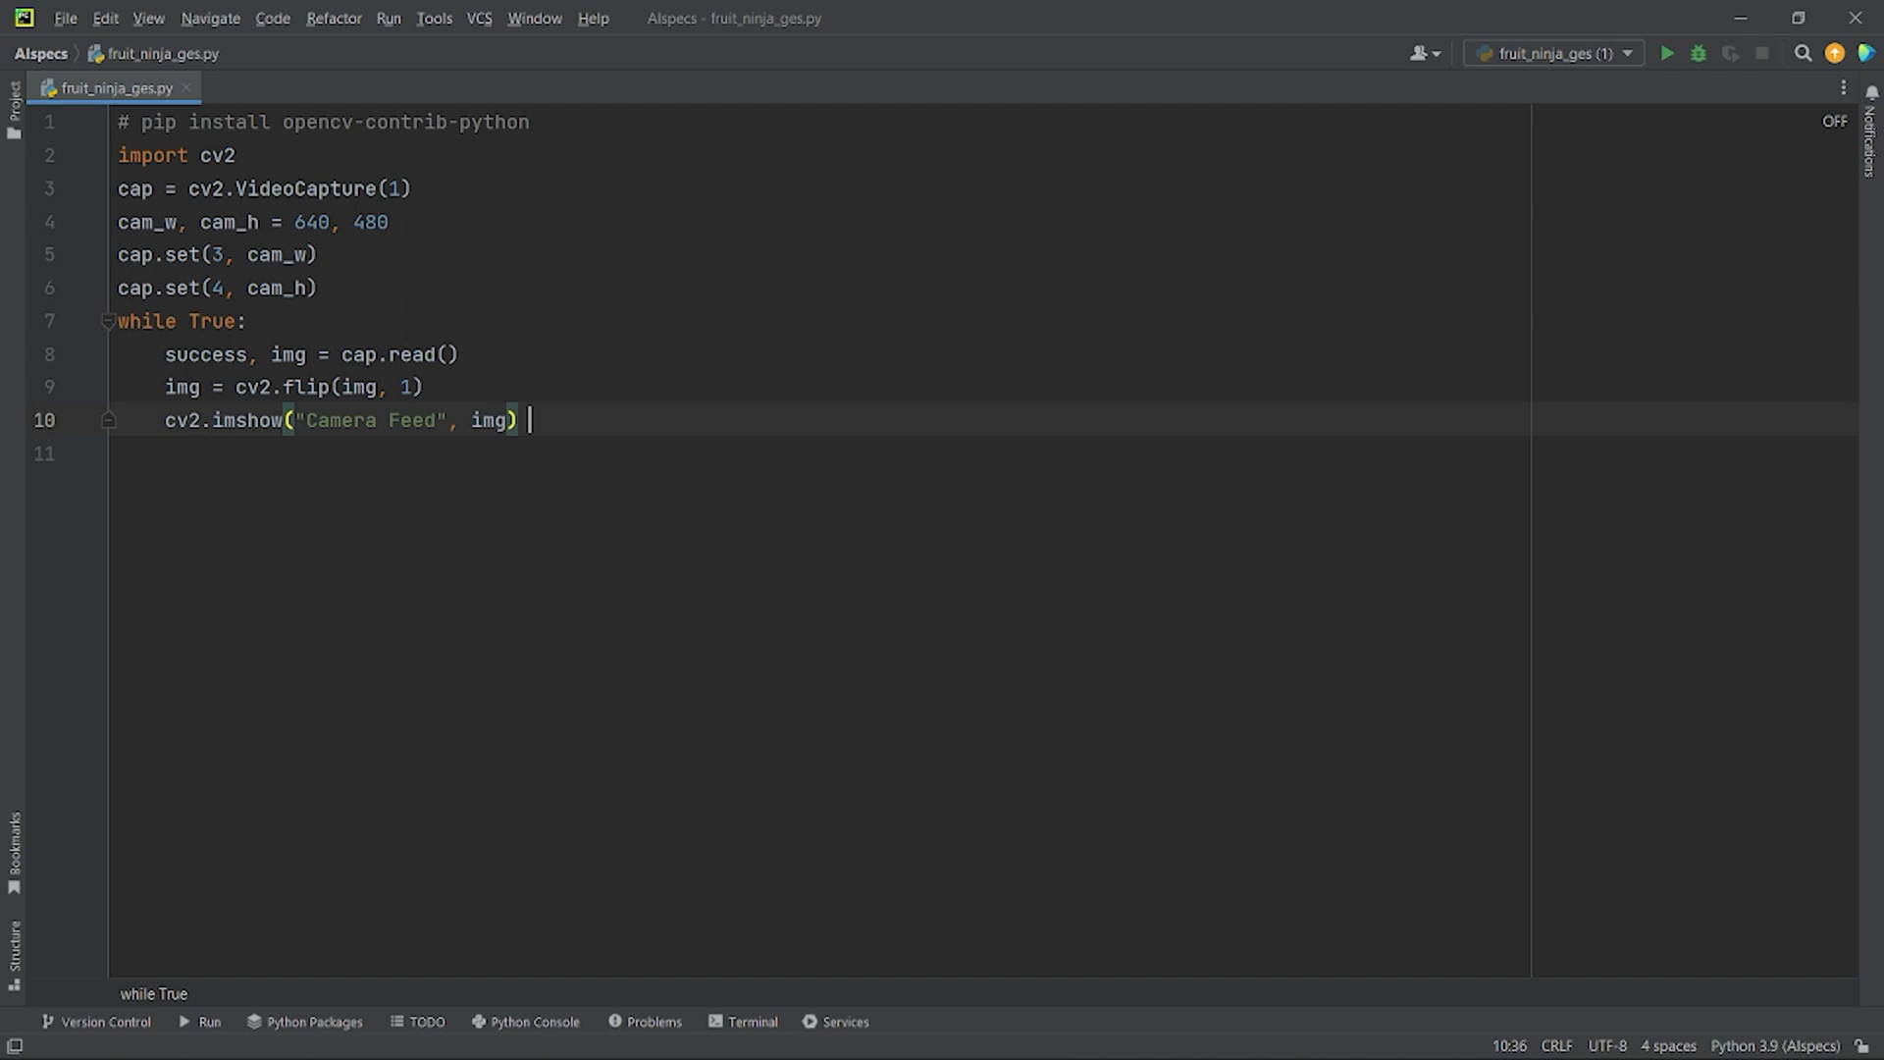
{"action": "type", "text": "cv2.waitKey(1)"}
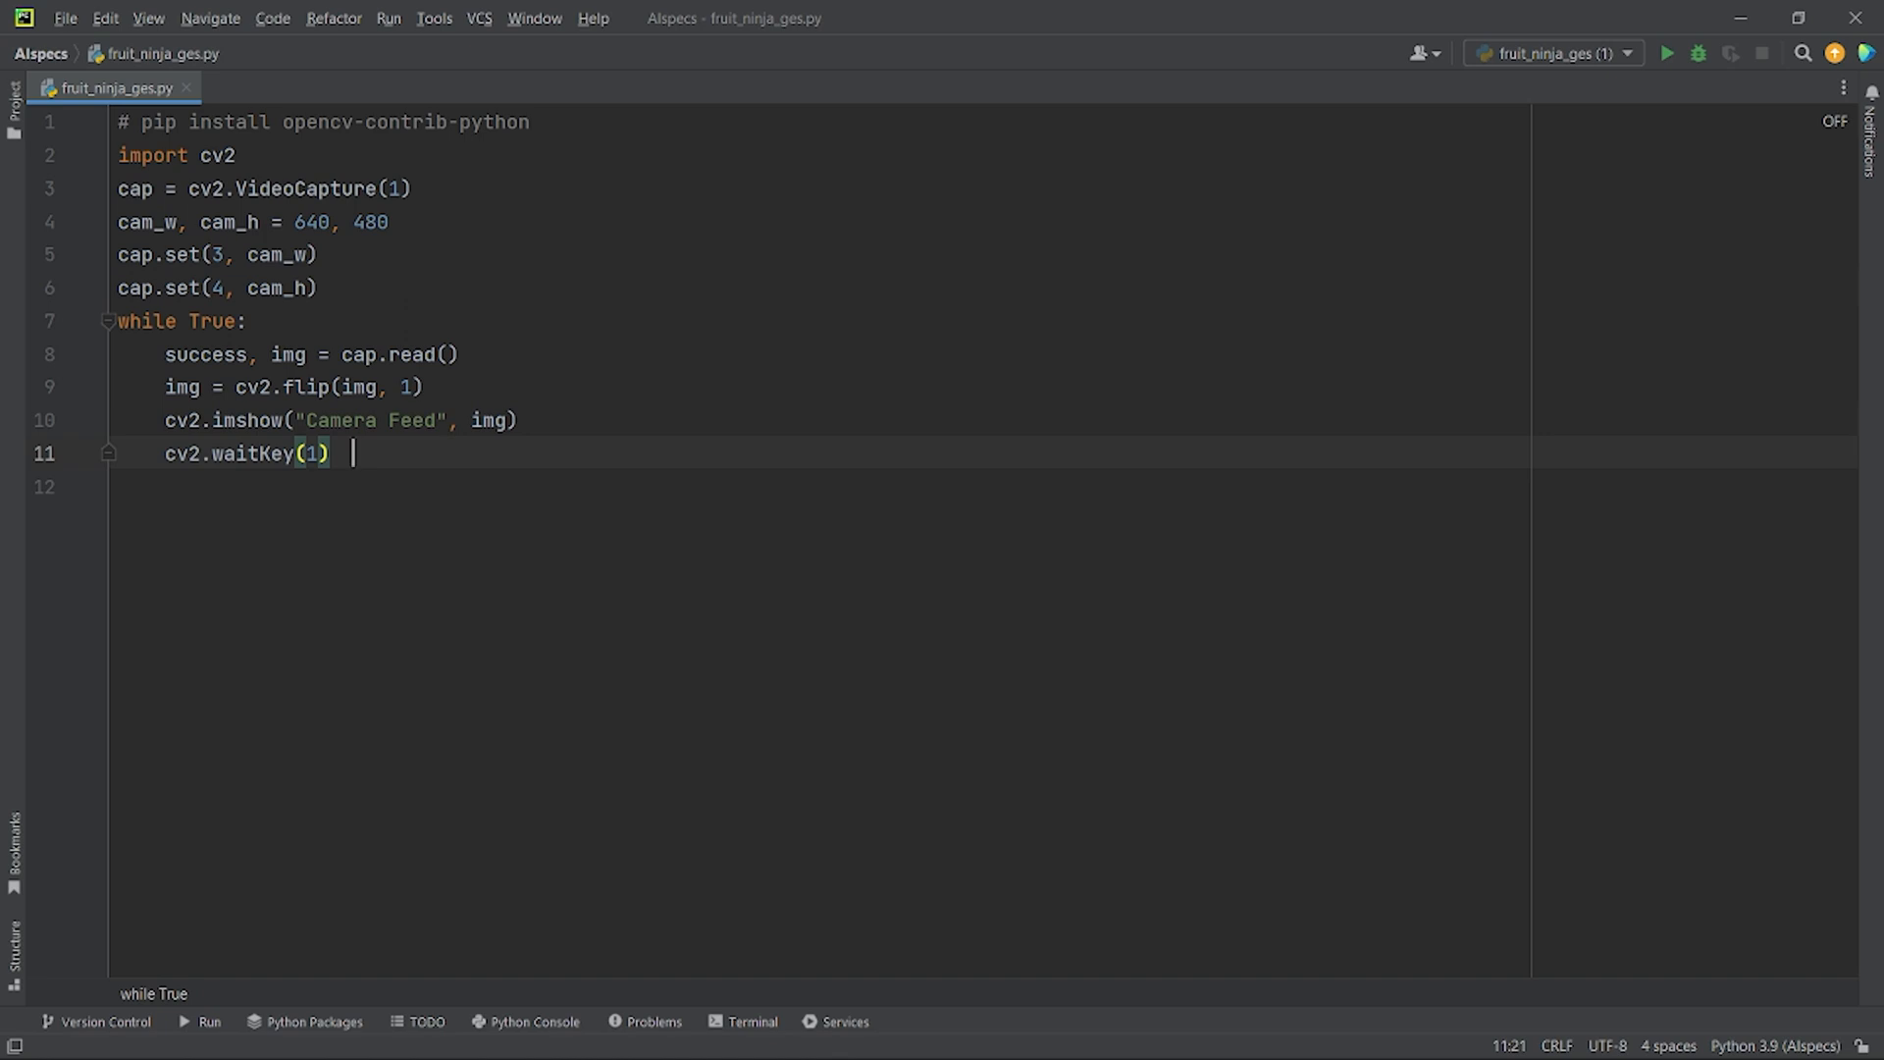
Add a '# pip install cvzone' comment below the first install note.
{"action": "left_click", "coordinate": [1666, 53]}
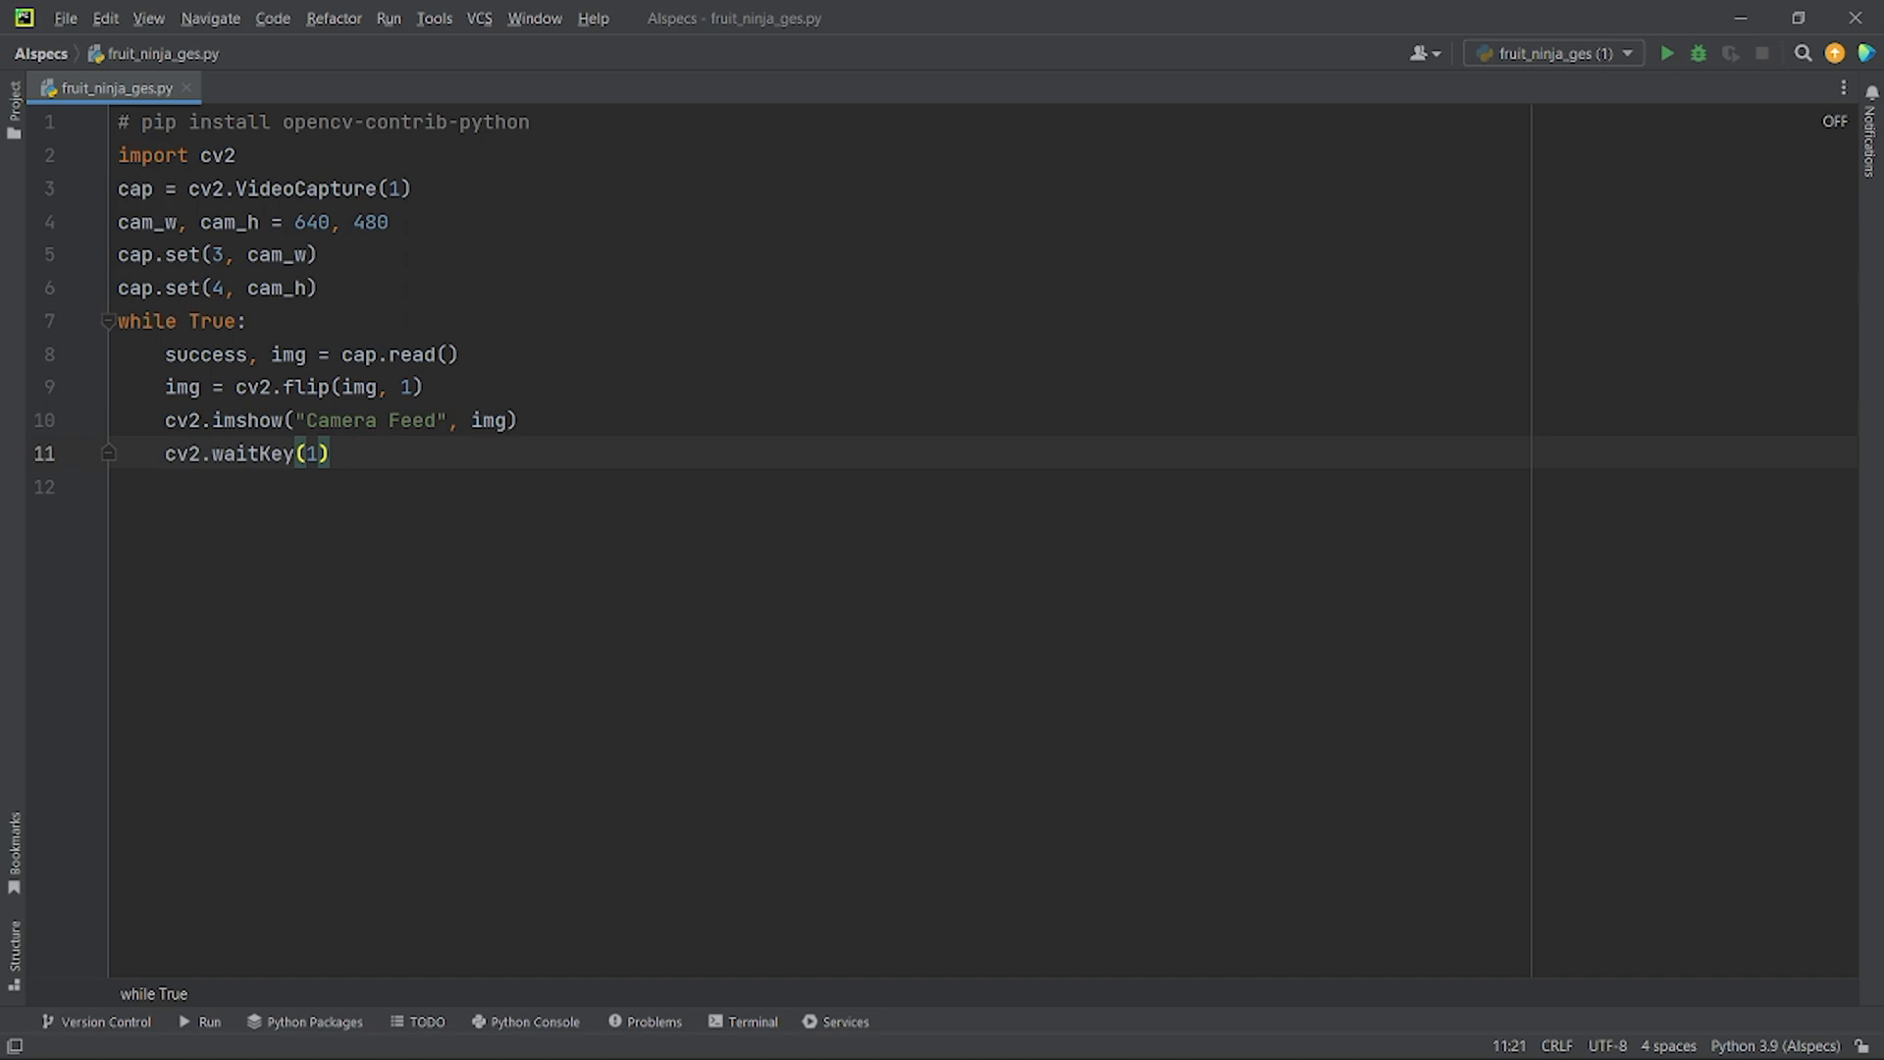
{"action": "type", "text": "# pip install cvzone"}
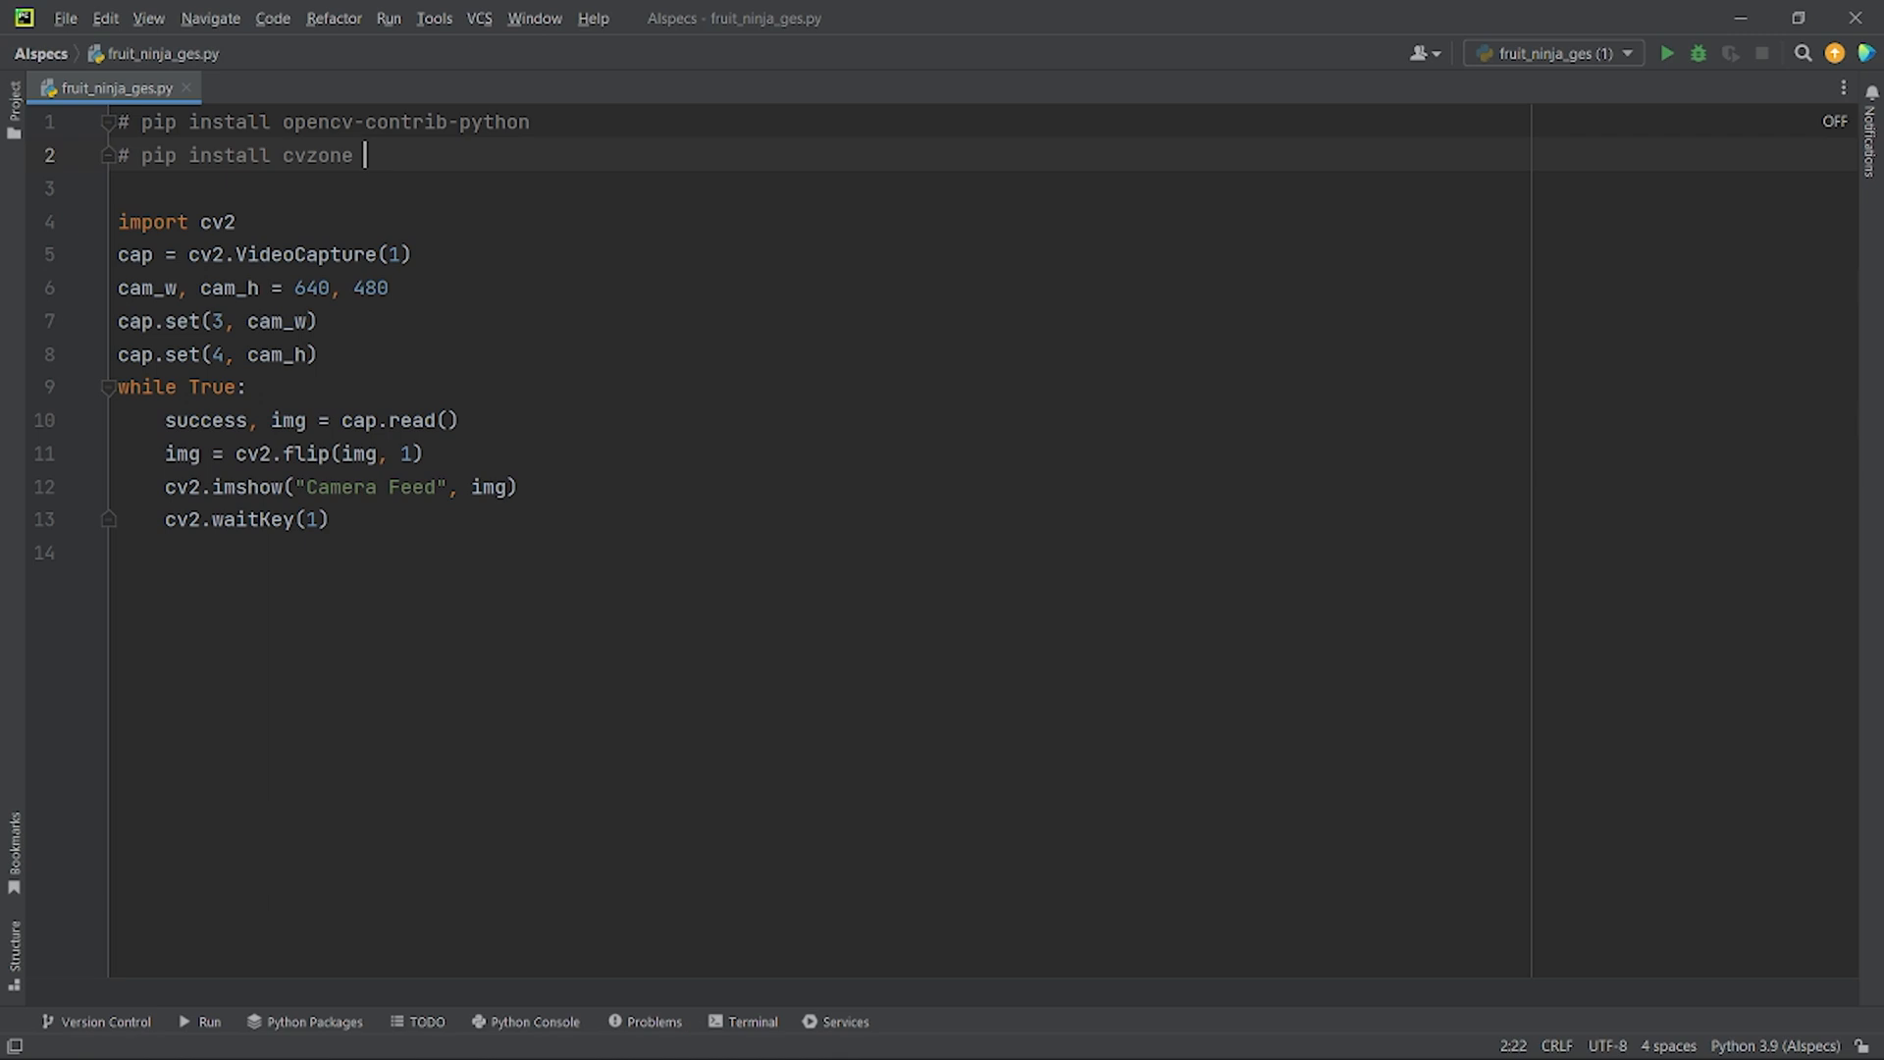
Import HandDetector, create it with detectionCon=0.65 and maxHands=1, and call findHands.
{"action": "type", "text": "from cvzone.HandTrackingModule import HandDetector"}
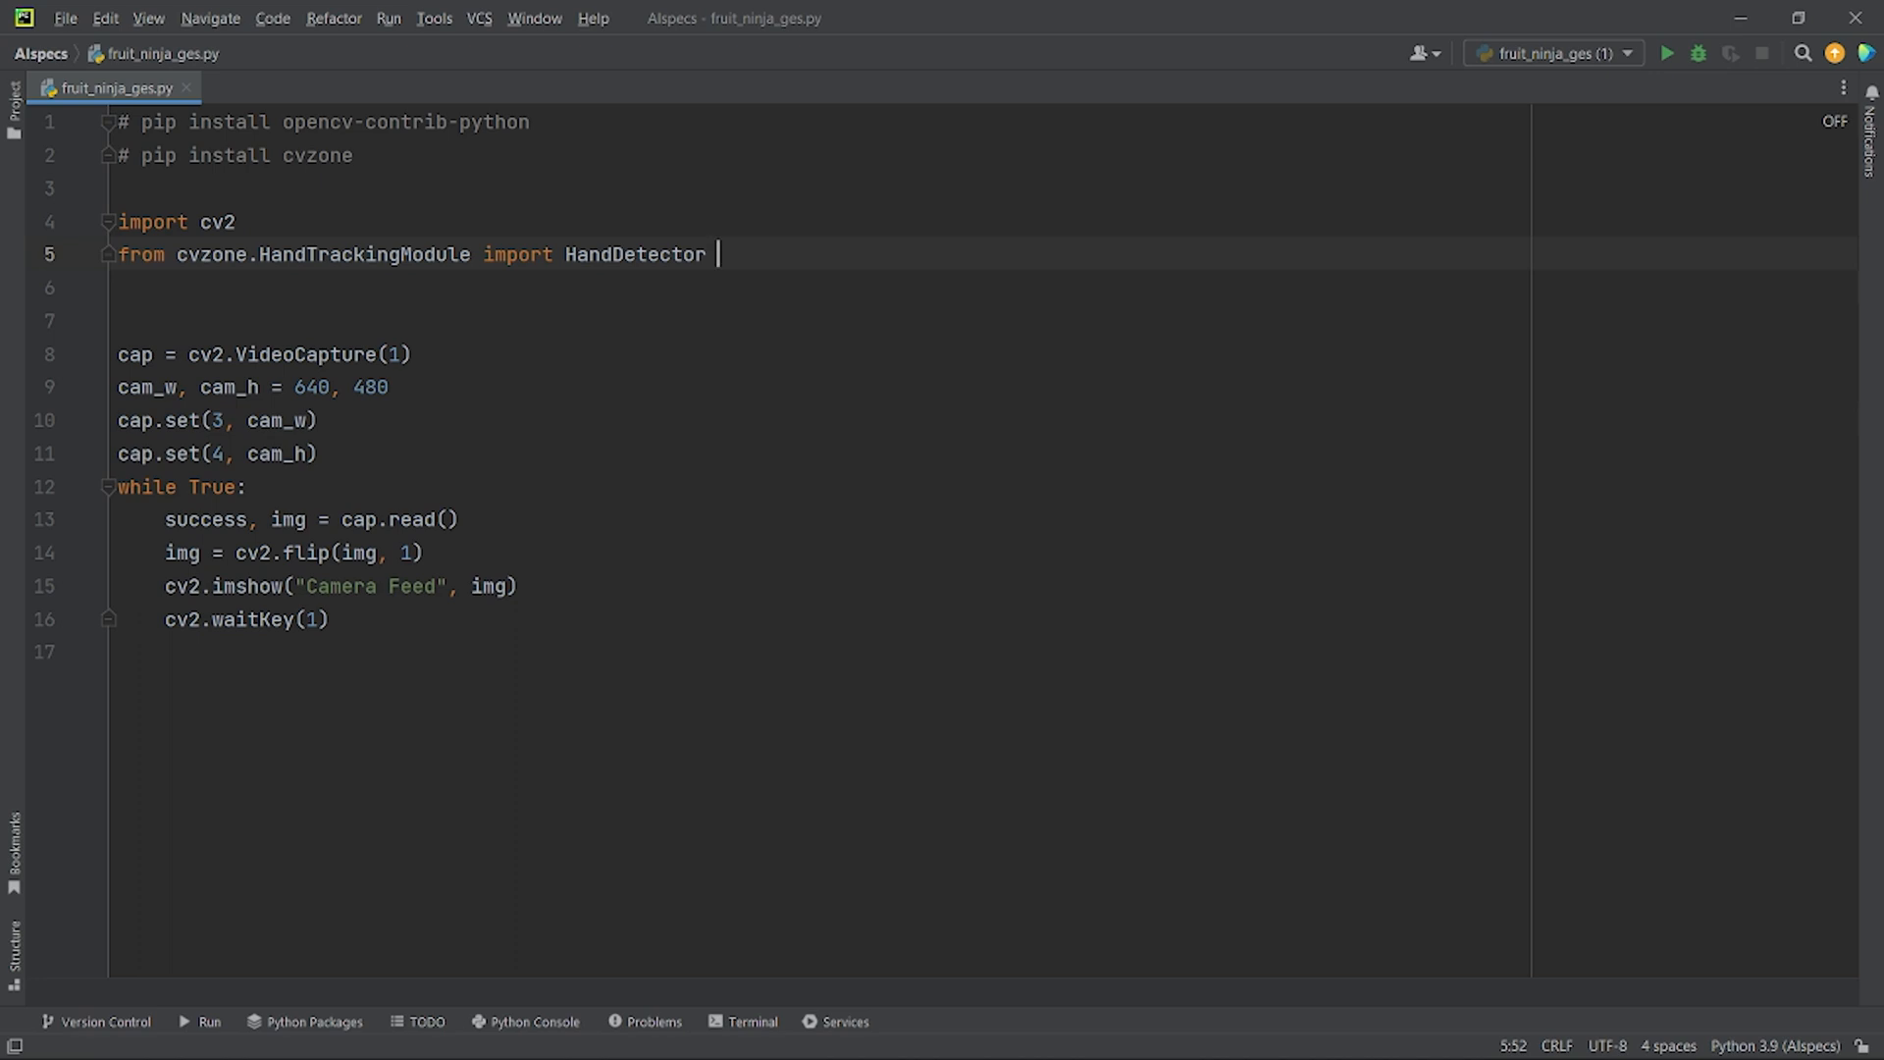
{"action": "type", "text": "detector = HandDetector(detectionCon=0.65, maxHands=1)"}
{"action": "type", "text": "hands, img = detector.findHands(img)"}
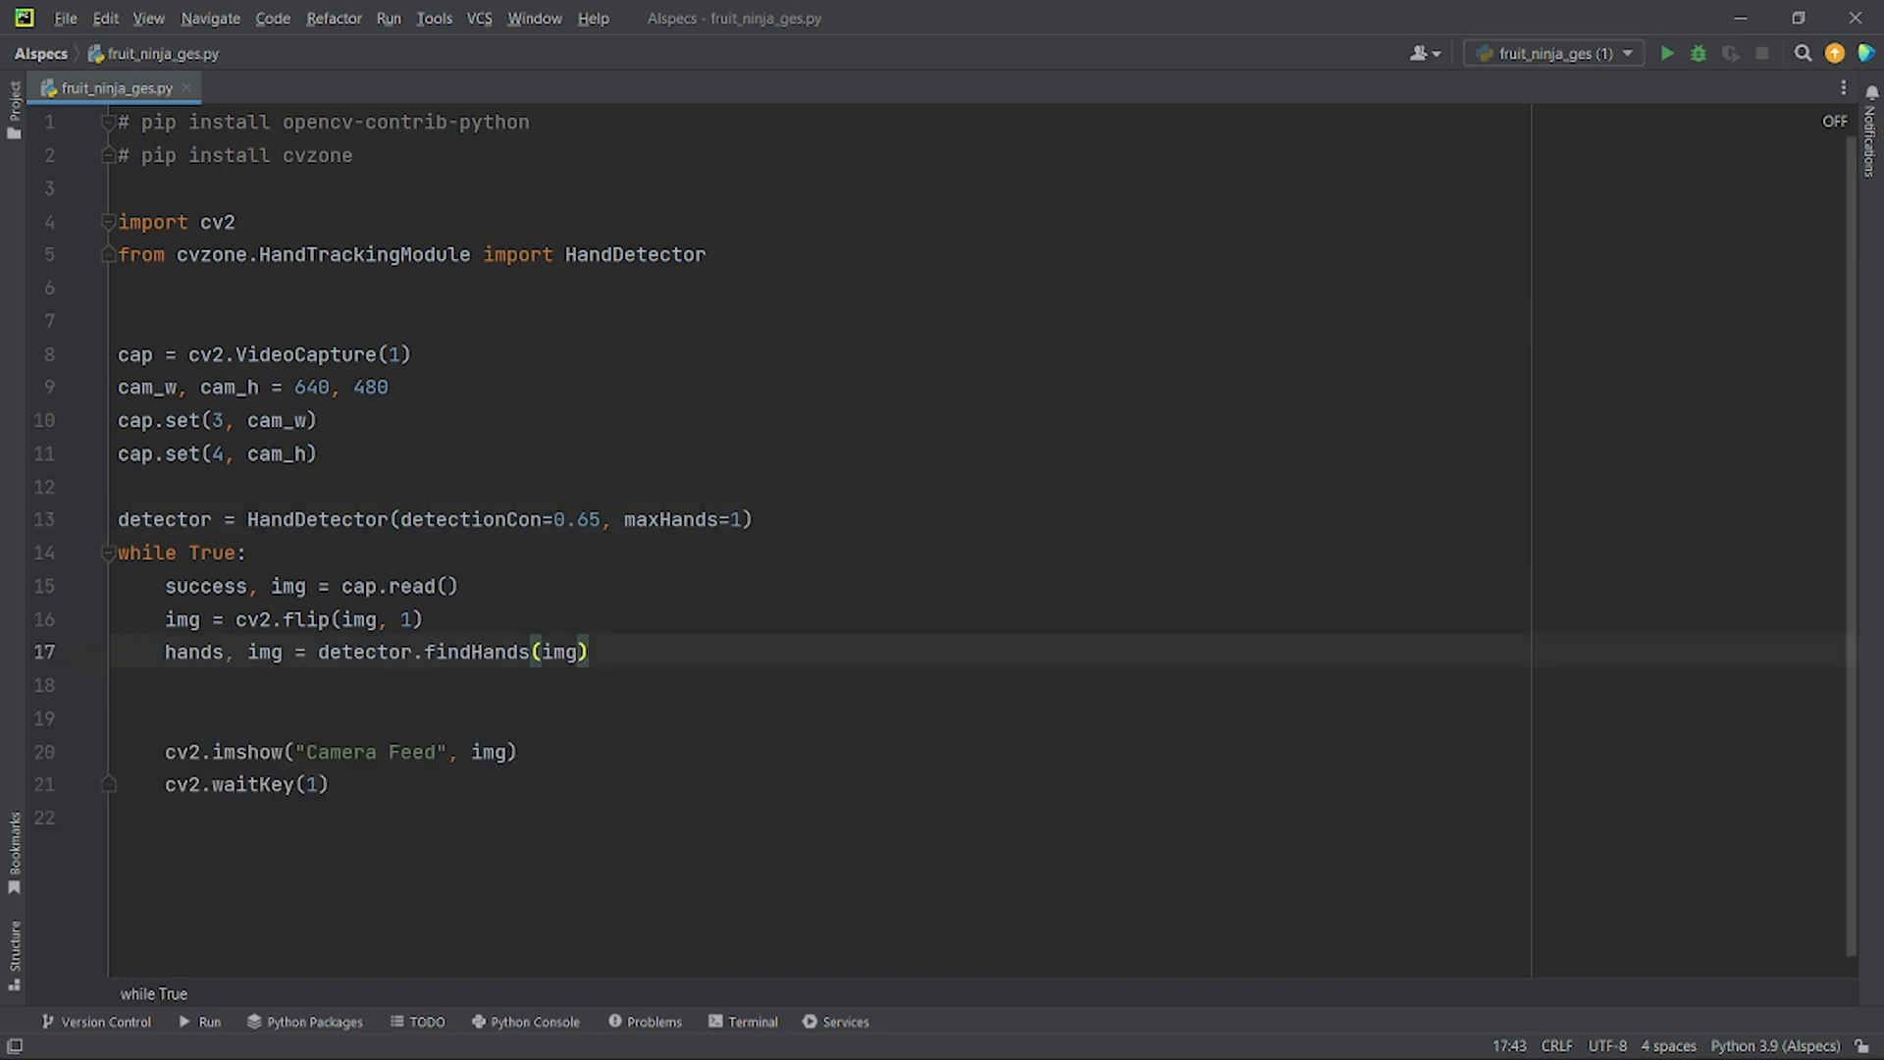
{"action": "left_click", "coordinate": [611, 652]}
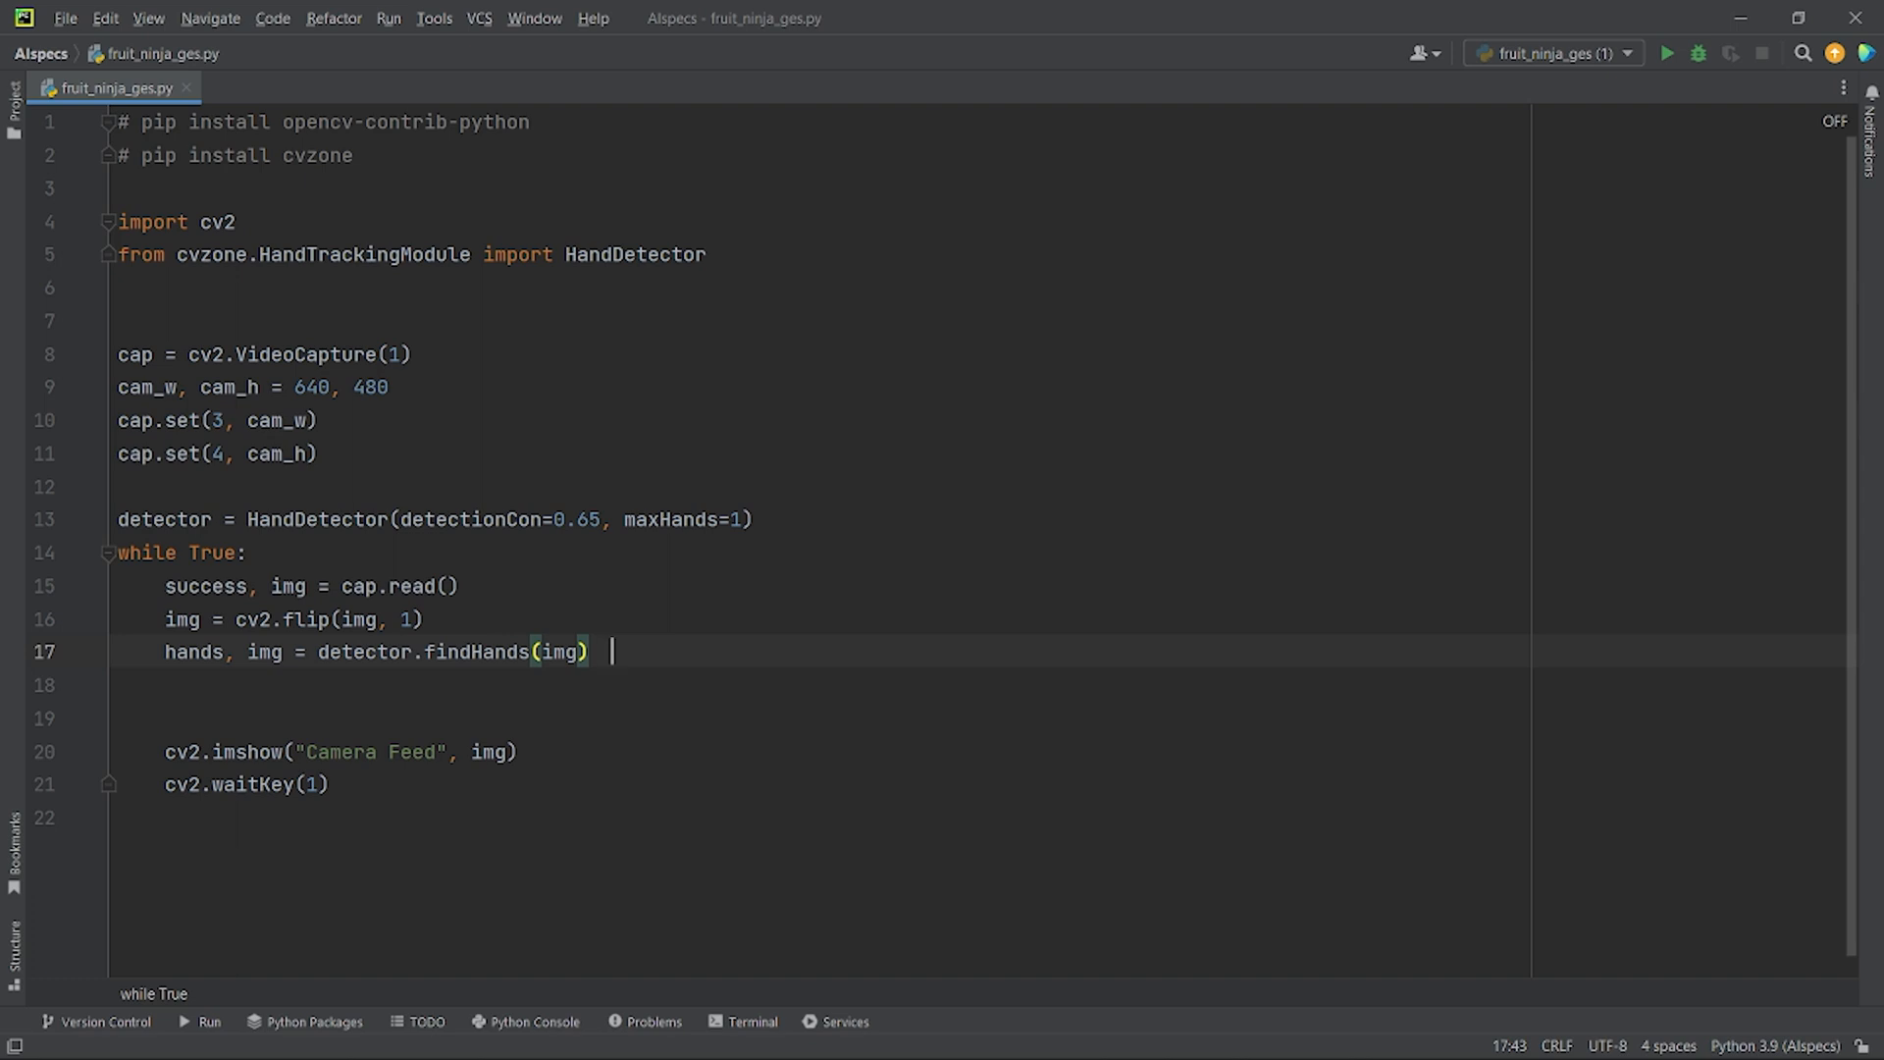
Run the script to confirm hand landmarks and a bounding box appear, then stop it.
{"action": "left_click", "coordinate": [1666, 53]}
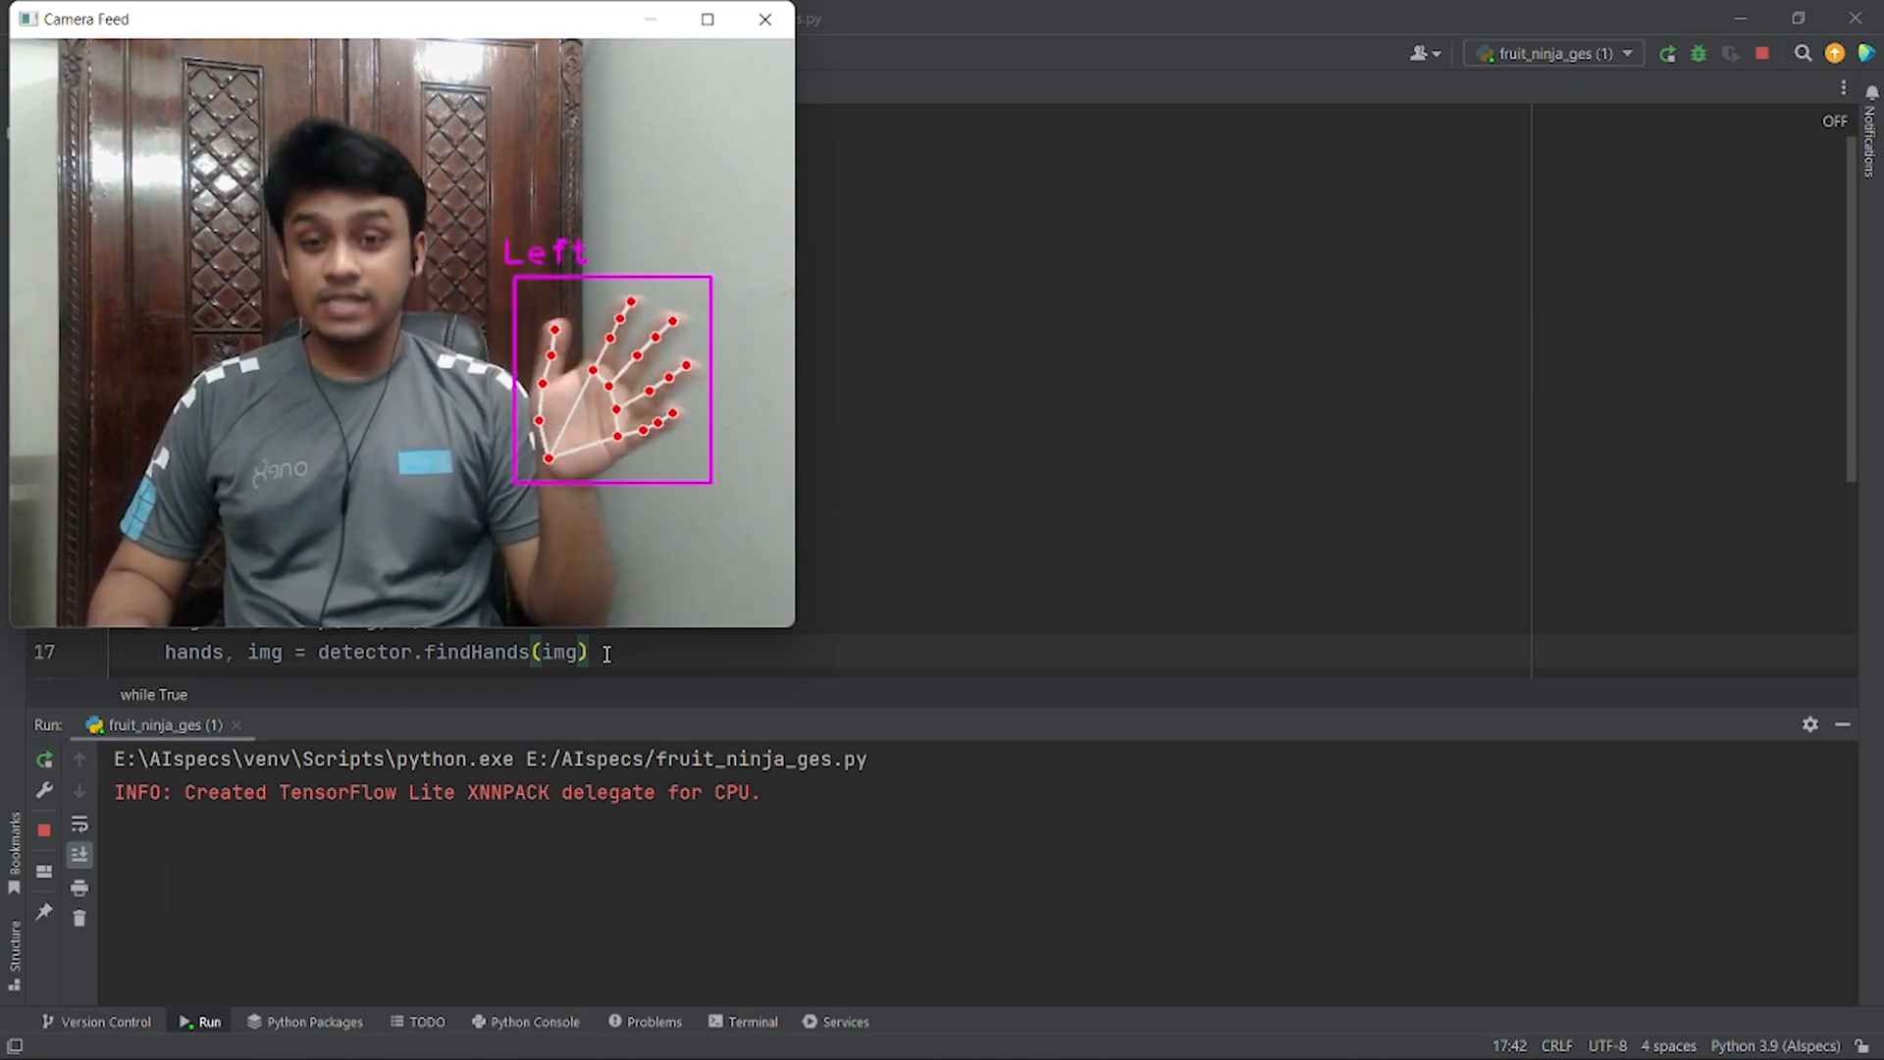
{"action": "left_click", "coordinate": [764, 19]}
{"action": "type", "text": "if hands:"}
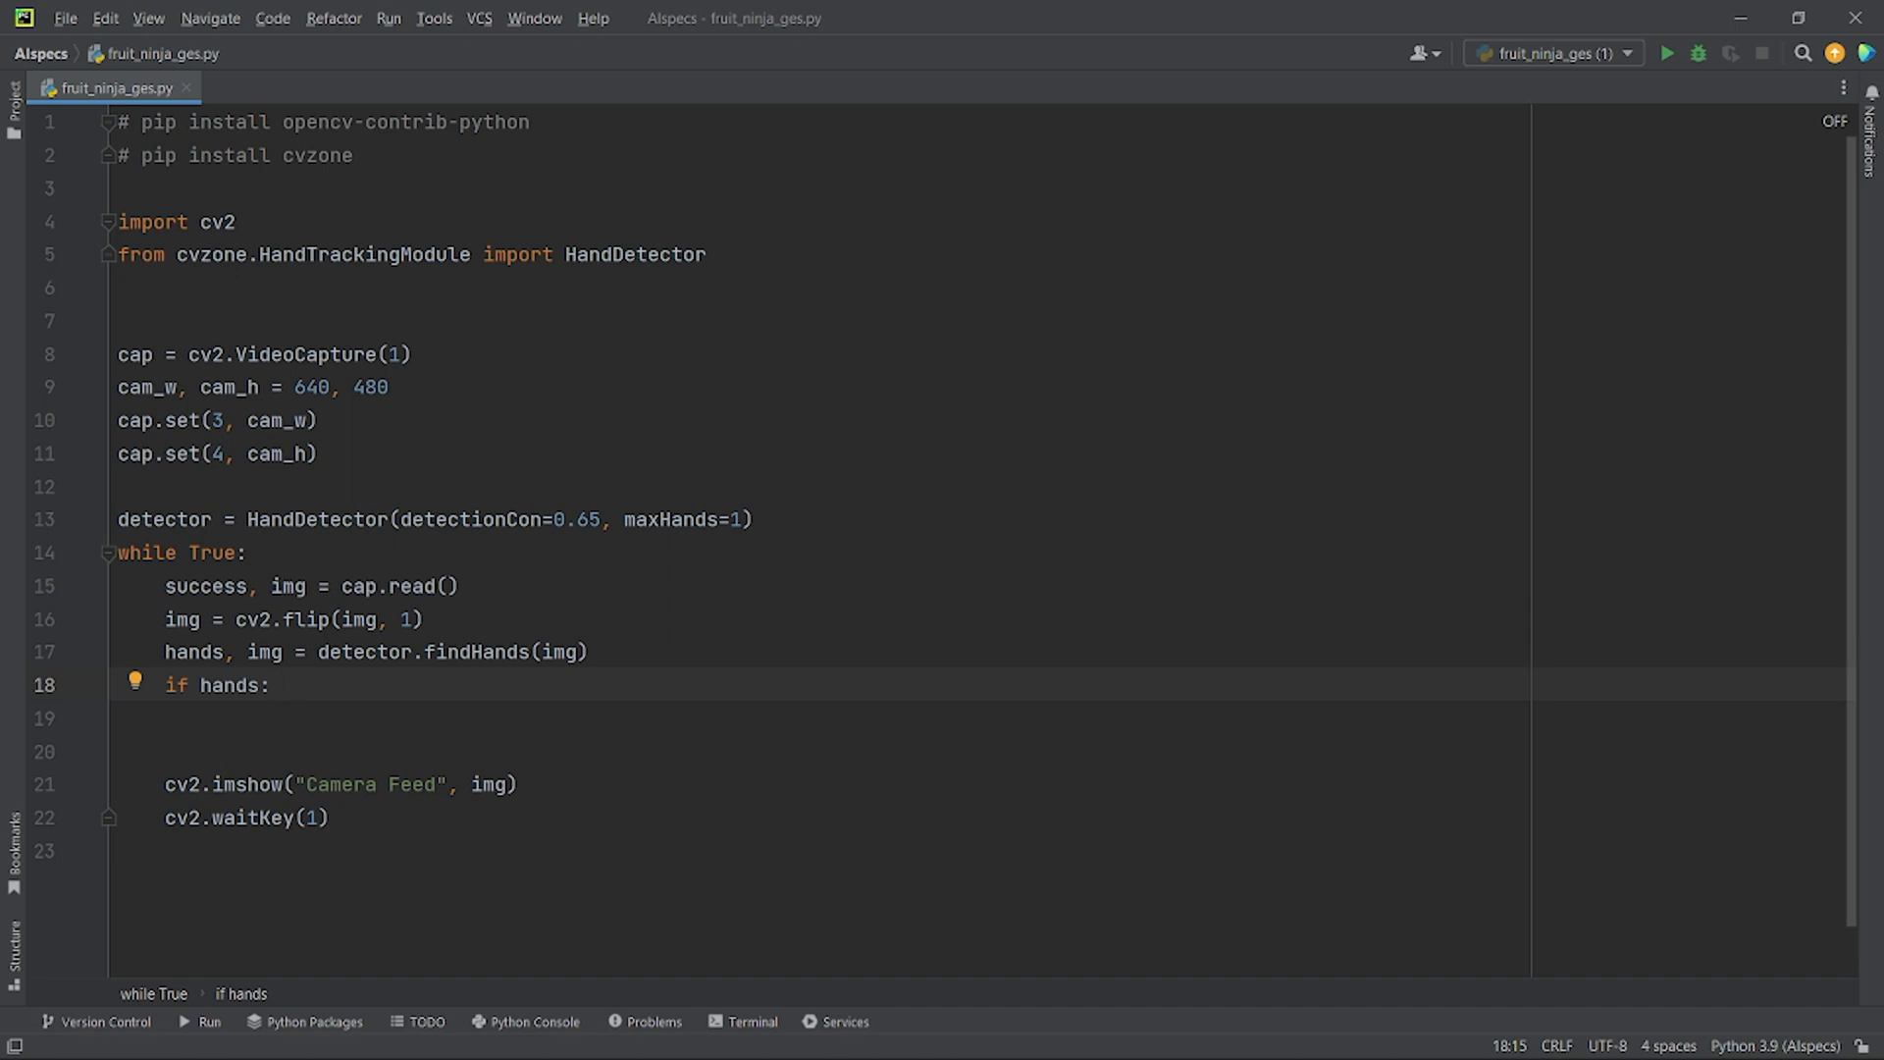
Read lmList from hands[0], take landmark 8 x/y, and draw a yellow radius-5 circle there.
{"action": "type", "text": "lmlist = hands[0]['lmList']"}
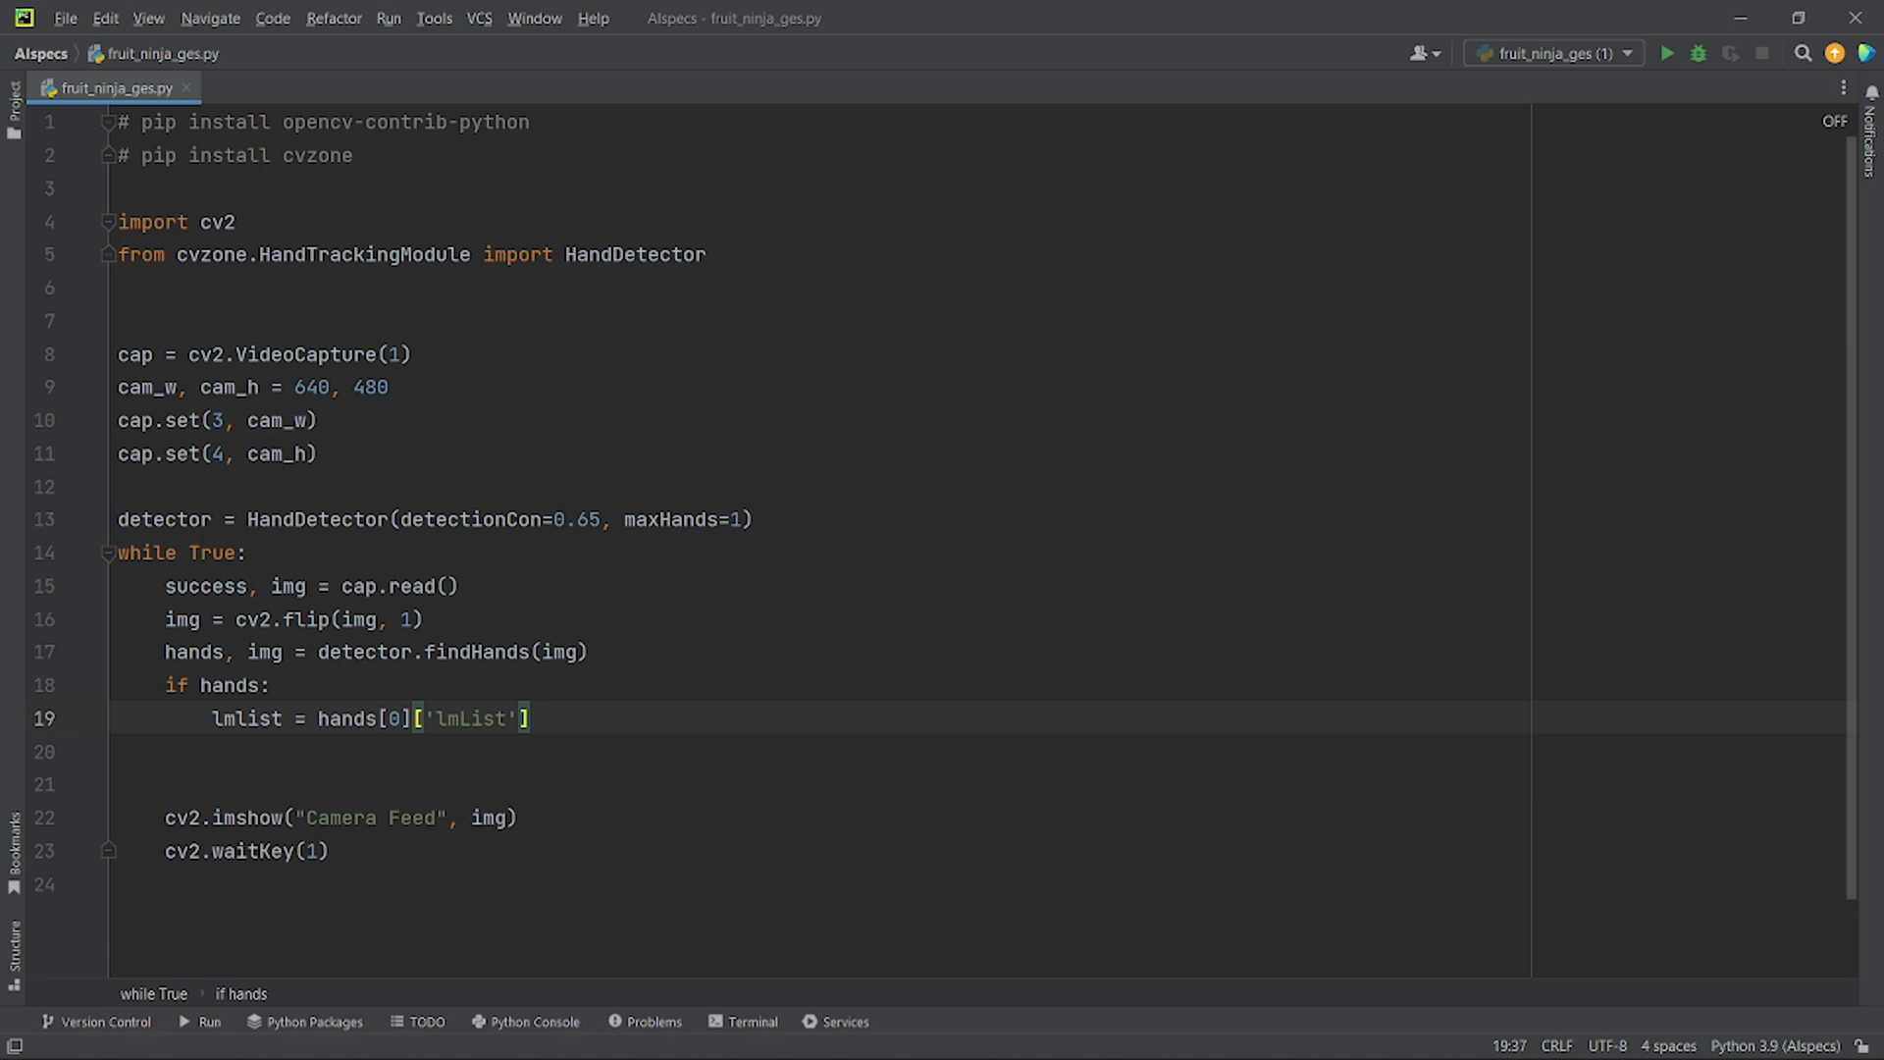
{"action": "type", "text": "ind_x, ind_y = lmlist[8][0], lmlist[8][1]"}
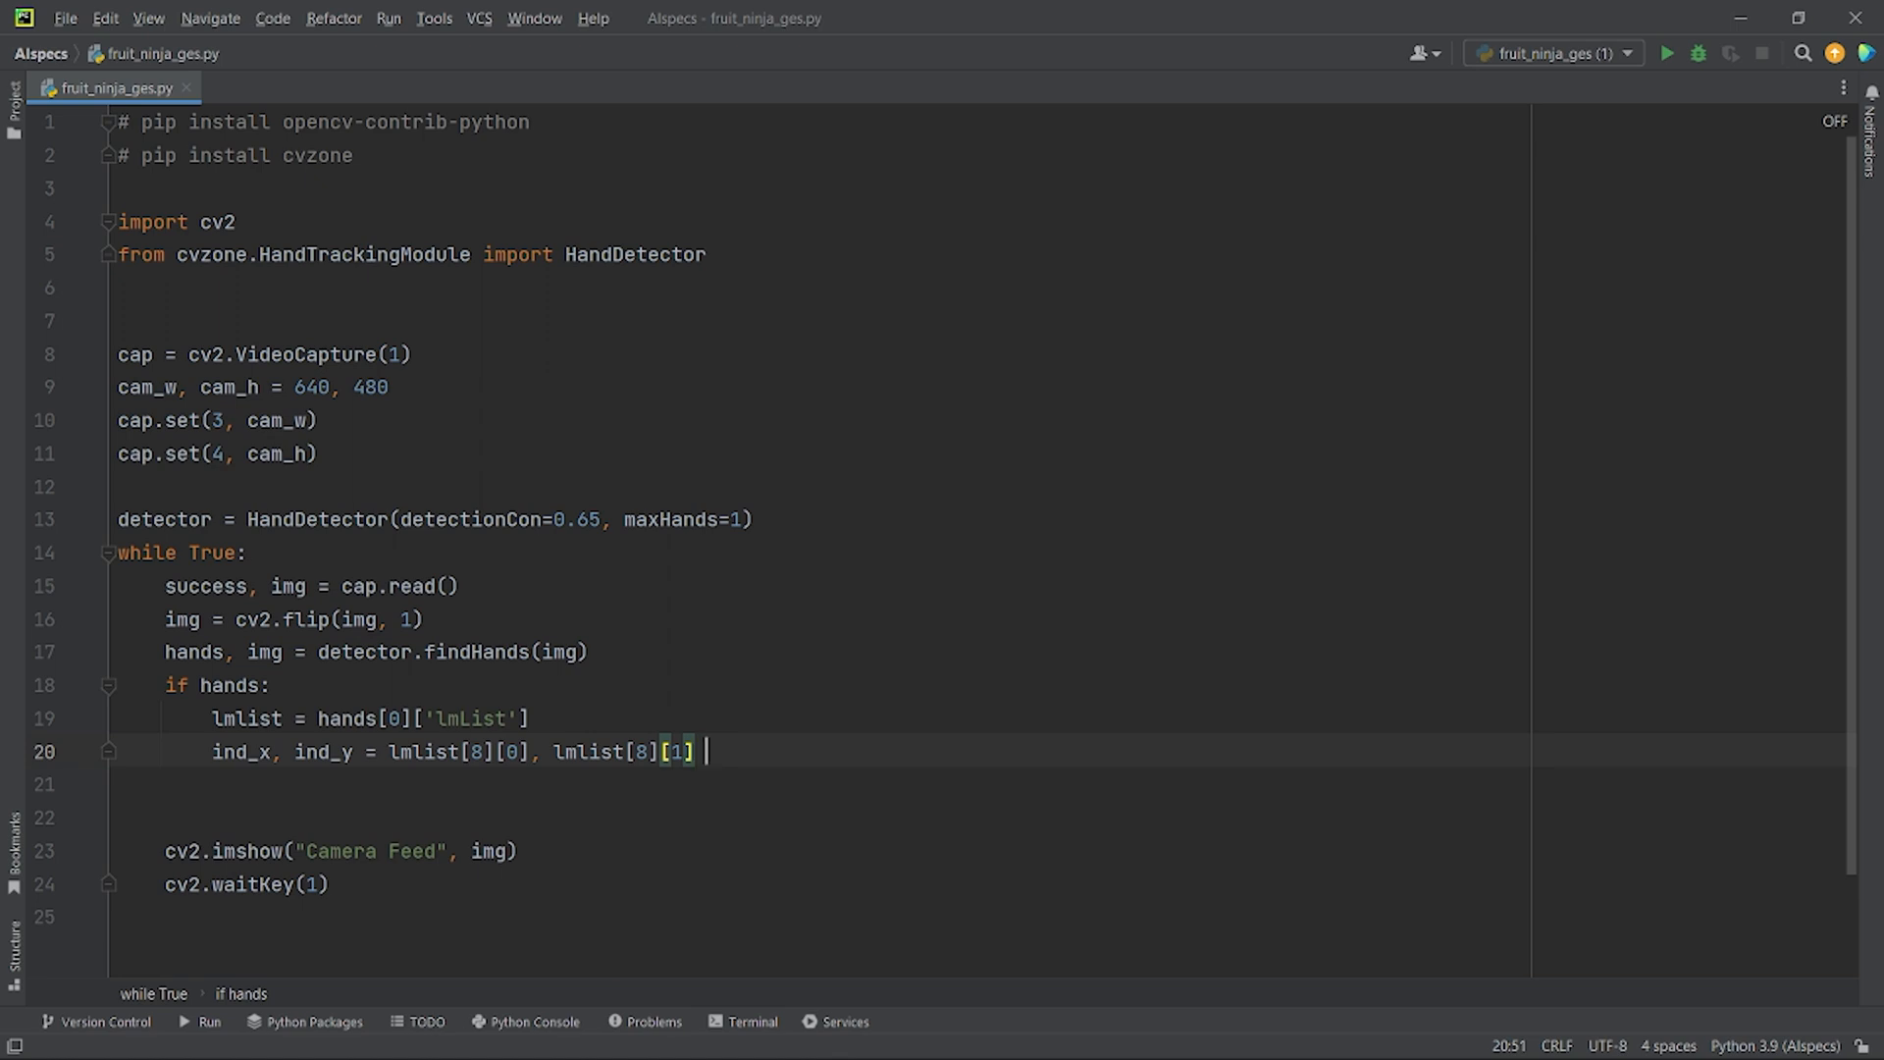
{"action": "type", "text": "cv2.circle(img, (ind_x, ind_y), 5, (0, 255, 255), 2)"}
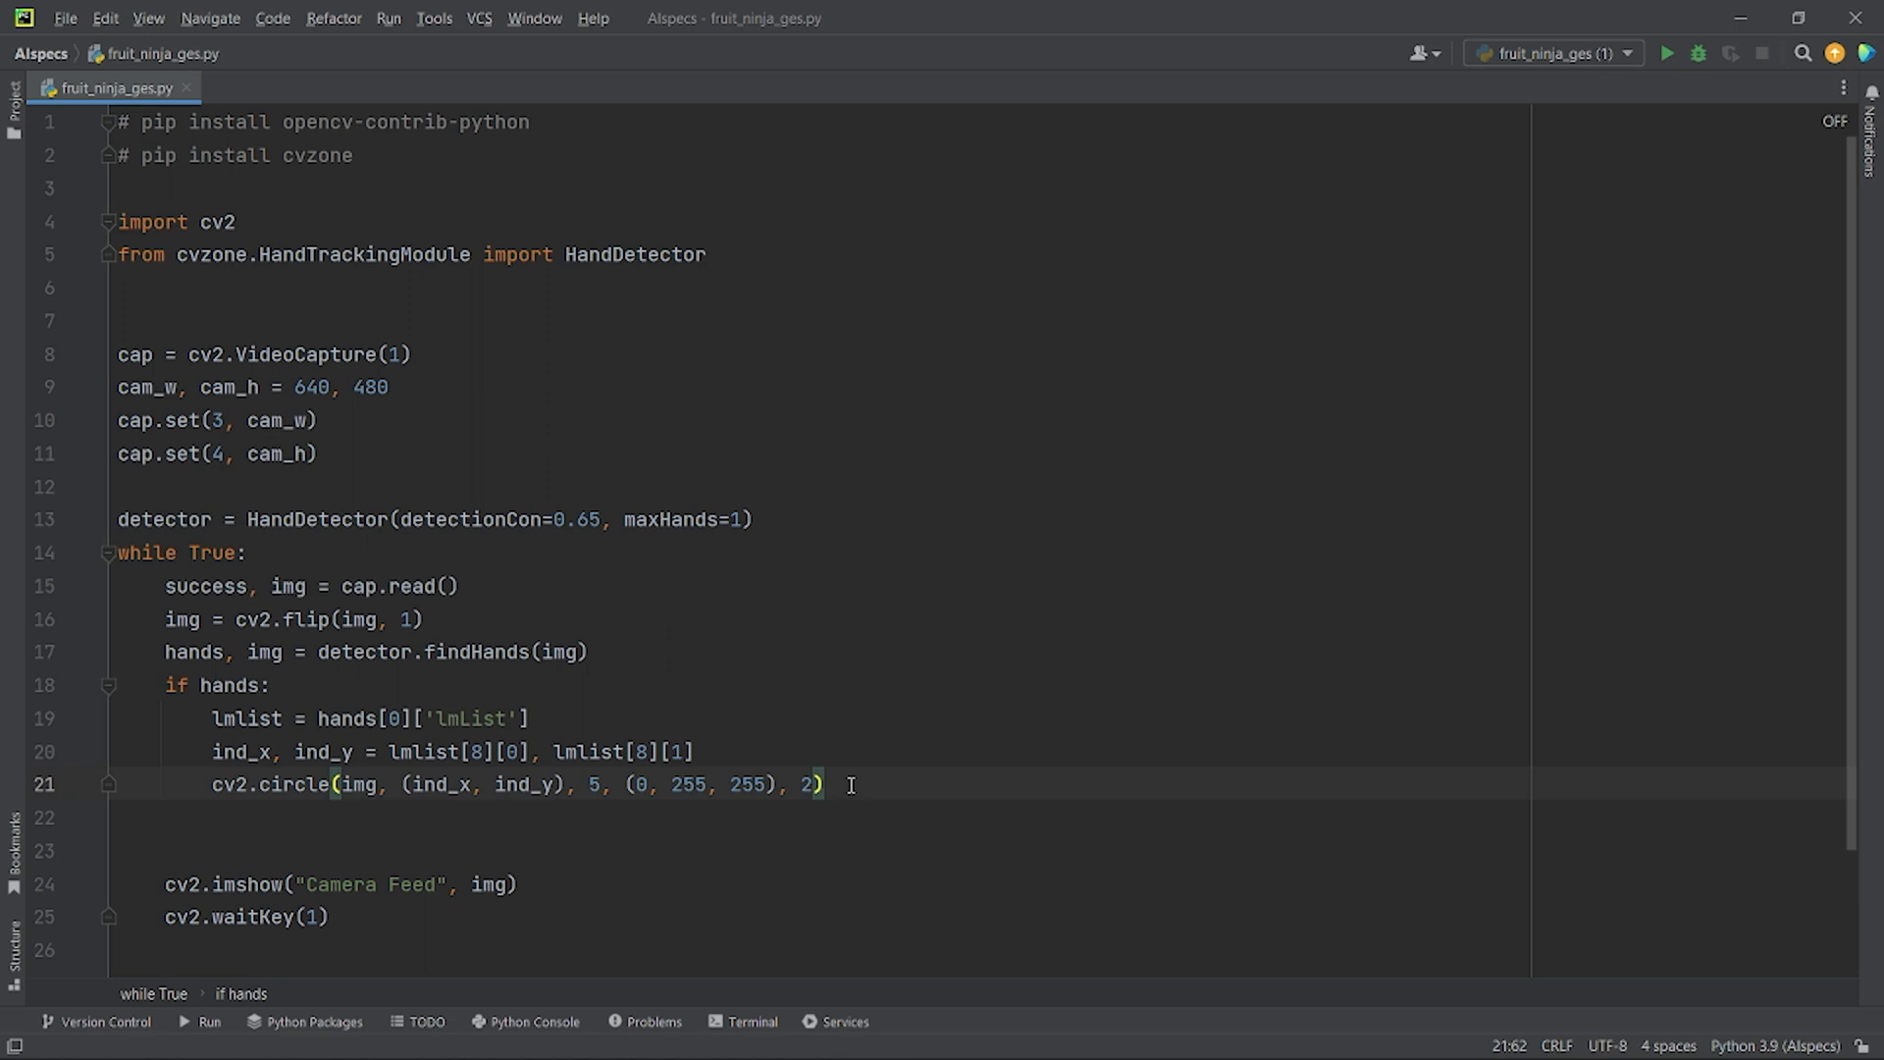
Run the script to check the fingertip circle, stop it, and return to the circle line.
{"action": "left_click", "coordinate": [1666, 53]}
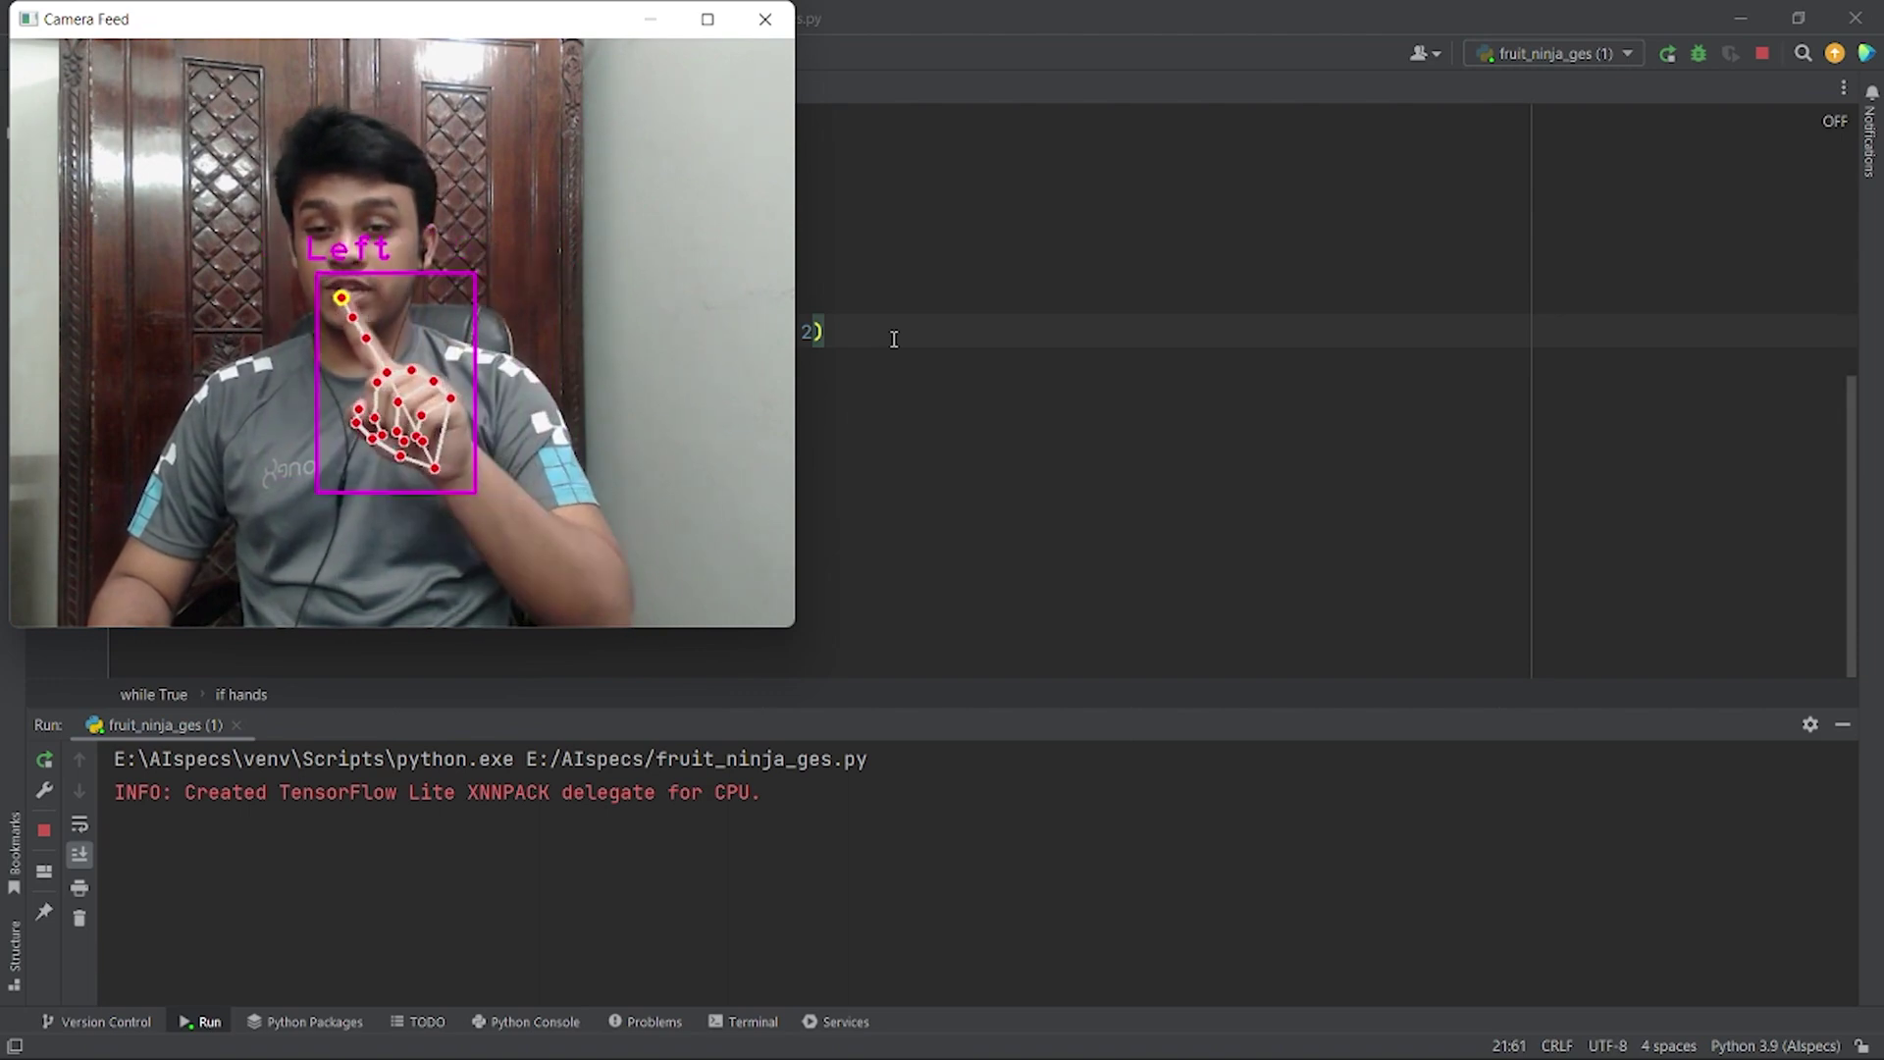
{"action": "left_click", "coordinate": [765, 19]}
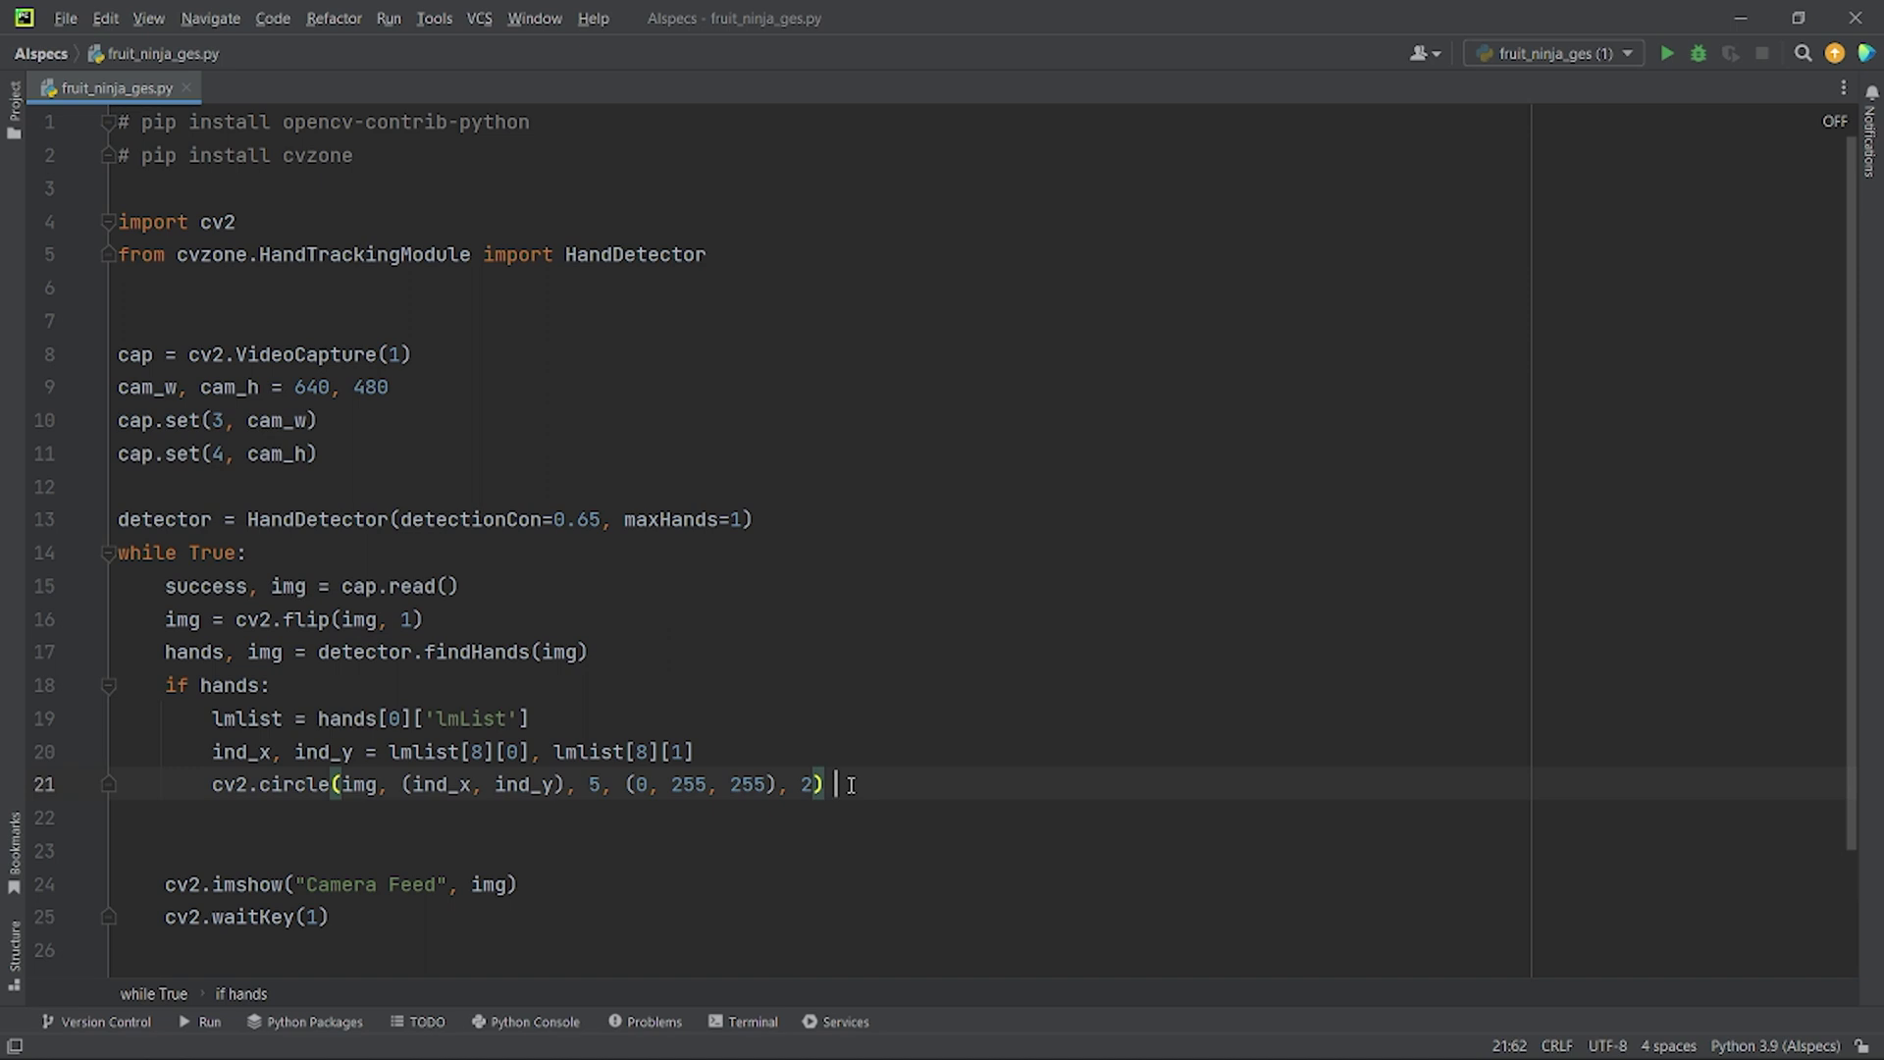
{"action": "left_click", "coordinate": [454, 189]}
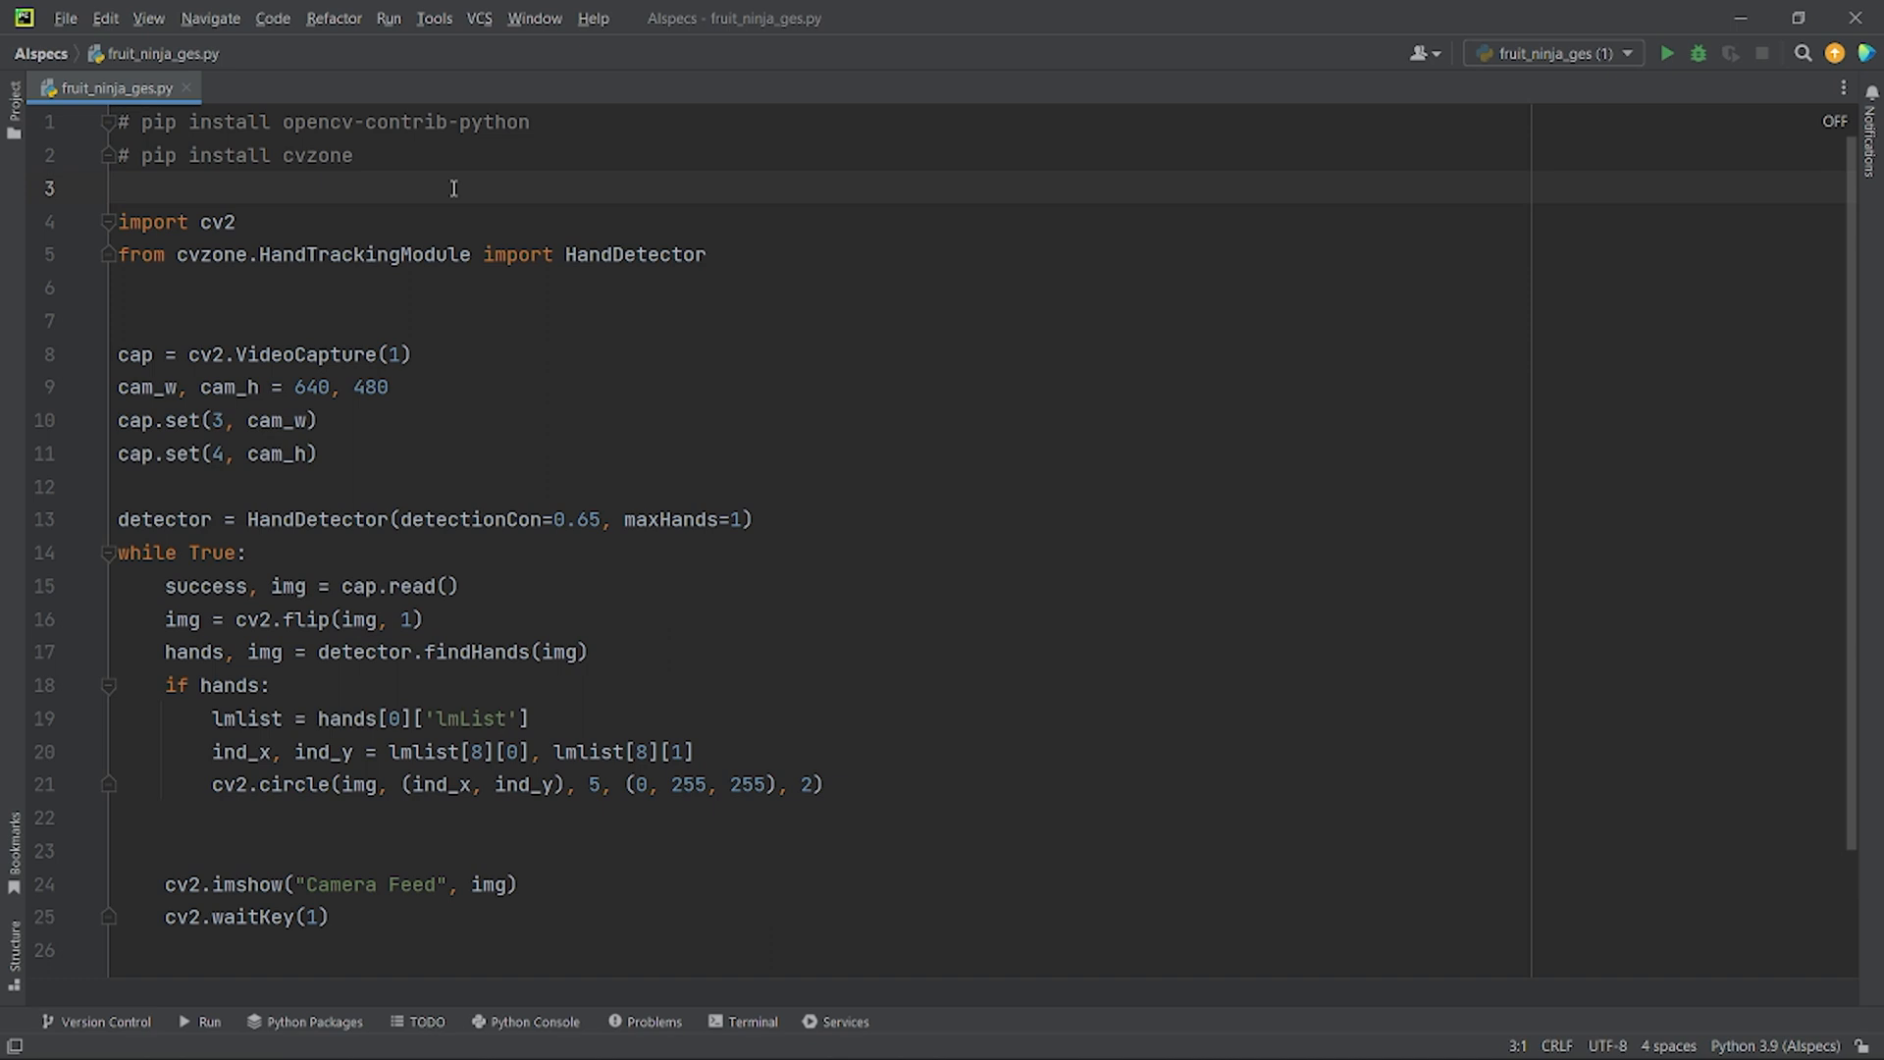
Add a '# pip install mouse' comment below the existing install notes.
{"action": "left_click", "coordinate": [118, 188]}
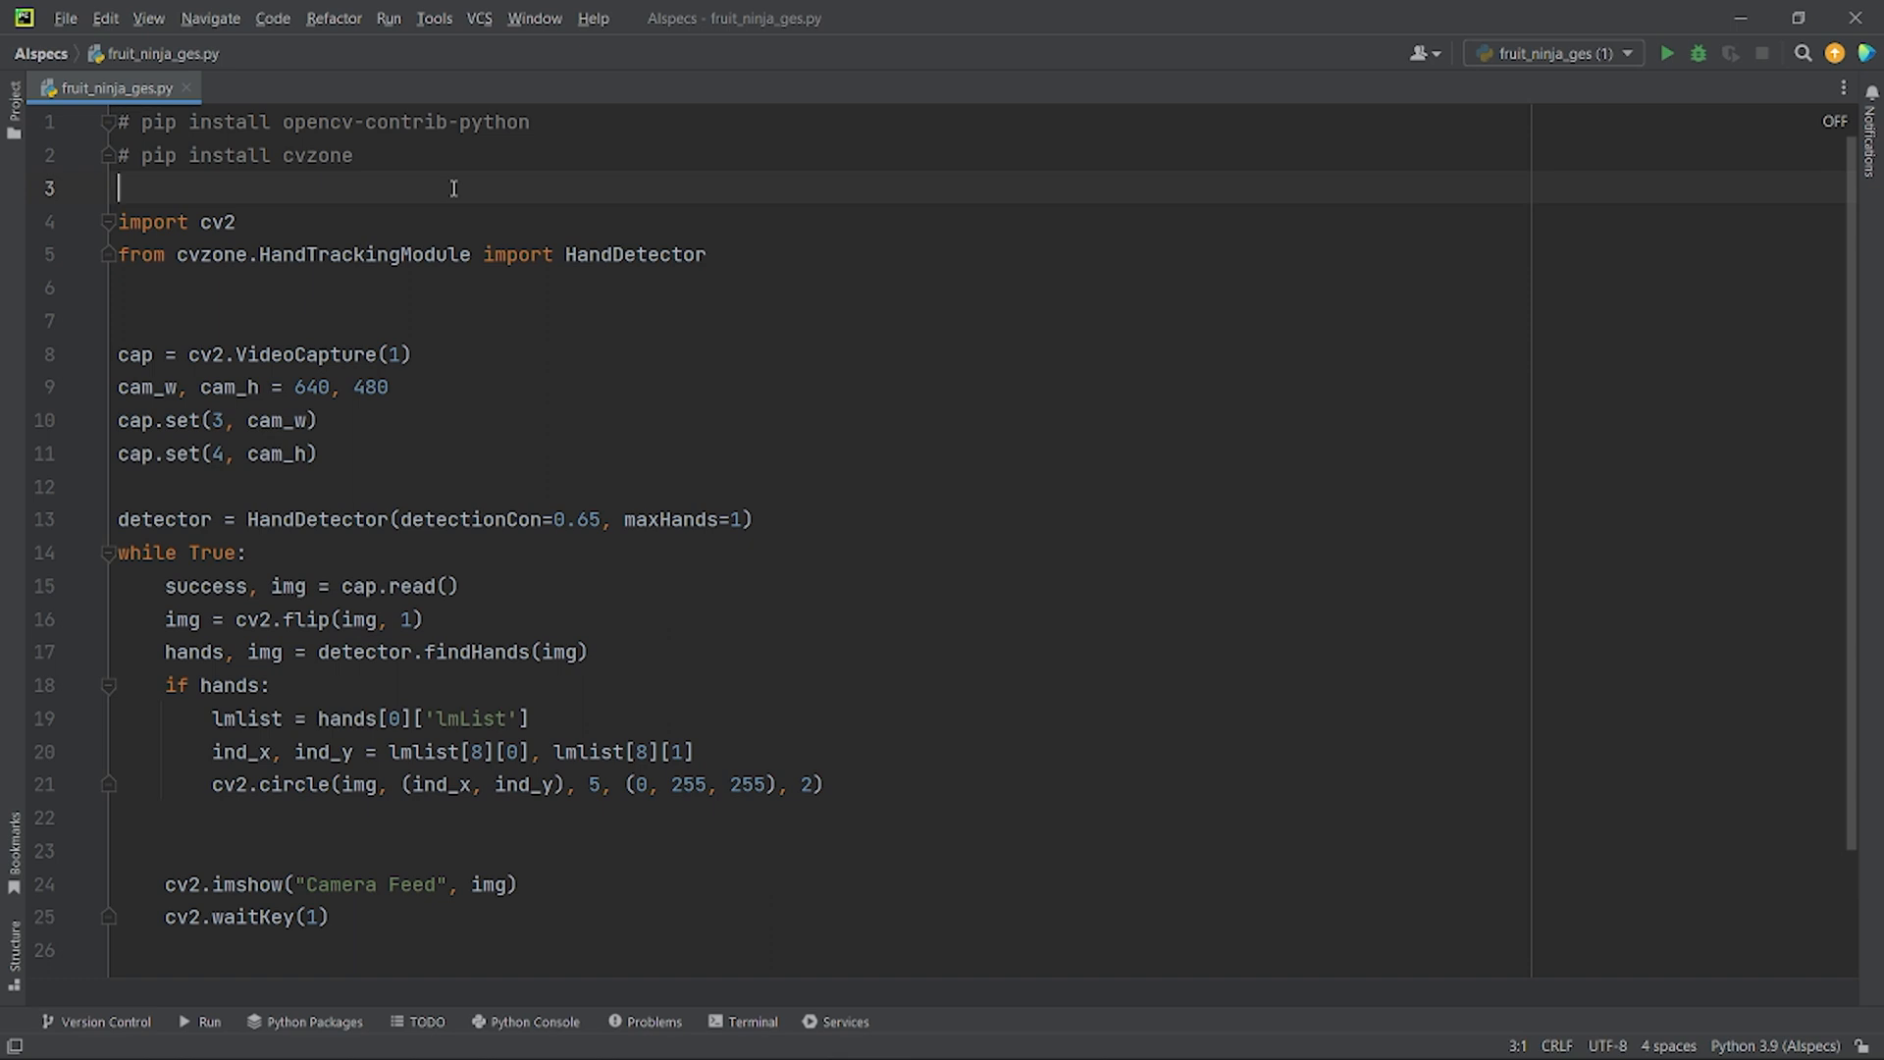
{"action": "type", "text": "# pip install mouse"}
{"action": "left_click", "coordinate": [818, 287]}
{"action": "type", "text": "import mouse"}
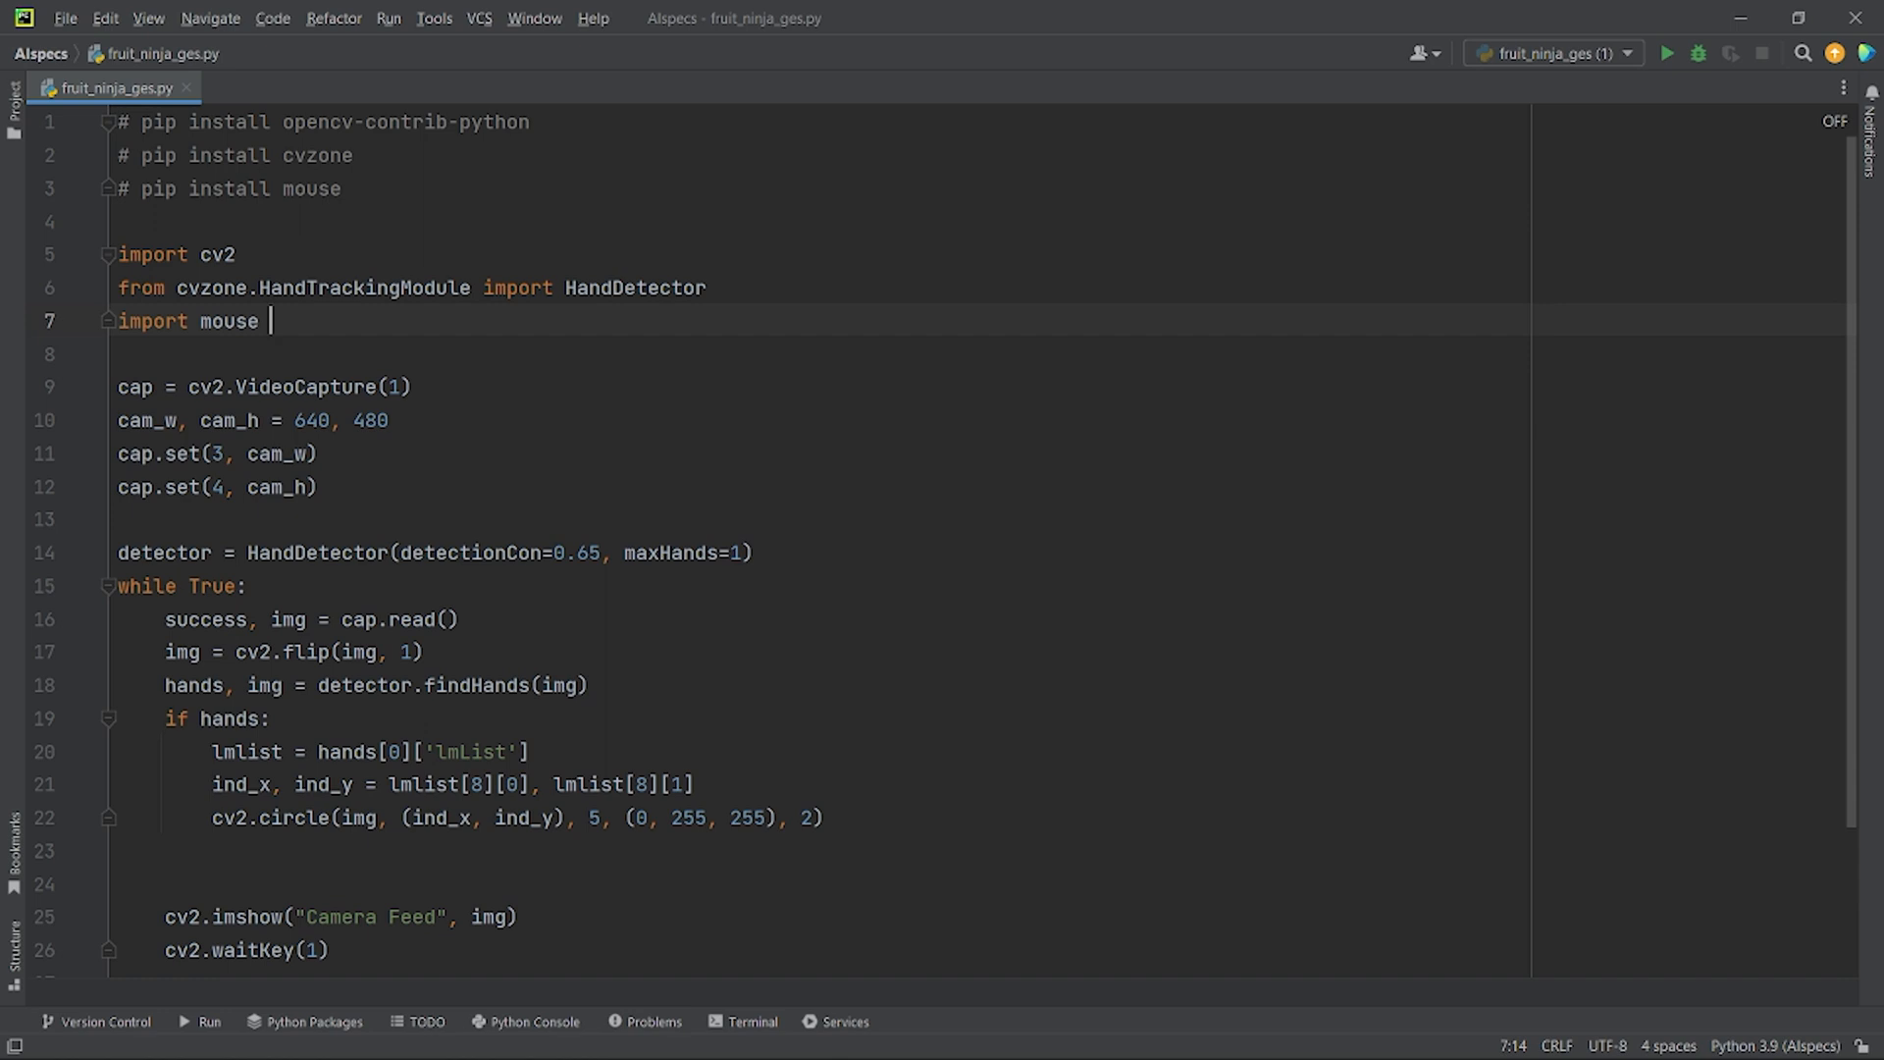
Write a new script importing mouse that loops printing mouse.get_position(), and run it.
{"action": "left_click", "coordinate": [283, 87]}
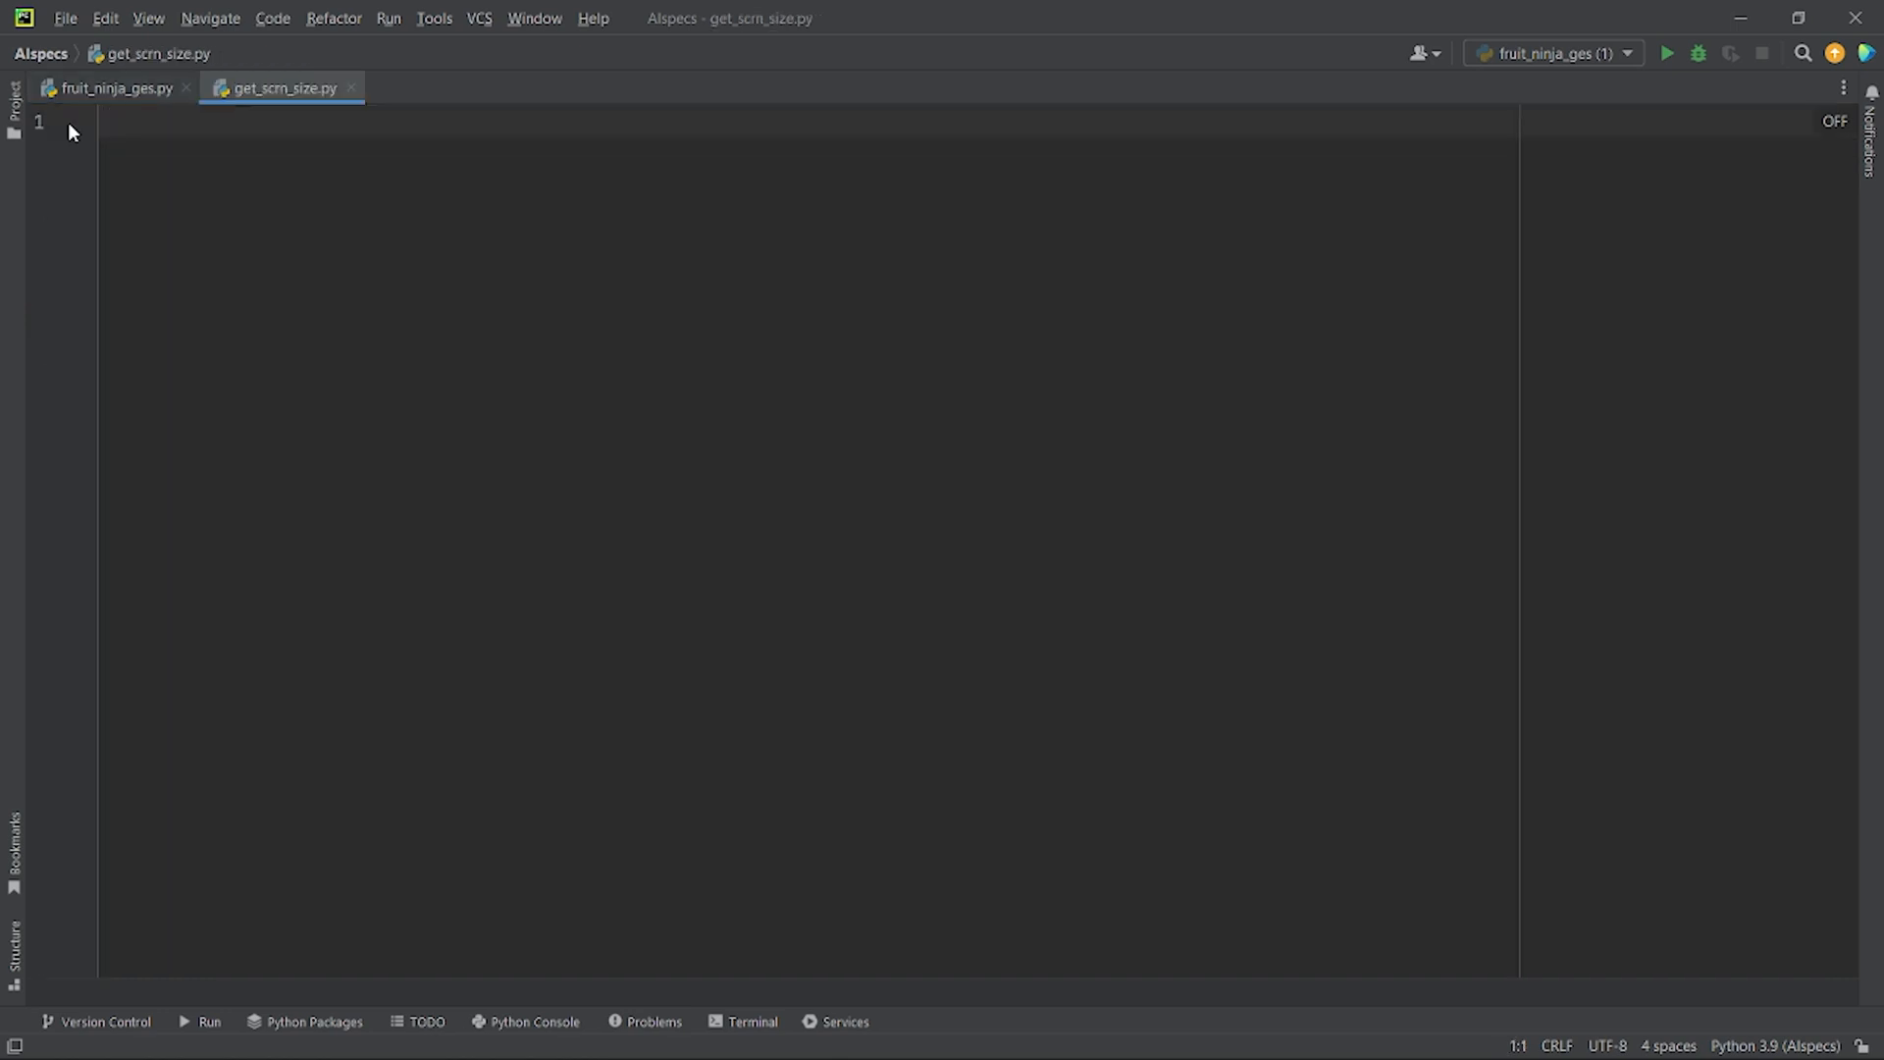
{"action": "type", "text": "import mouse"}
{"action": "type", "text": "while True:"}
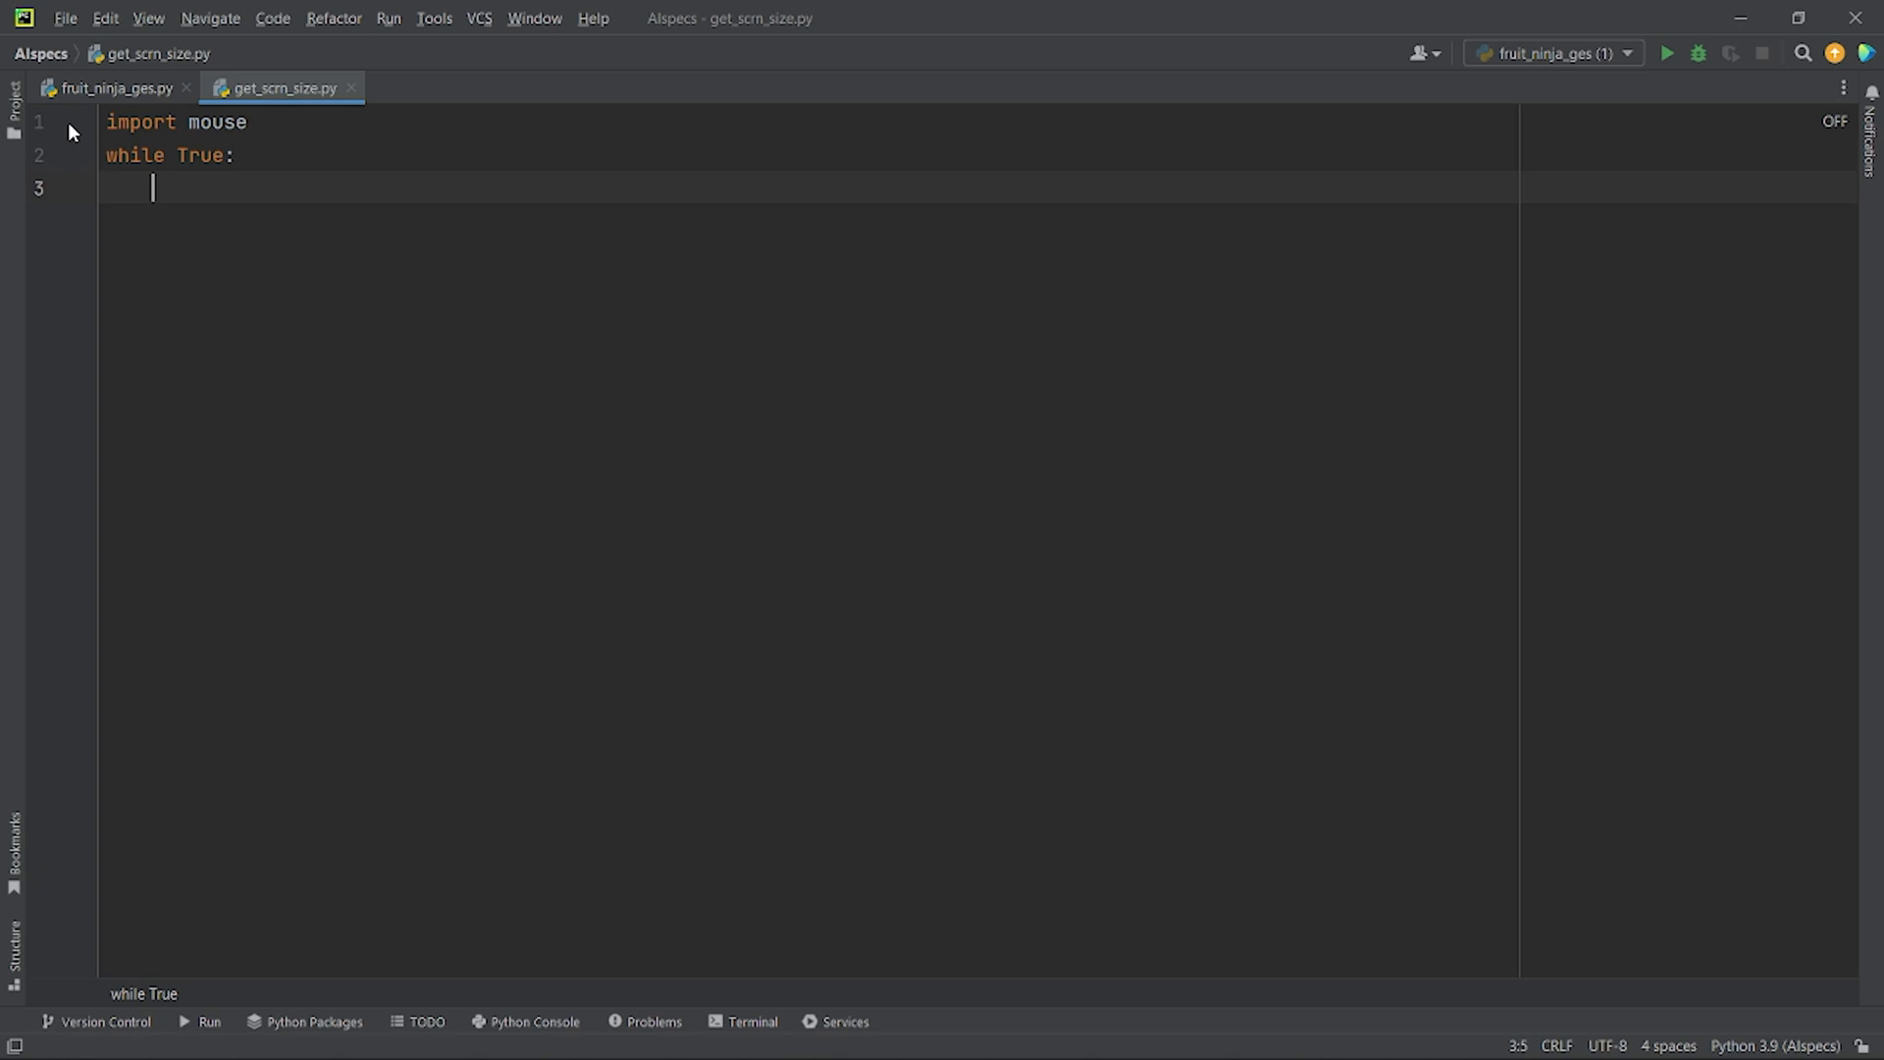
{"action": "type", "text": "print(mouse.get_position())"}
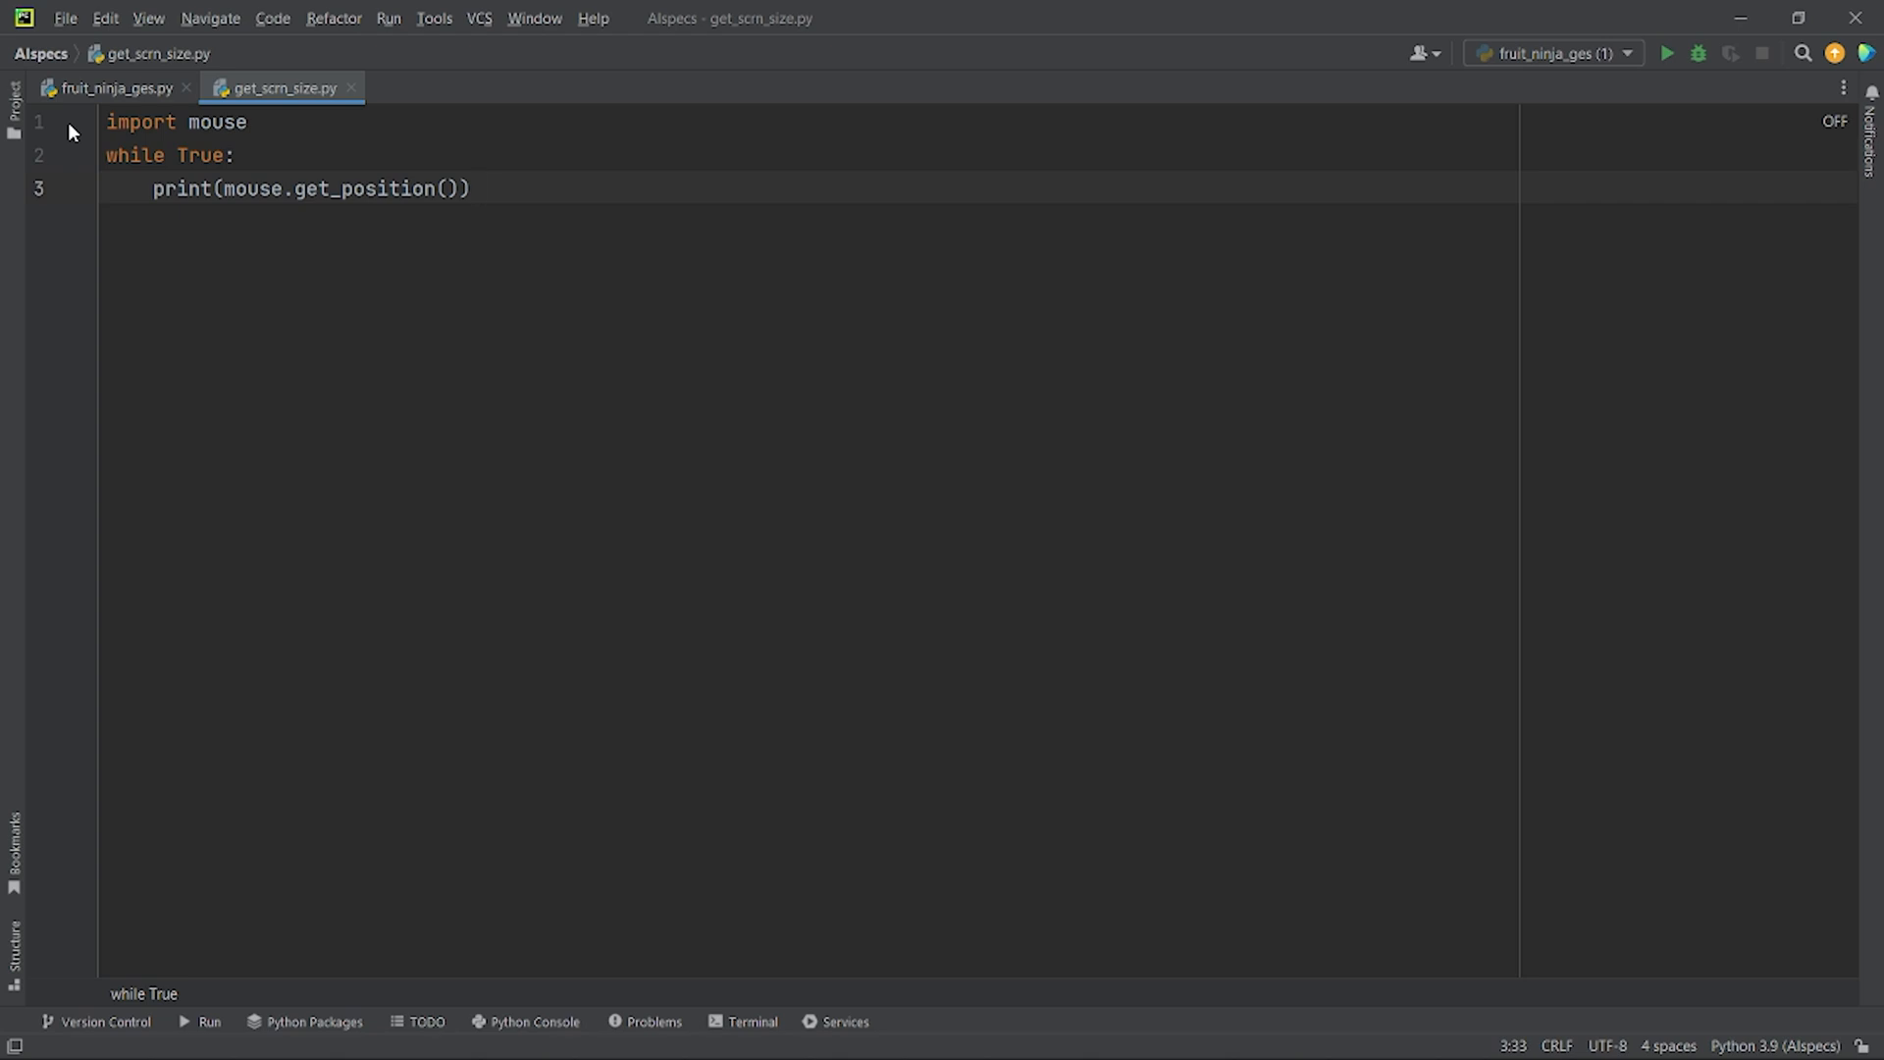
{"action": "left_click", "coordinate": [1668, 53]}
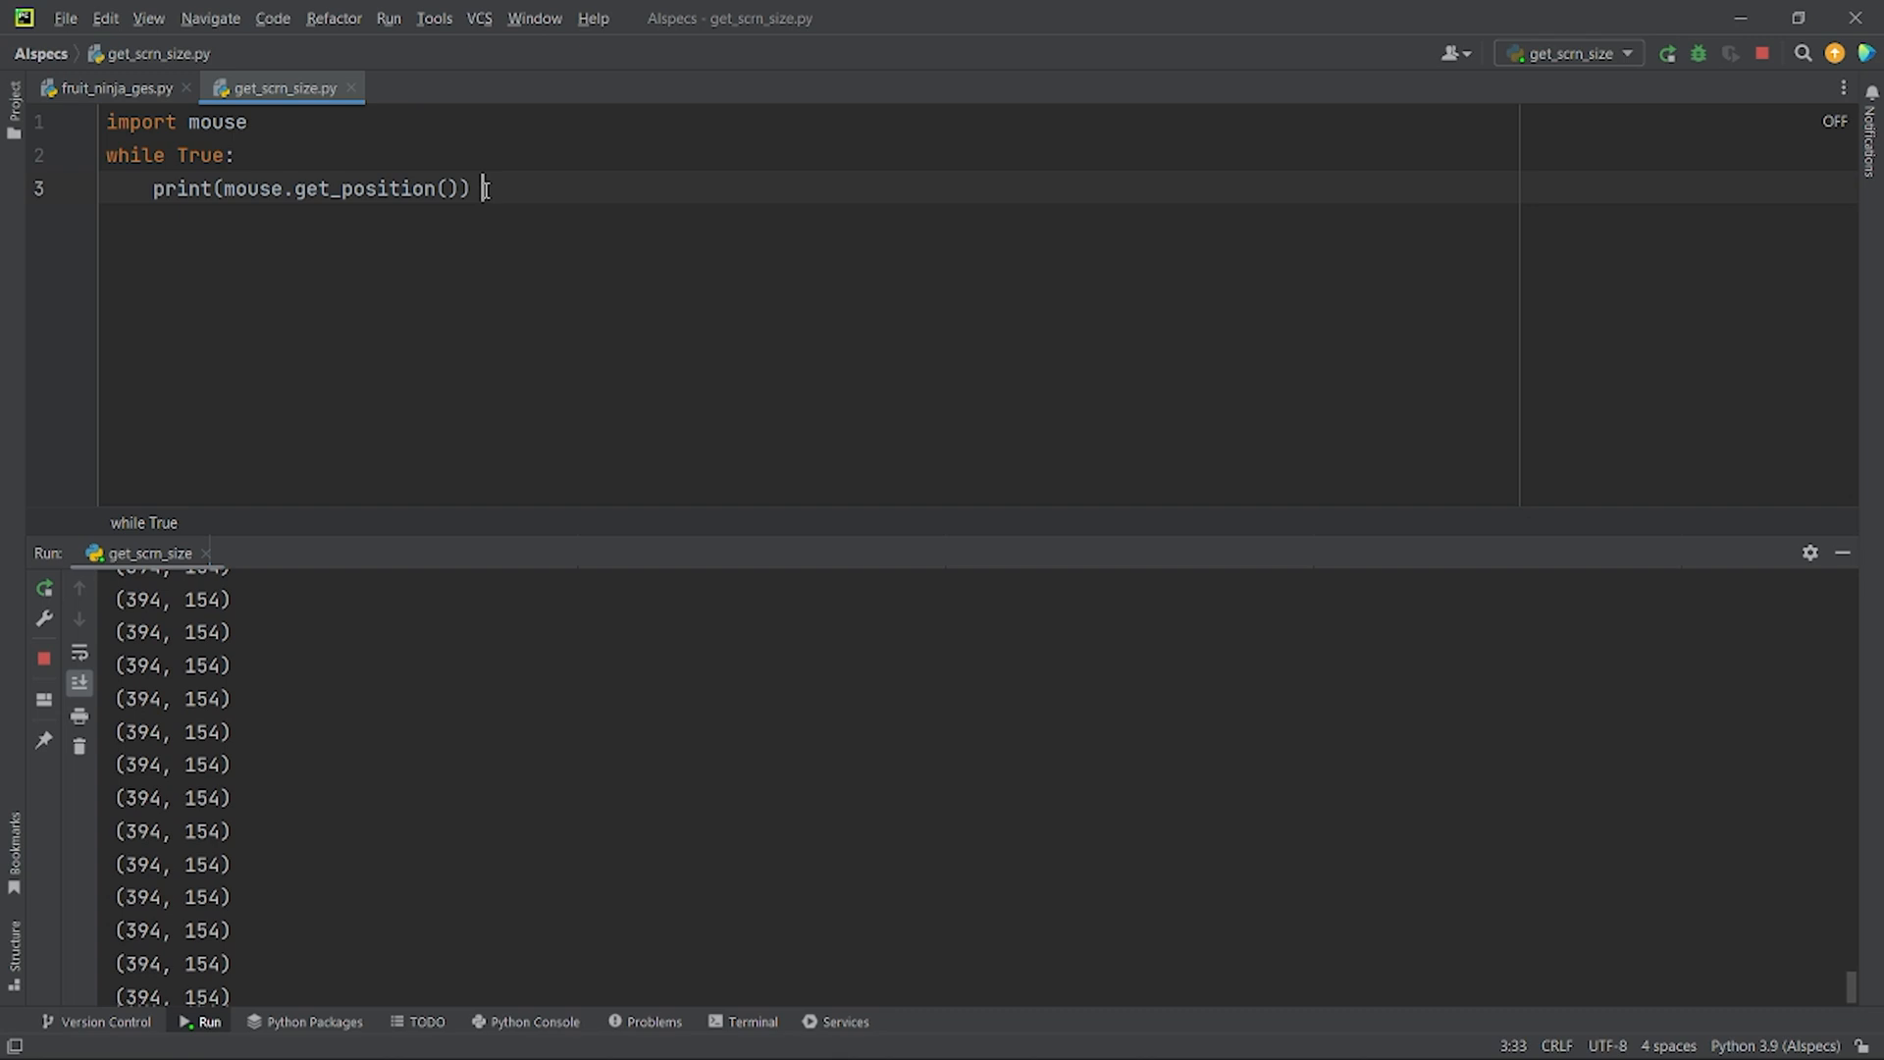
{"action": "mouse_move", "coordinate": [1574, 994]}
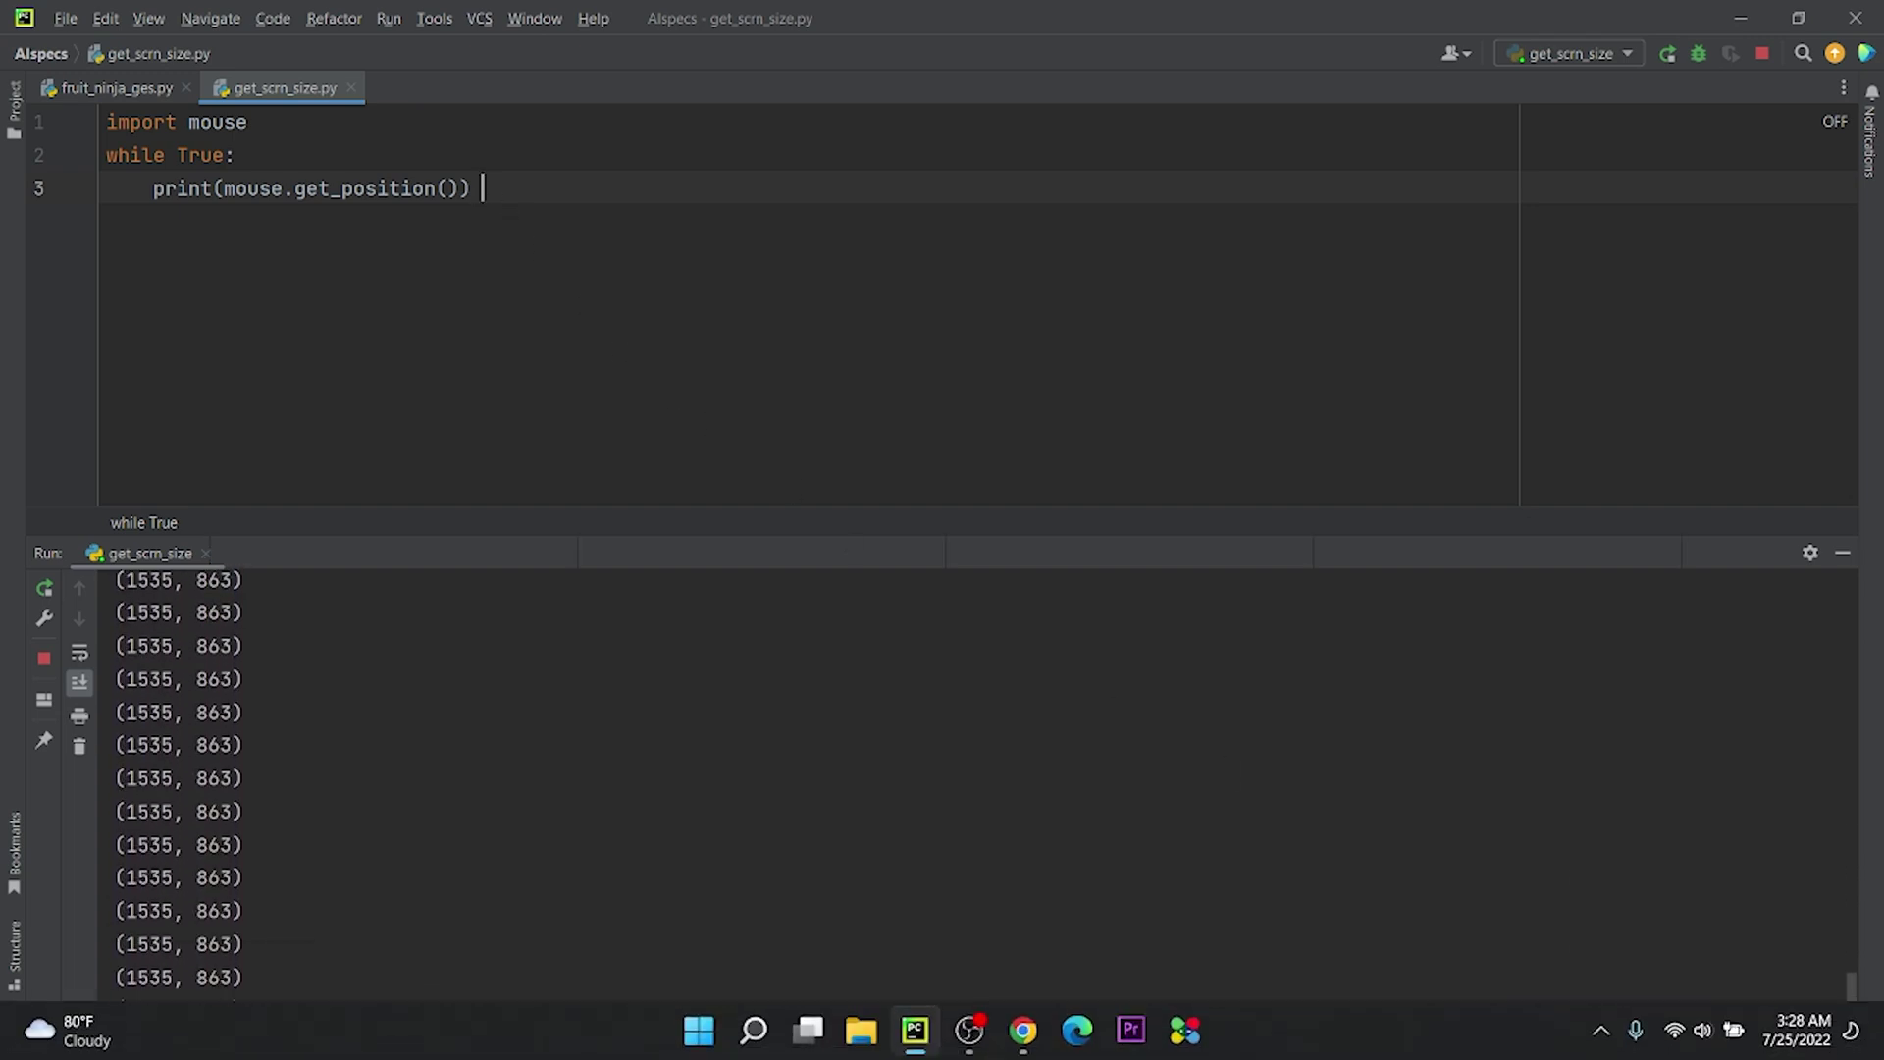
Scroll the output to find the corner position (1535, 863), then close get_scrn_size.py.
{"action": "scroll", "scroll_direction": "down", "scroll_amount": 3}
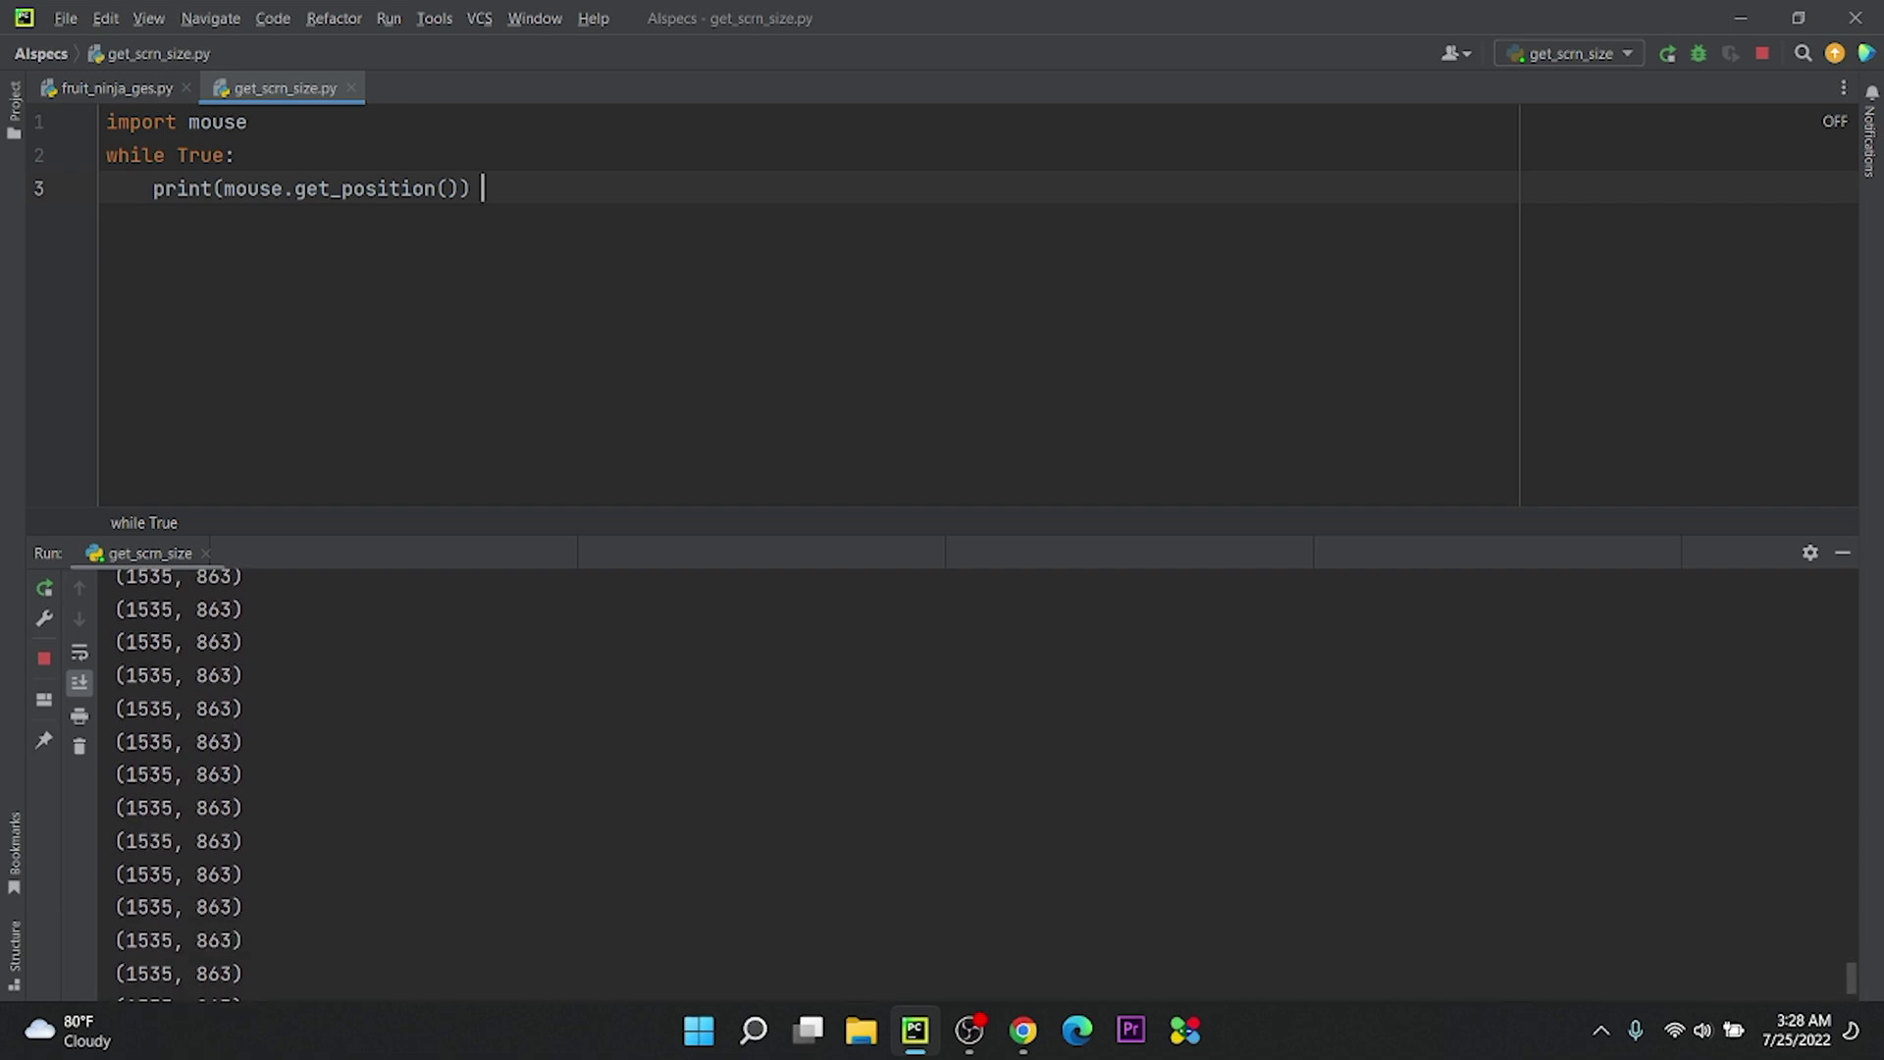
{"action": "scroll", "scroll_direction": "down", "scroll_amount": 3}
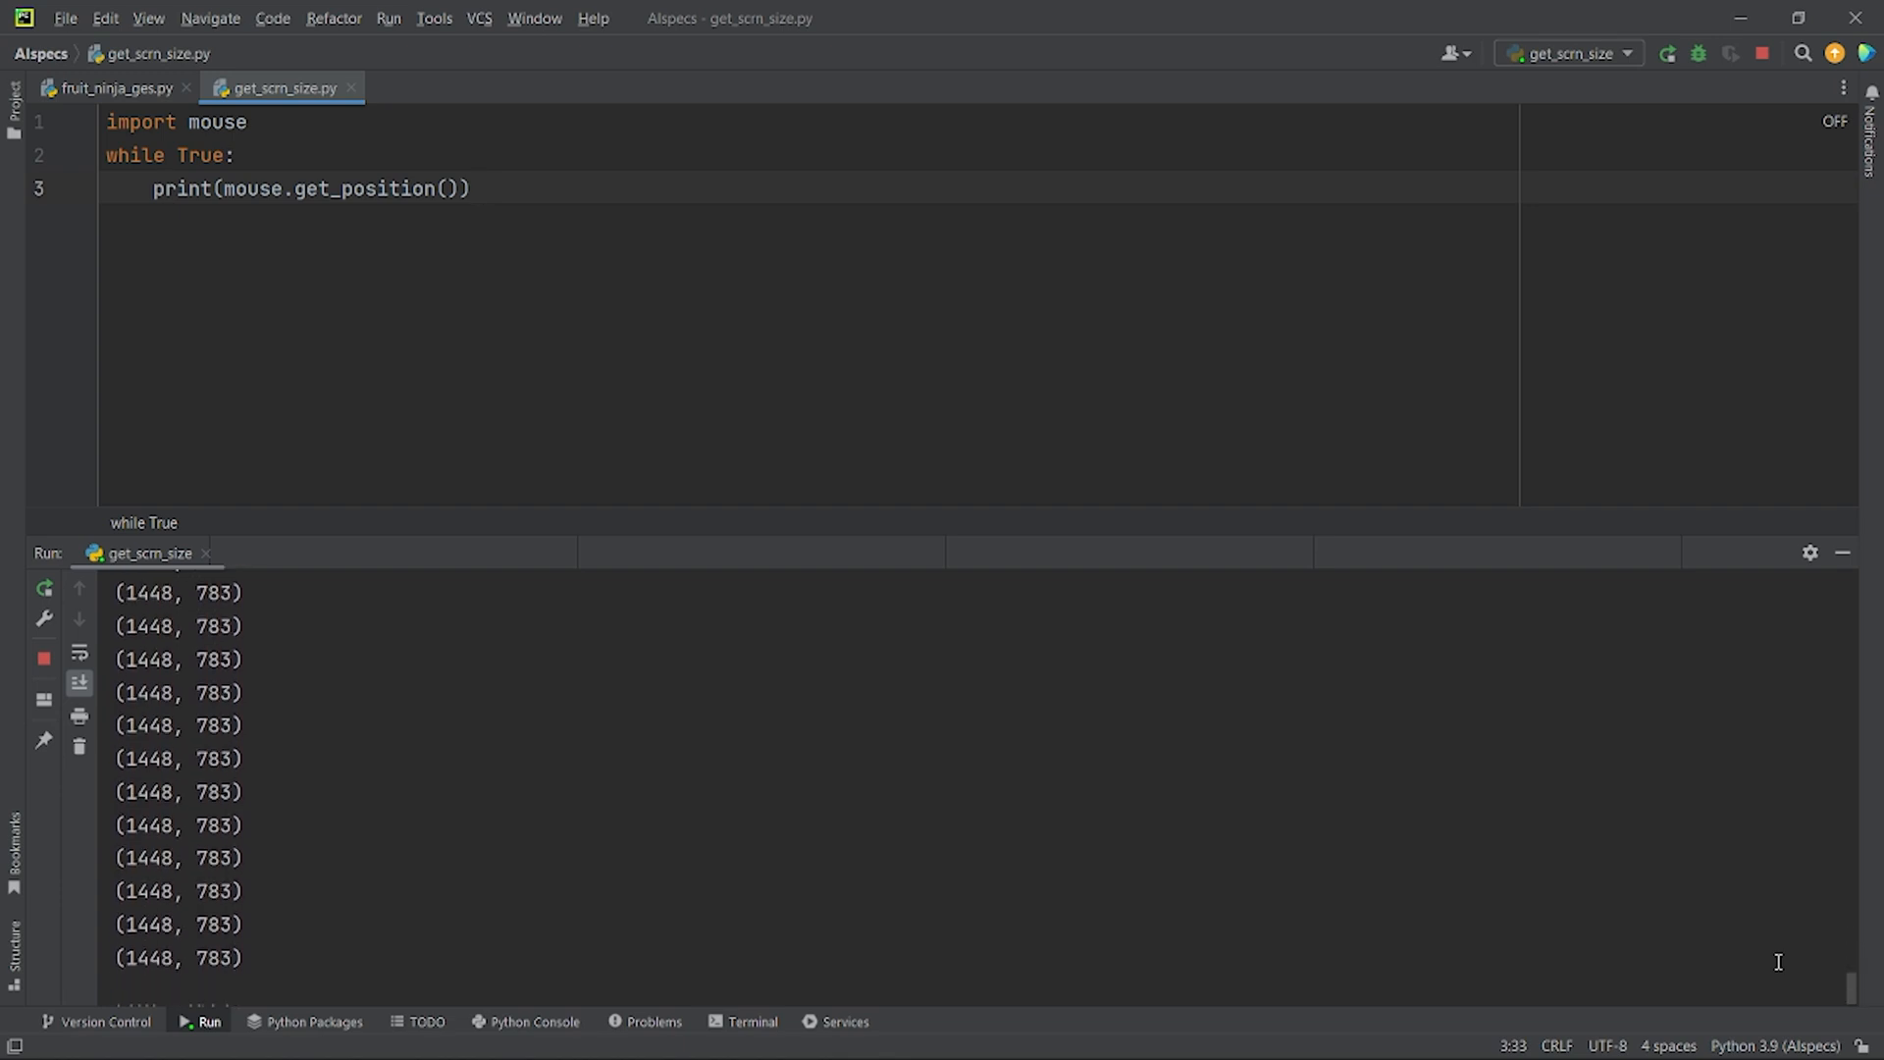
{"action": "scroll", "scroll_direction": "down", "scroll_amount": 3}
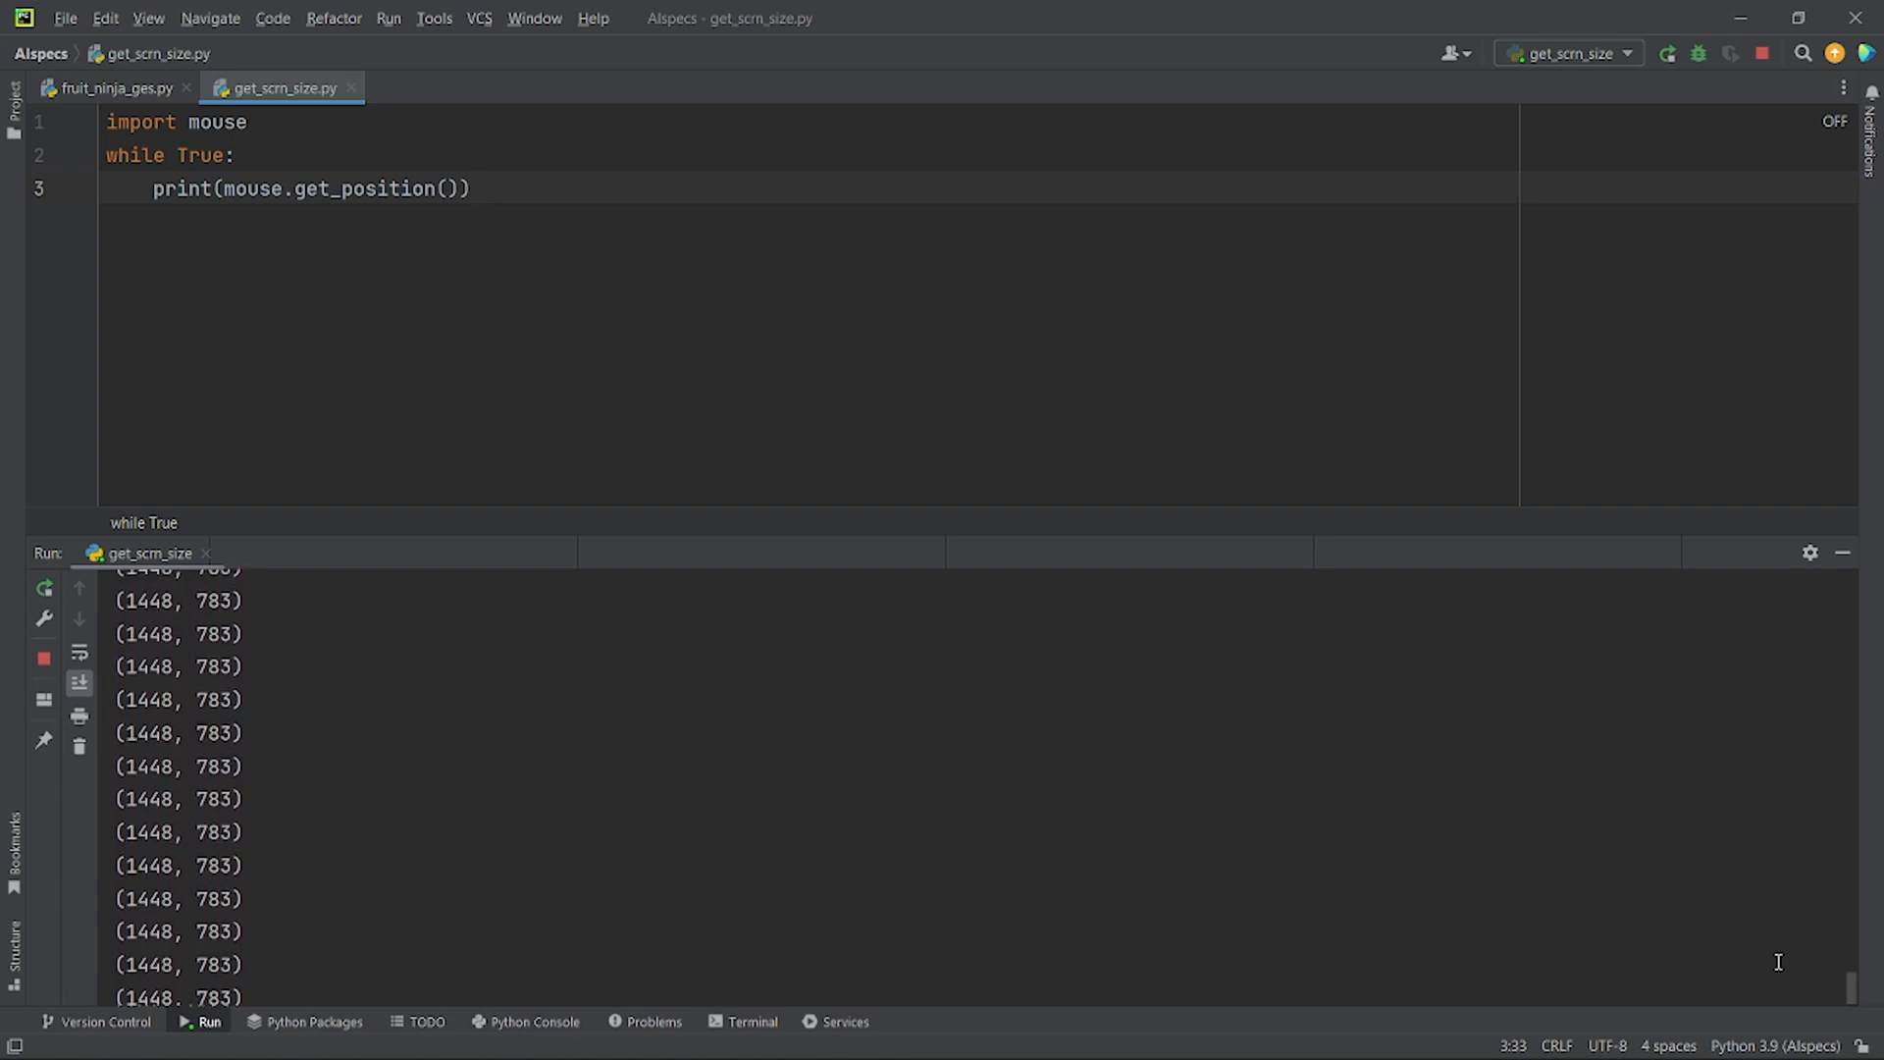
{"action": "left_click", "coordinate": [114, 87]}
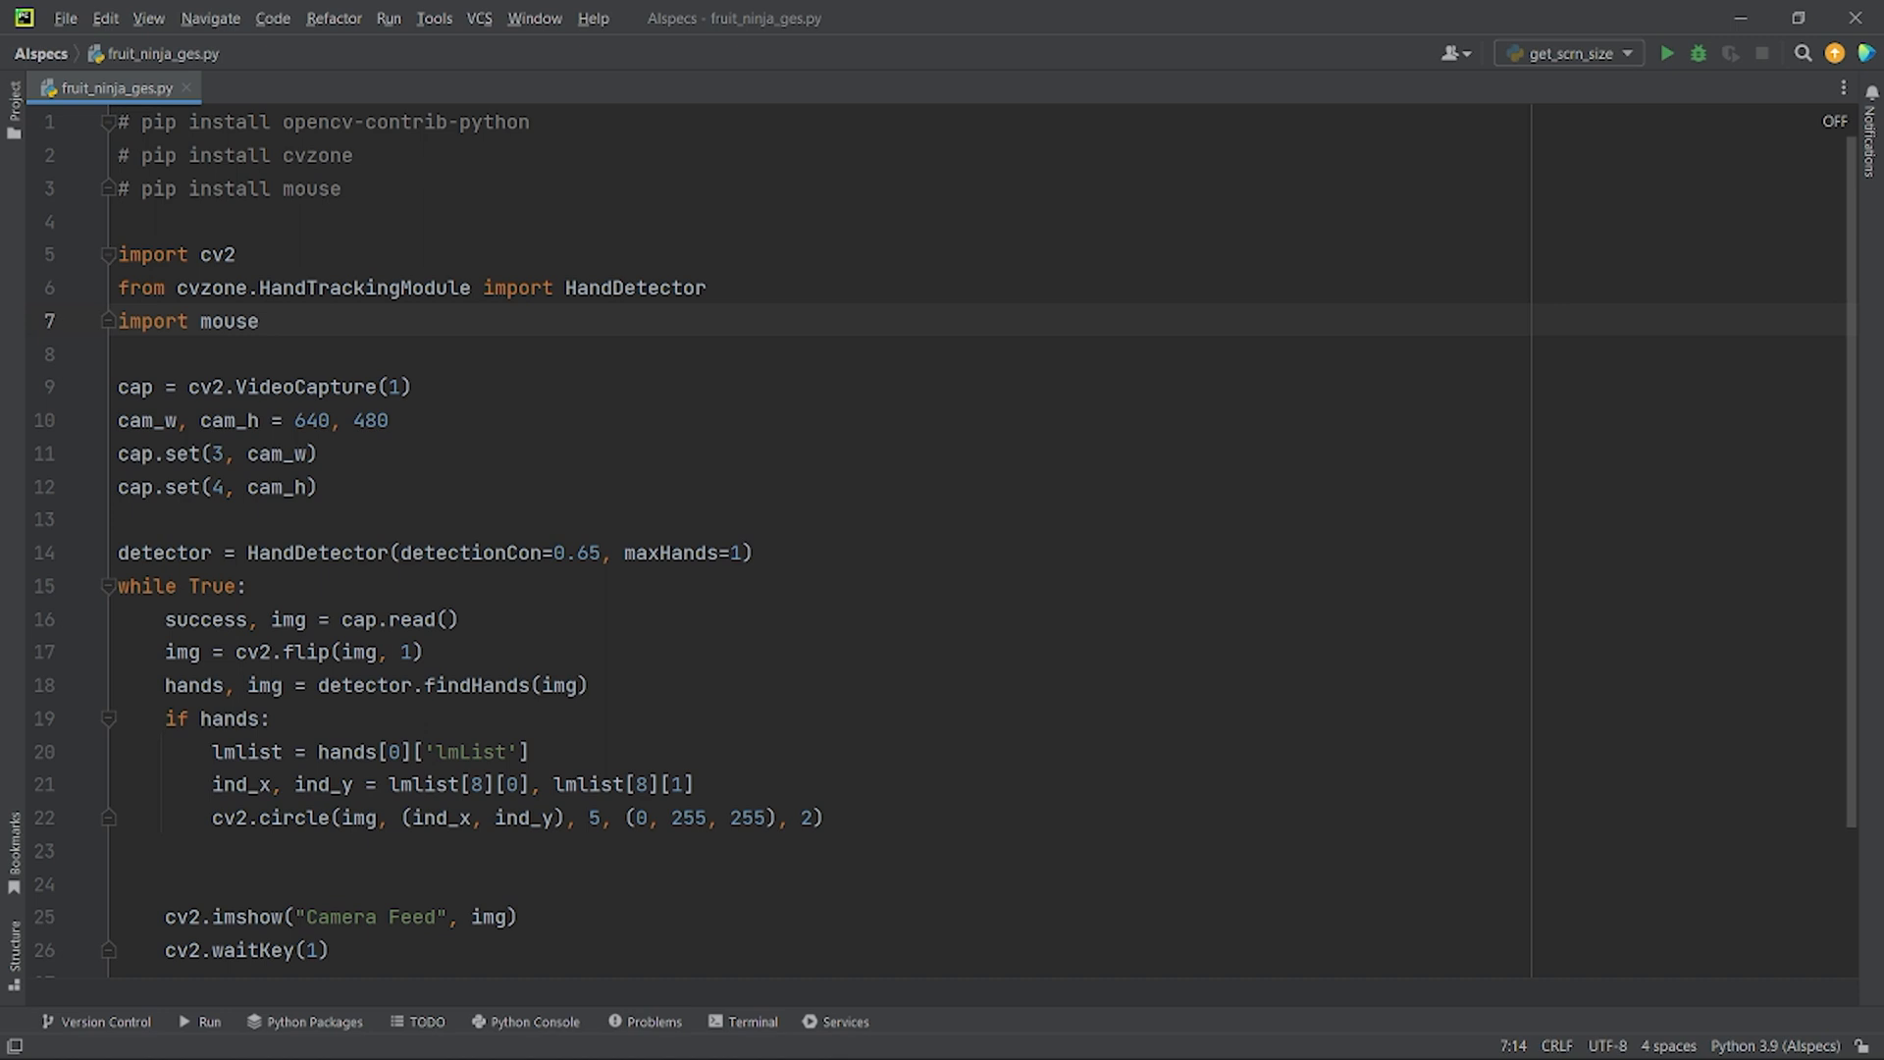
Import numpy, interpolate fingertip x/y to 1536×864 as conv_x/conv_y, and call mouse.move.
{"action": "type", "text": "# pip install numpy"}
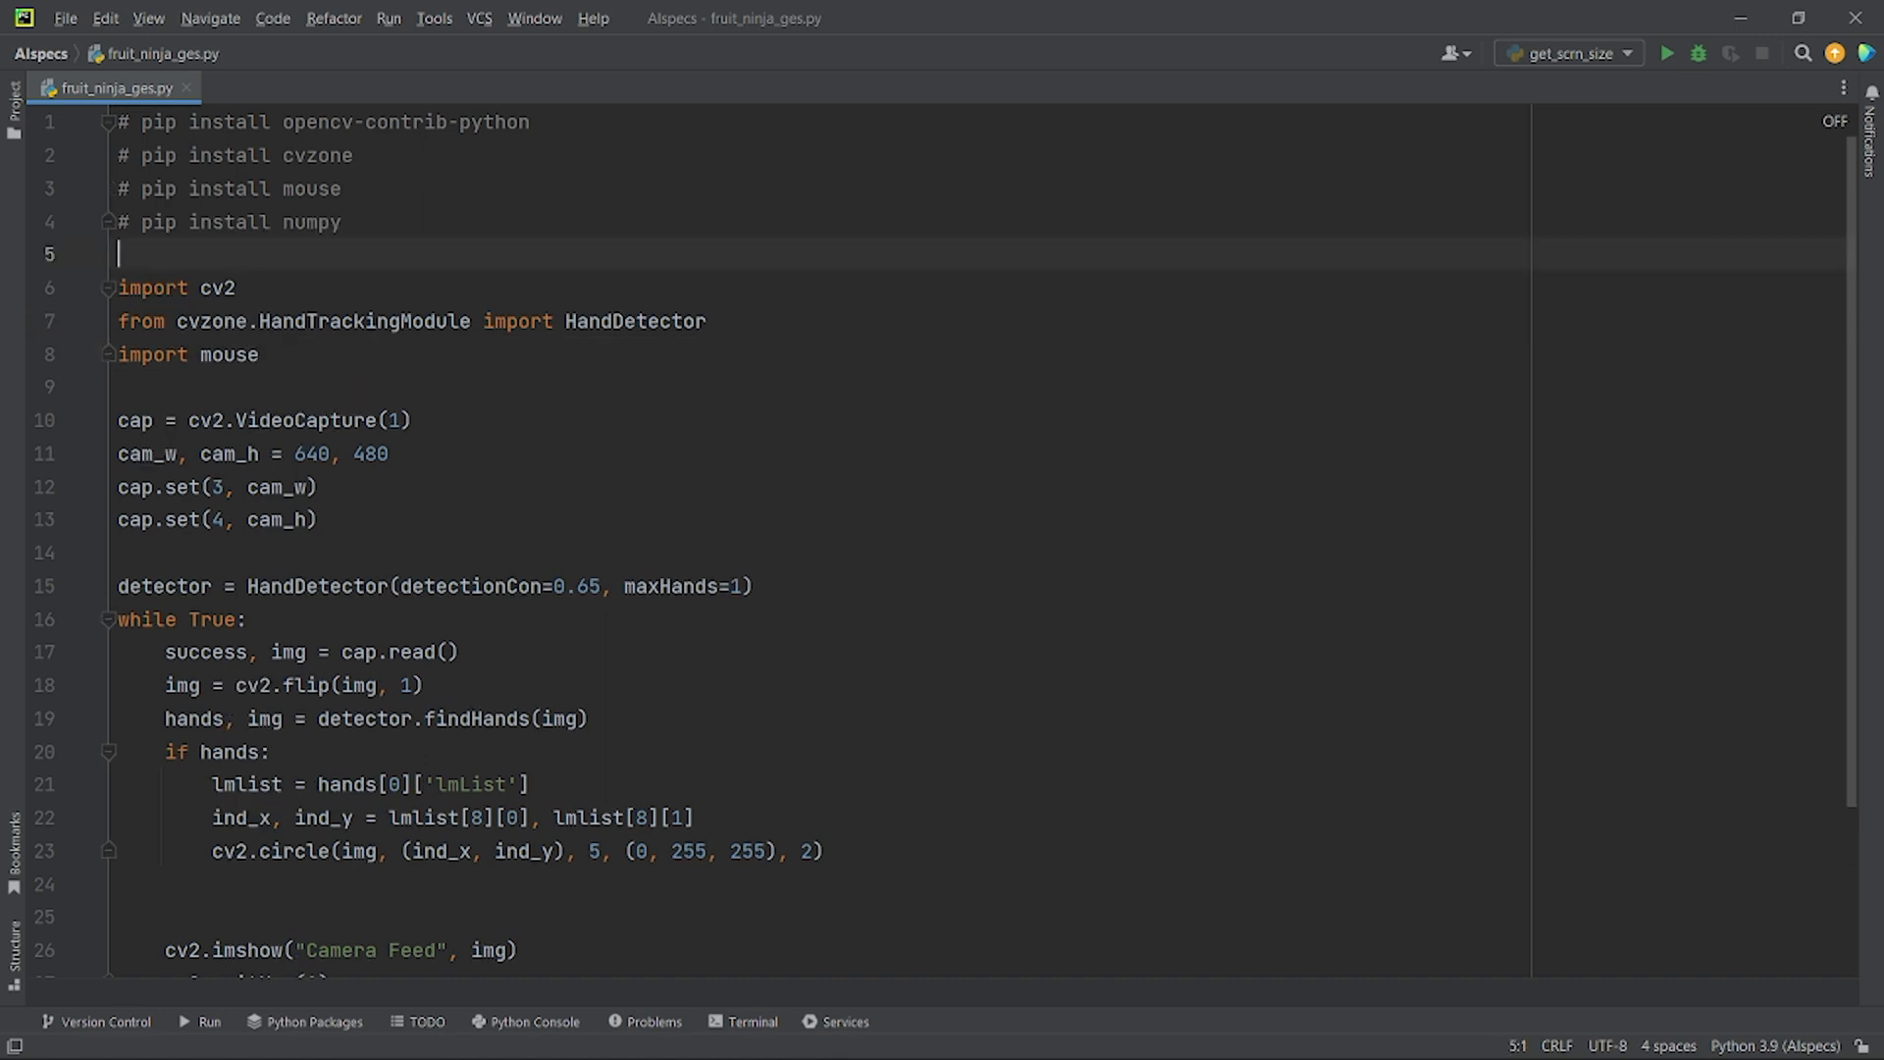
{"action": "type", "text": "import numpy as np"}
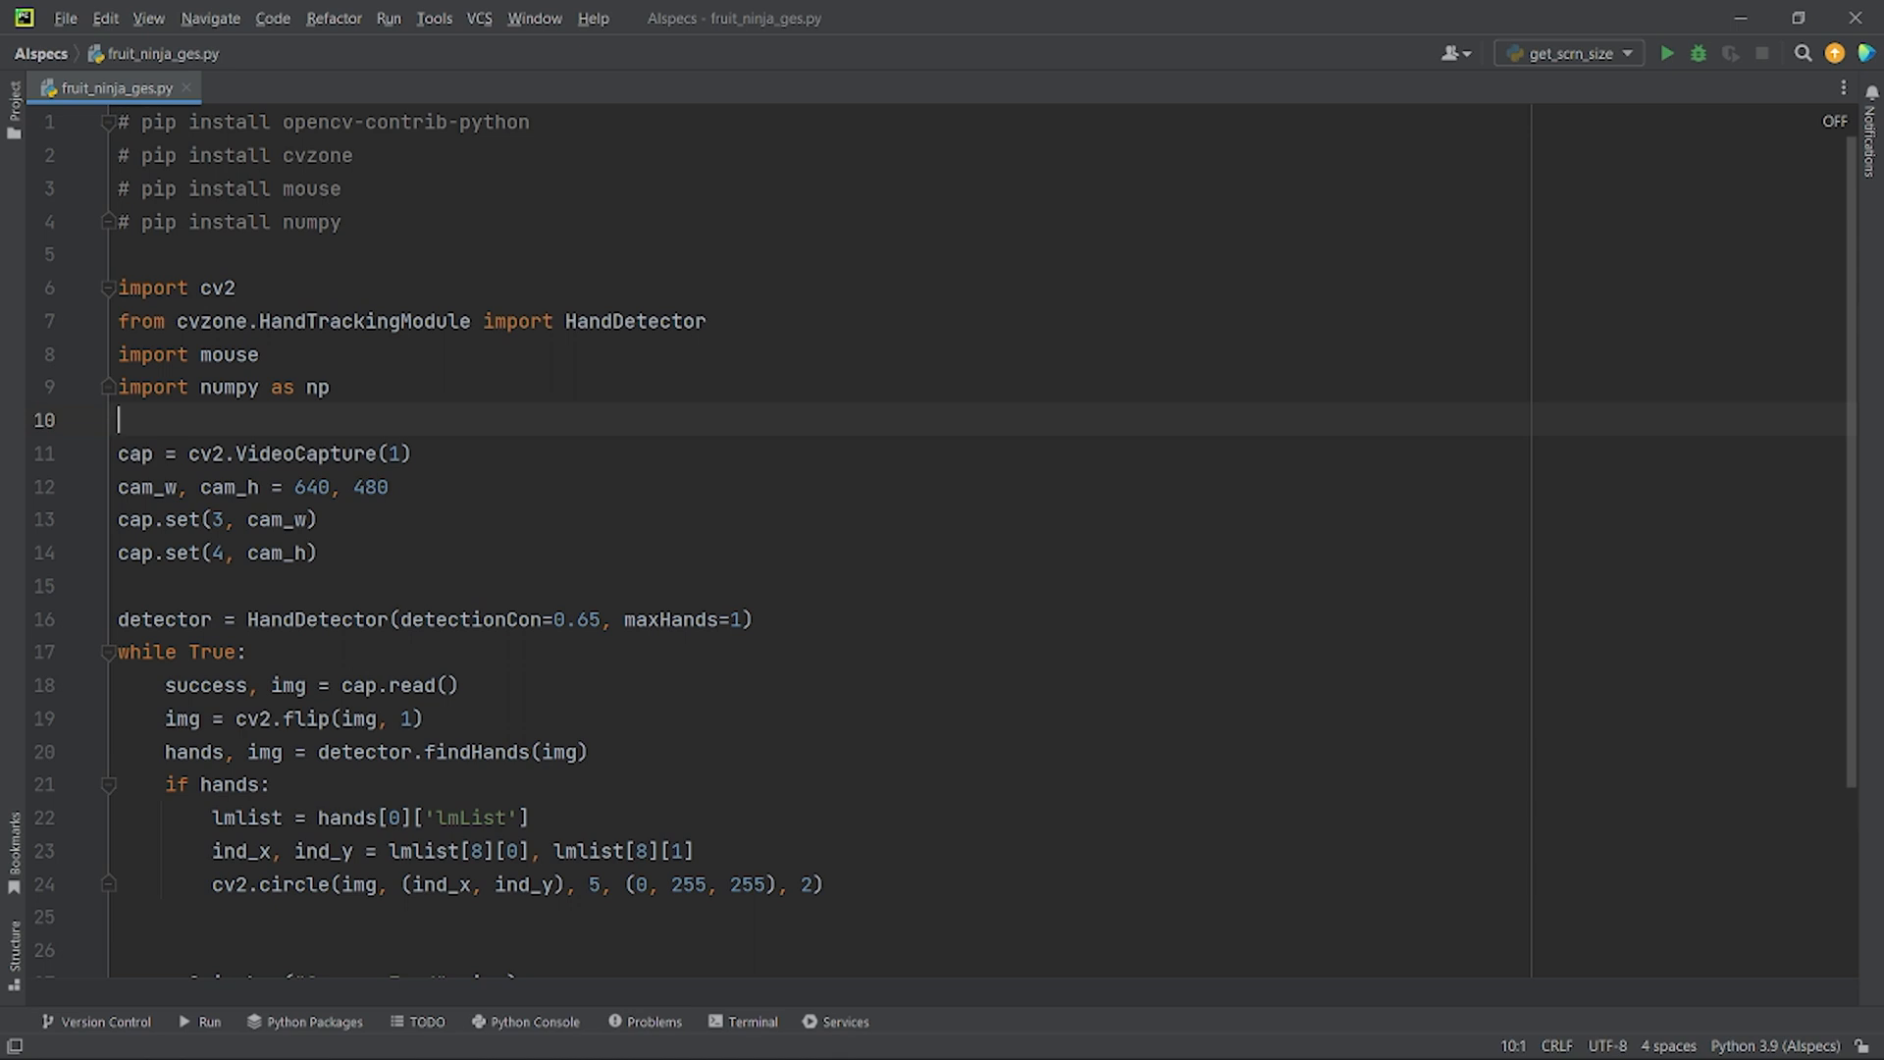
{"action": "type", "text": "conv_x = int(np.interp(ind_x, (0, cam_w), (0, 1536)))"}
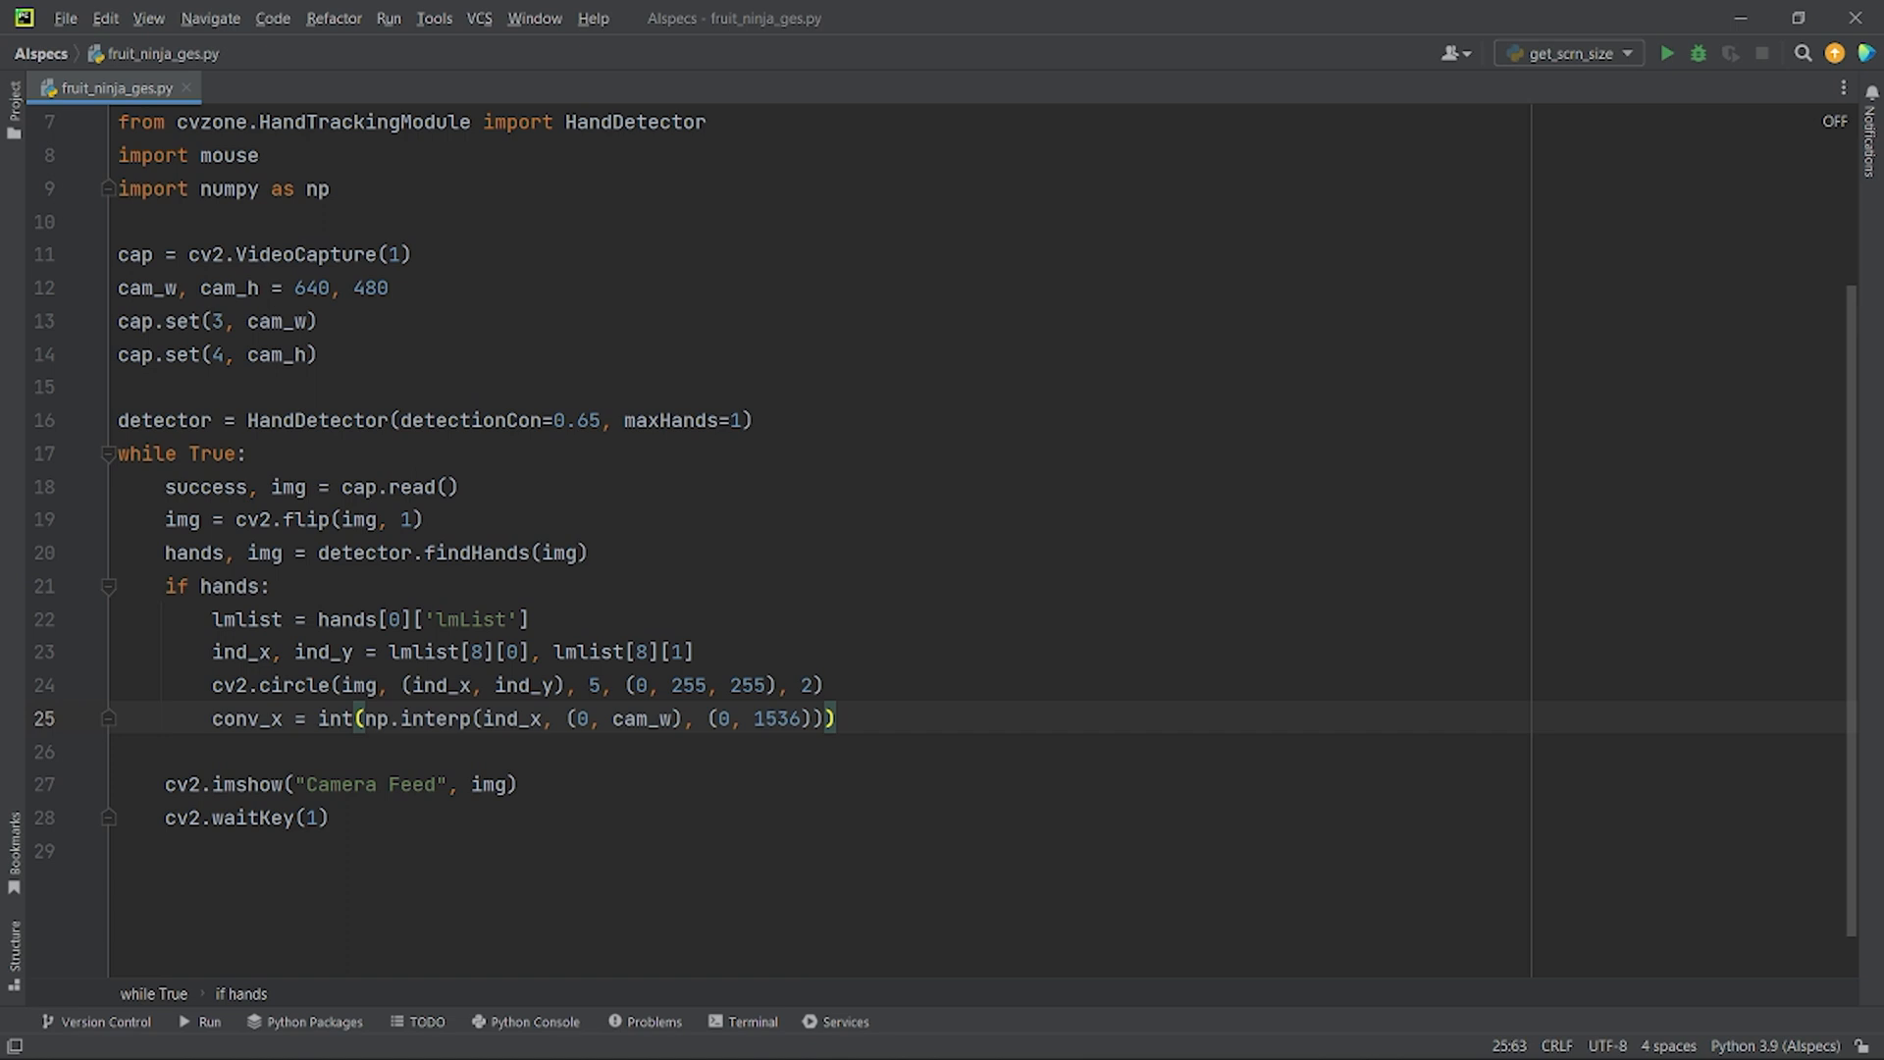
{"action": "left_click", "coordinate": [845, 718]}
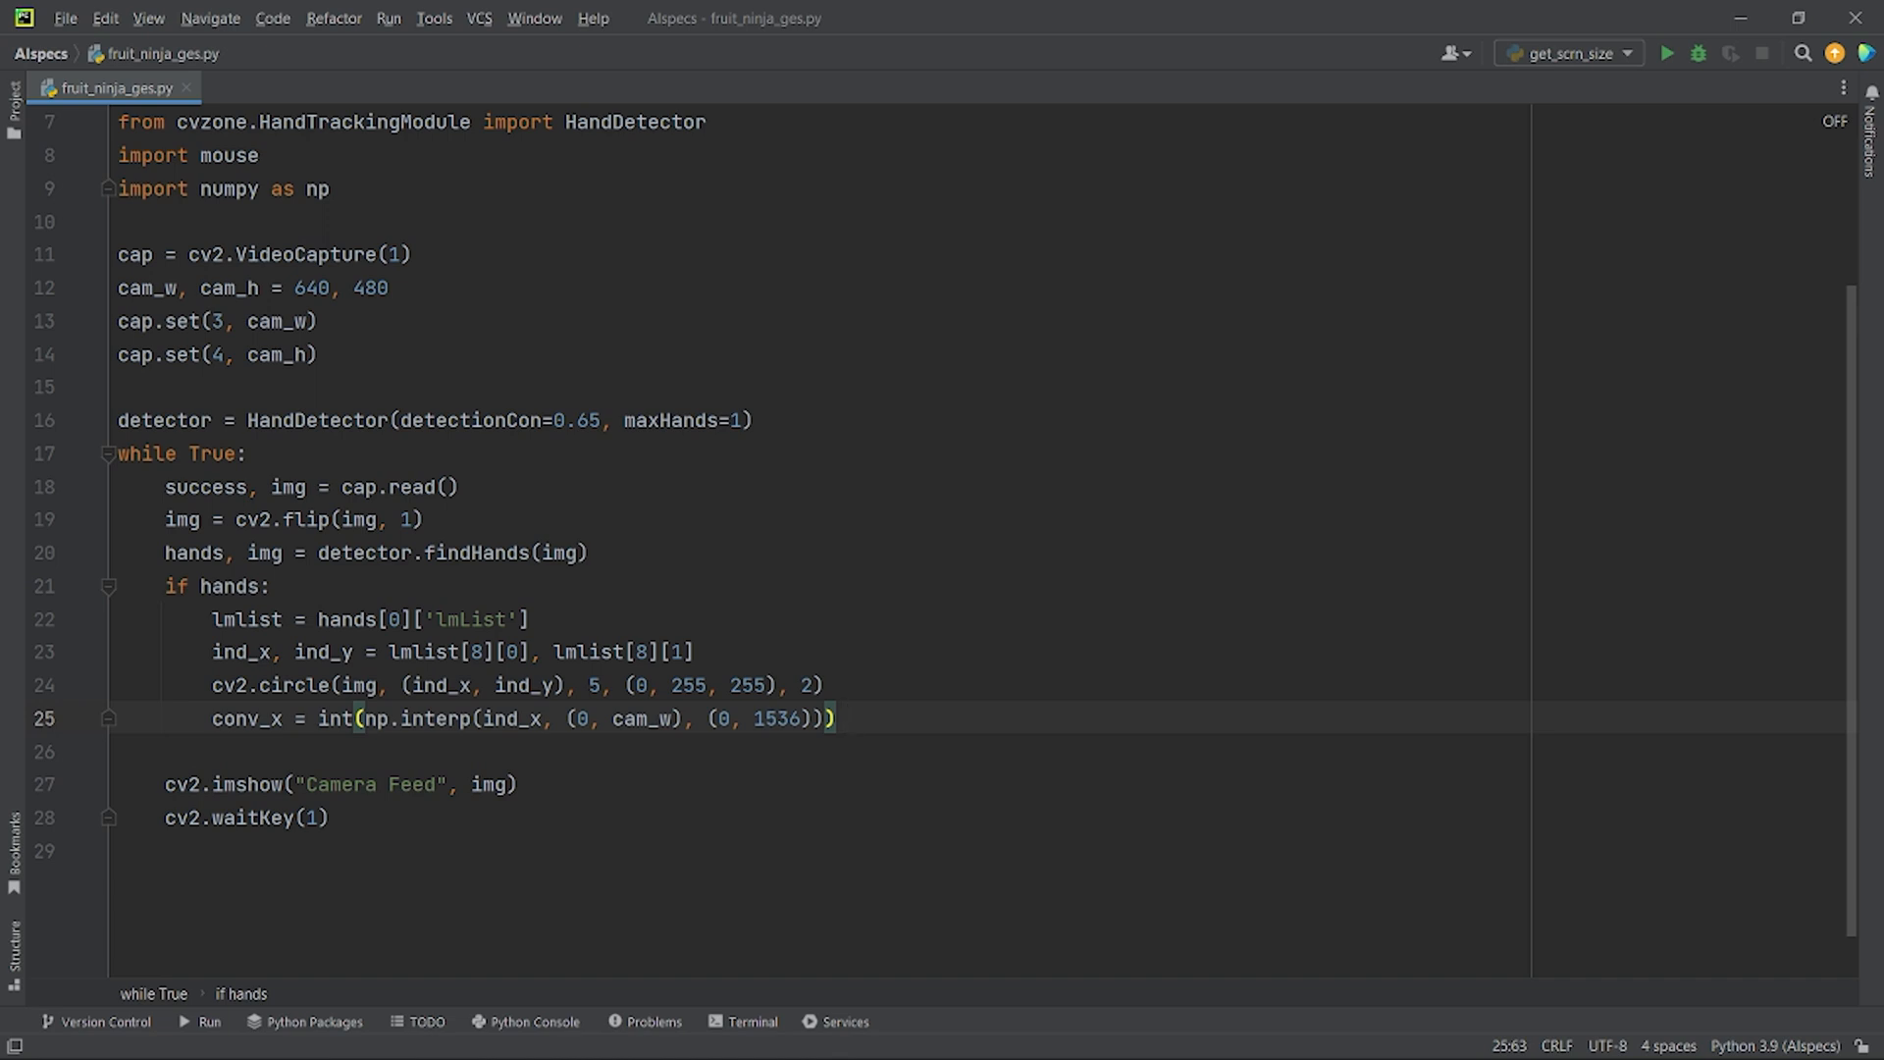
{"action": "type", "text": "conv_y = int(np.interp(ind_y, (0, cam_h), (0, 864)))"}
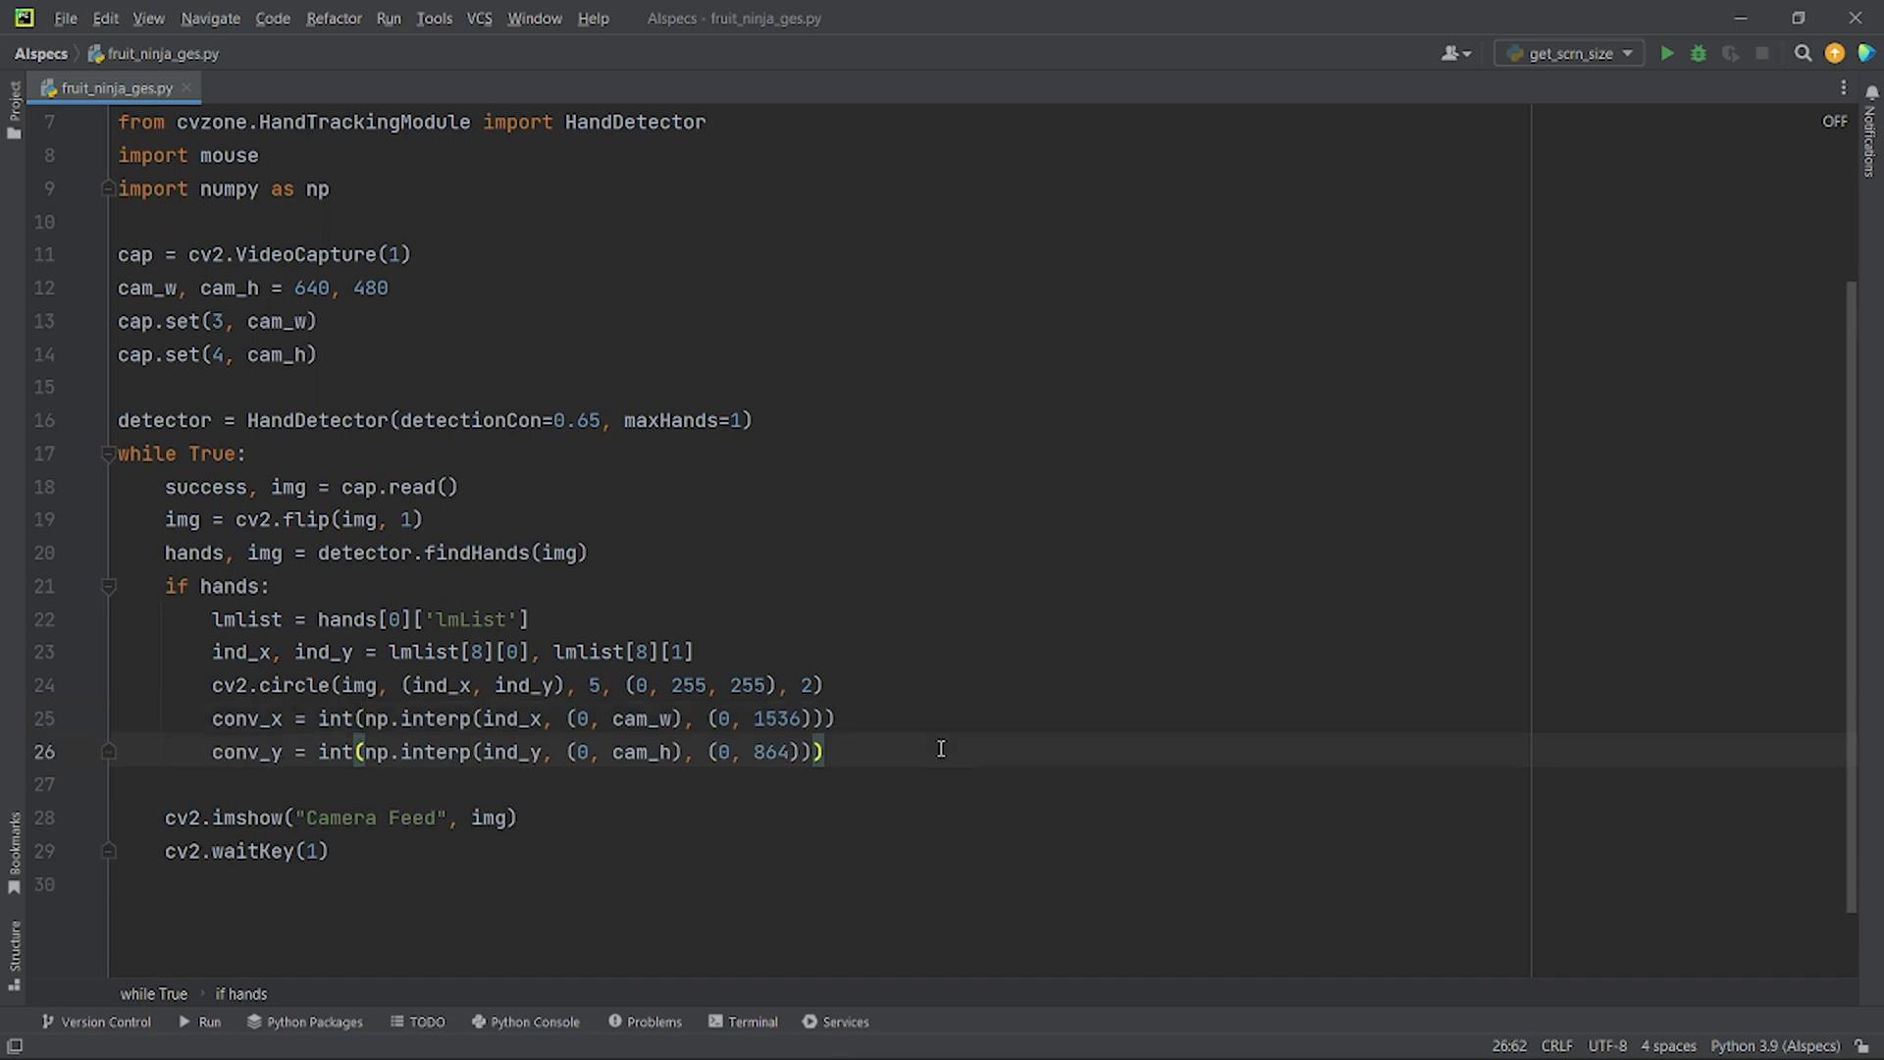
{"action": "left_click", "coordinate": [829, 751]}
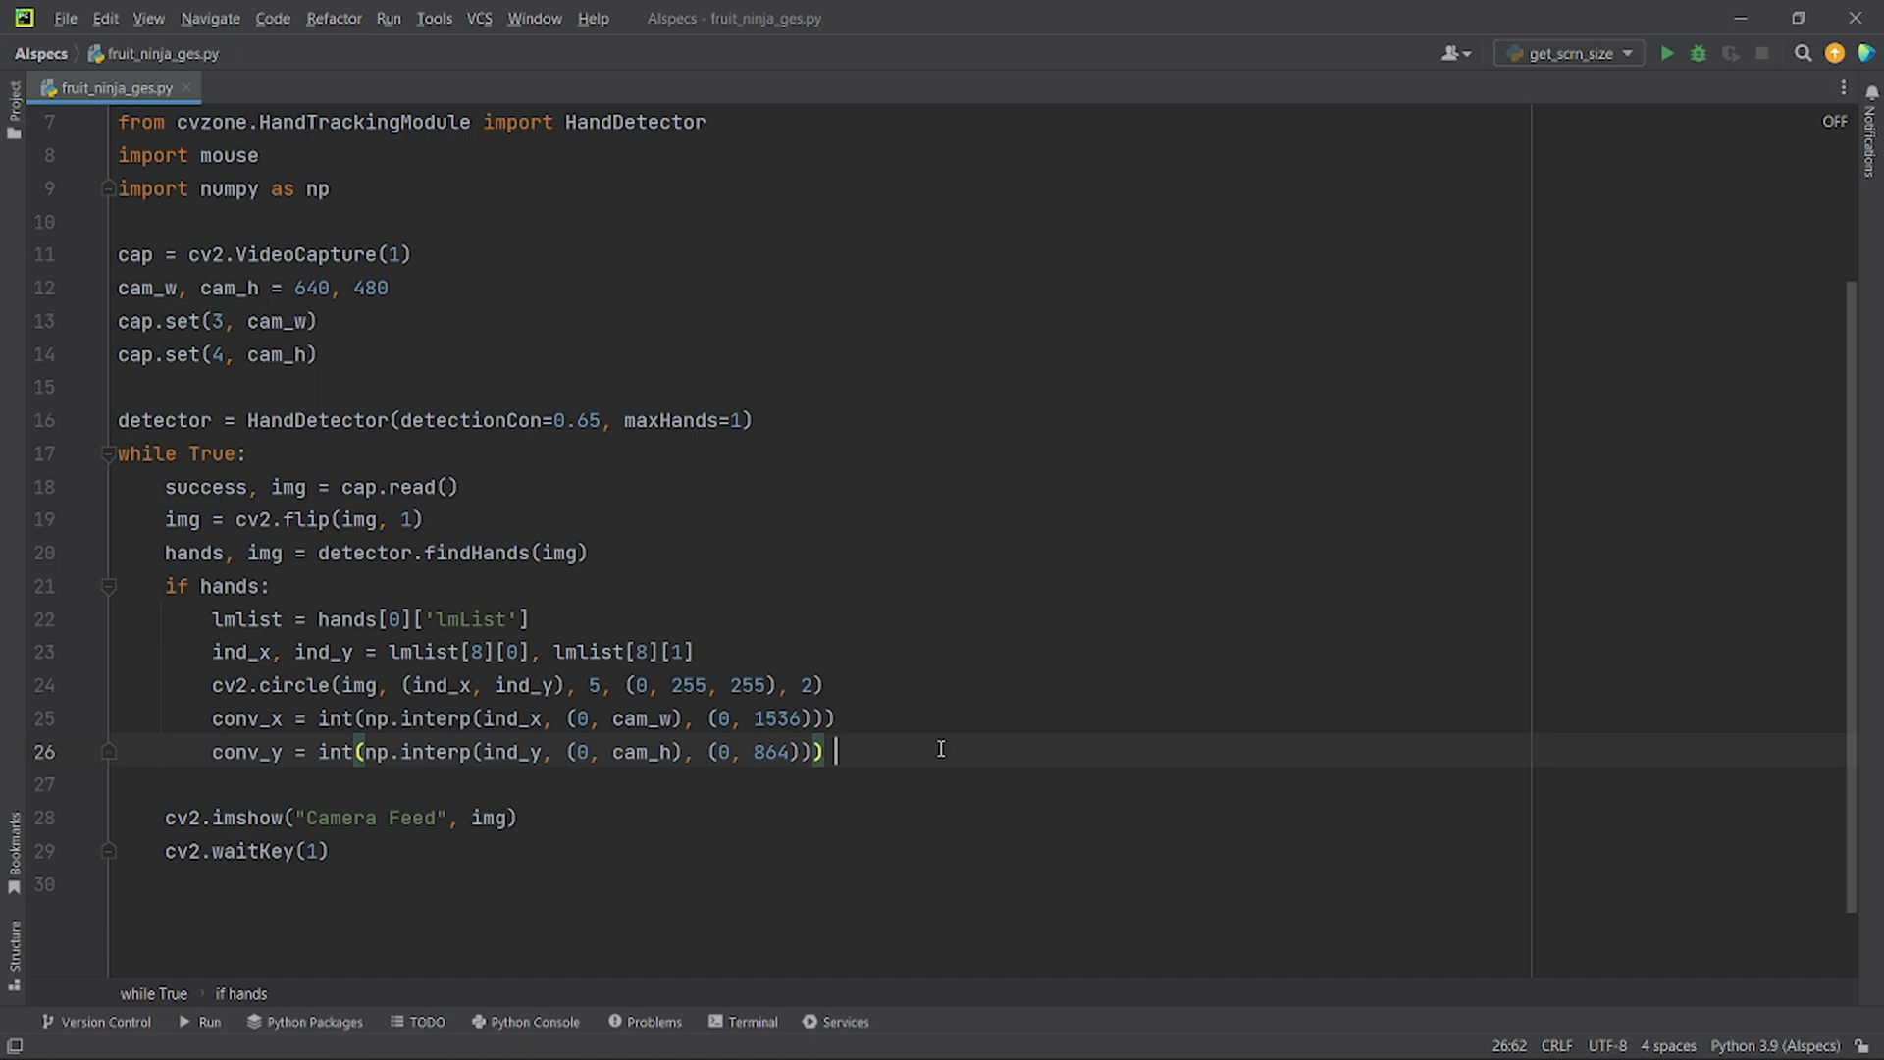
{"action": "type", "text": "mouse.move(conv_x, conv_y)"}
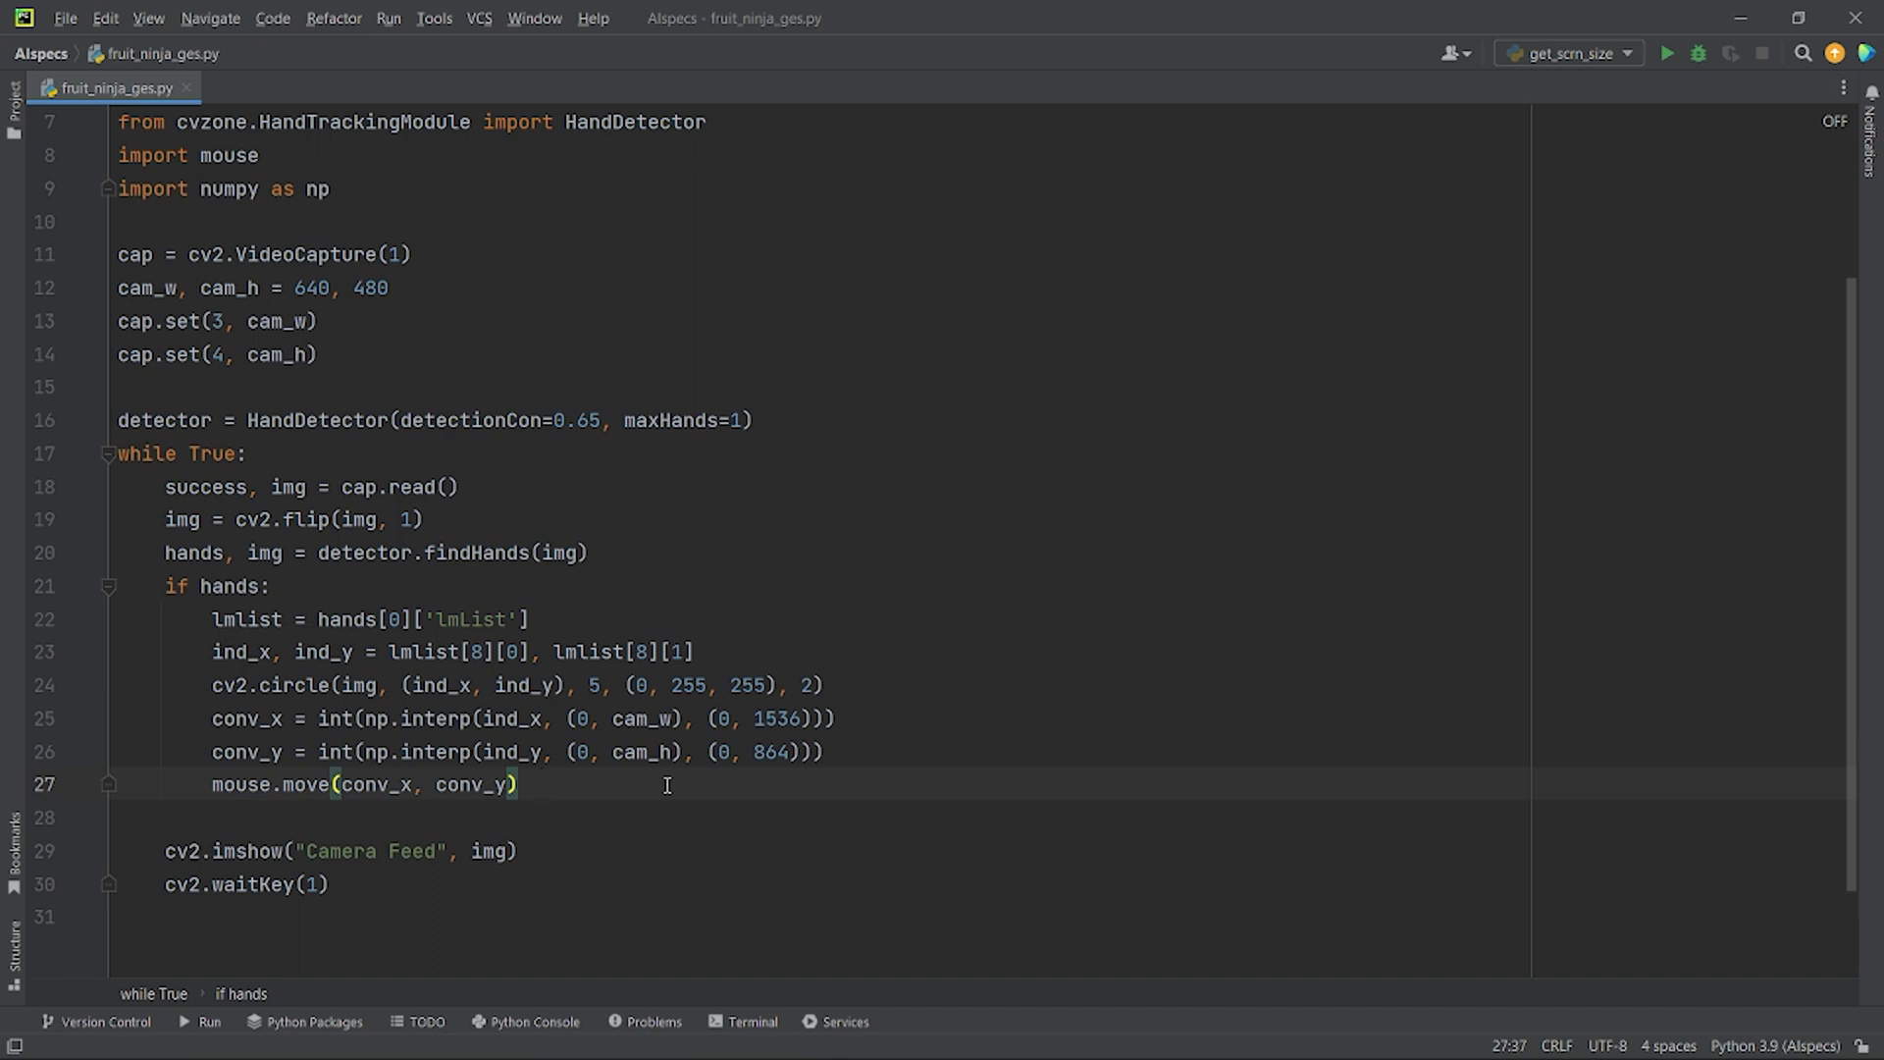
{"action": "left_click", "coordinate": [539, 785]}
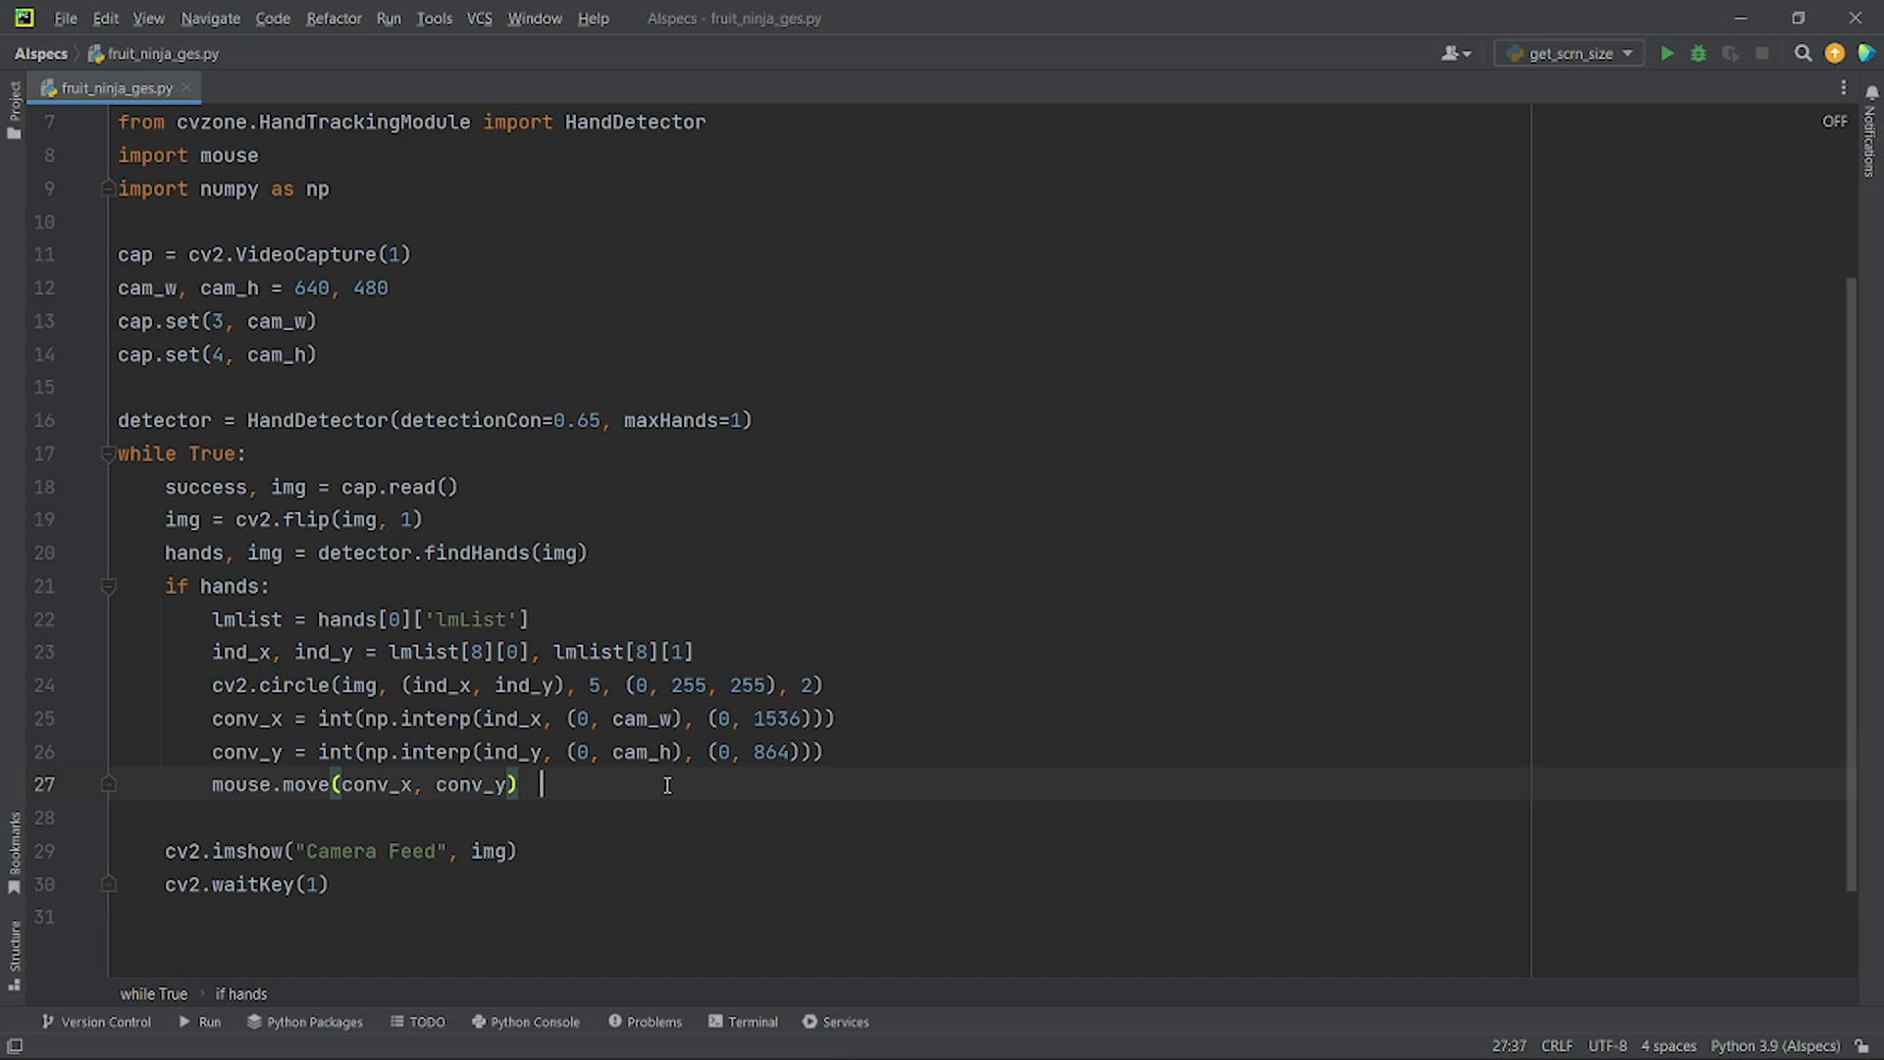
{"action": "left_click", "coordinate": [1666, 53]}
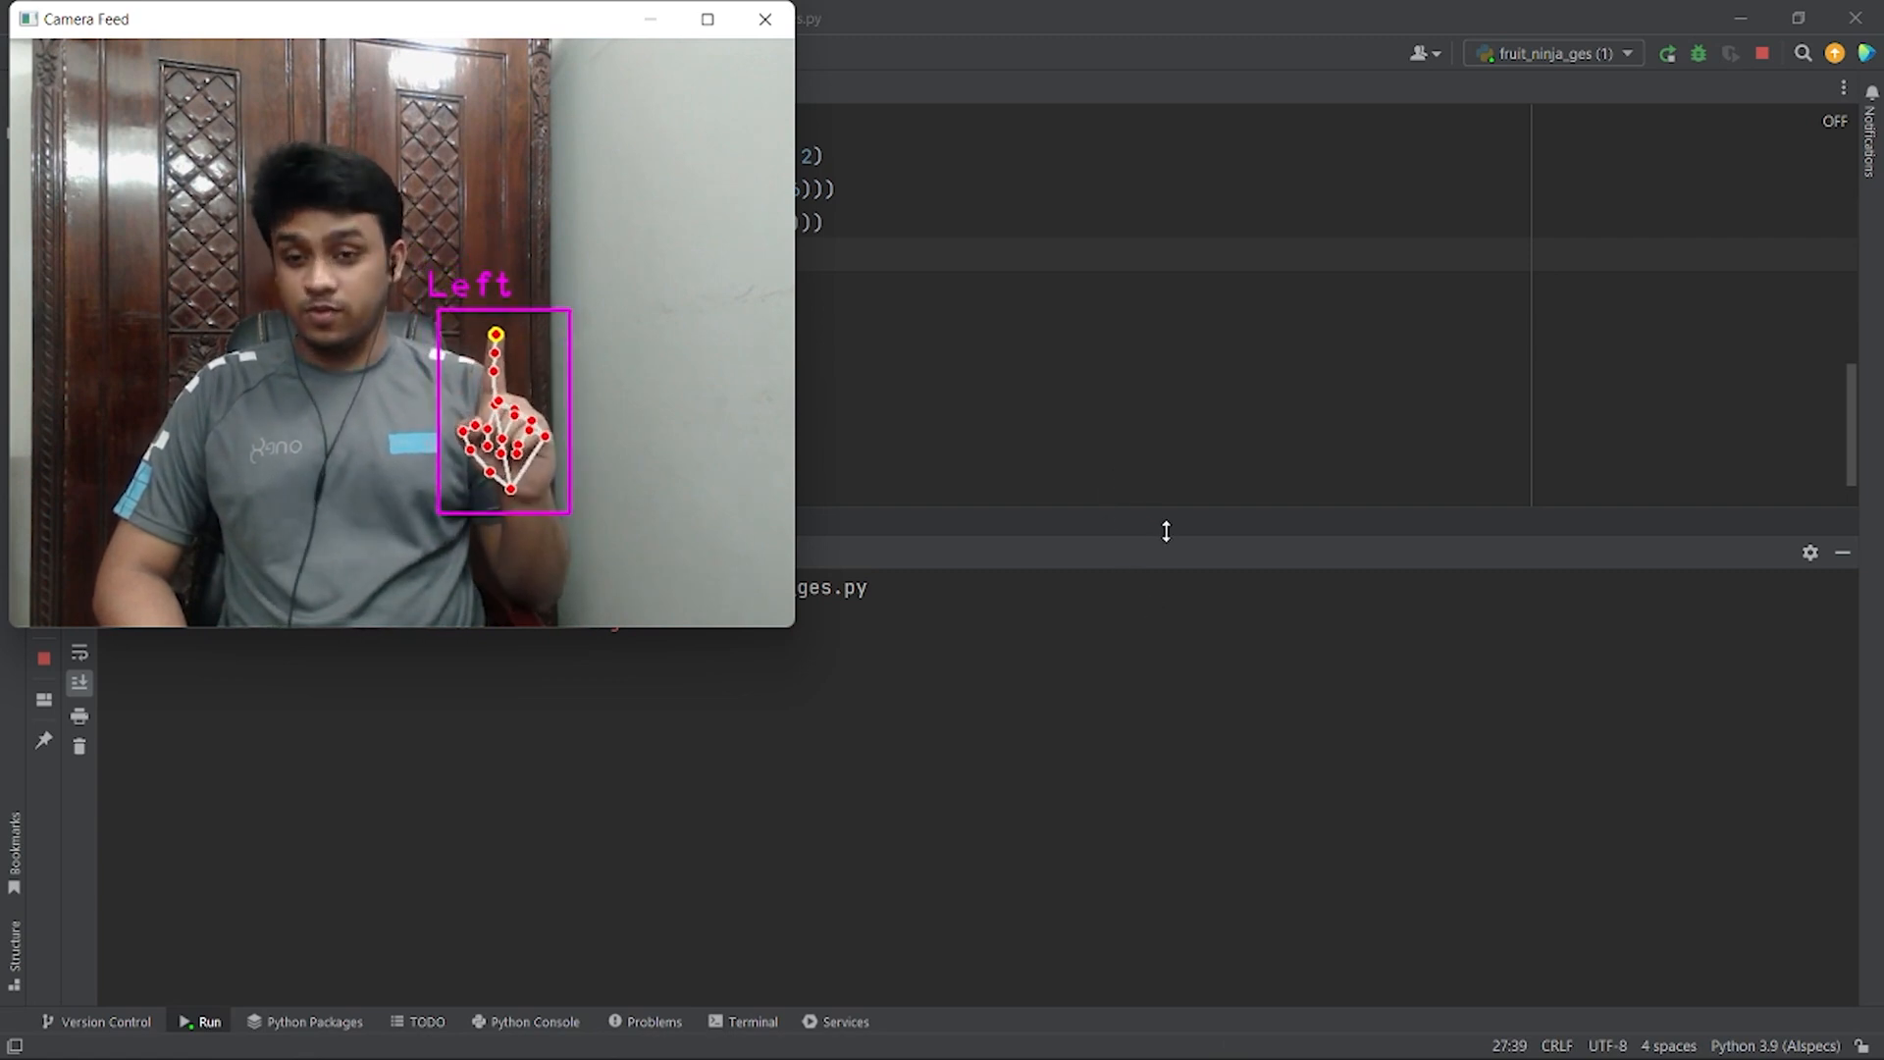
{"action": "left_click", "coordinate": [764, 19]}
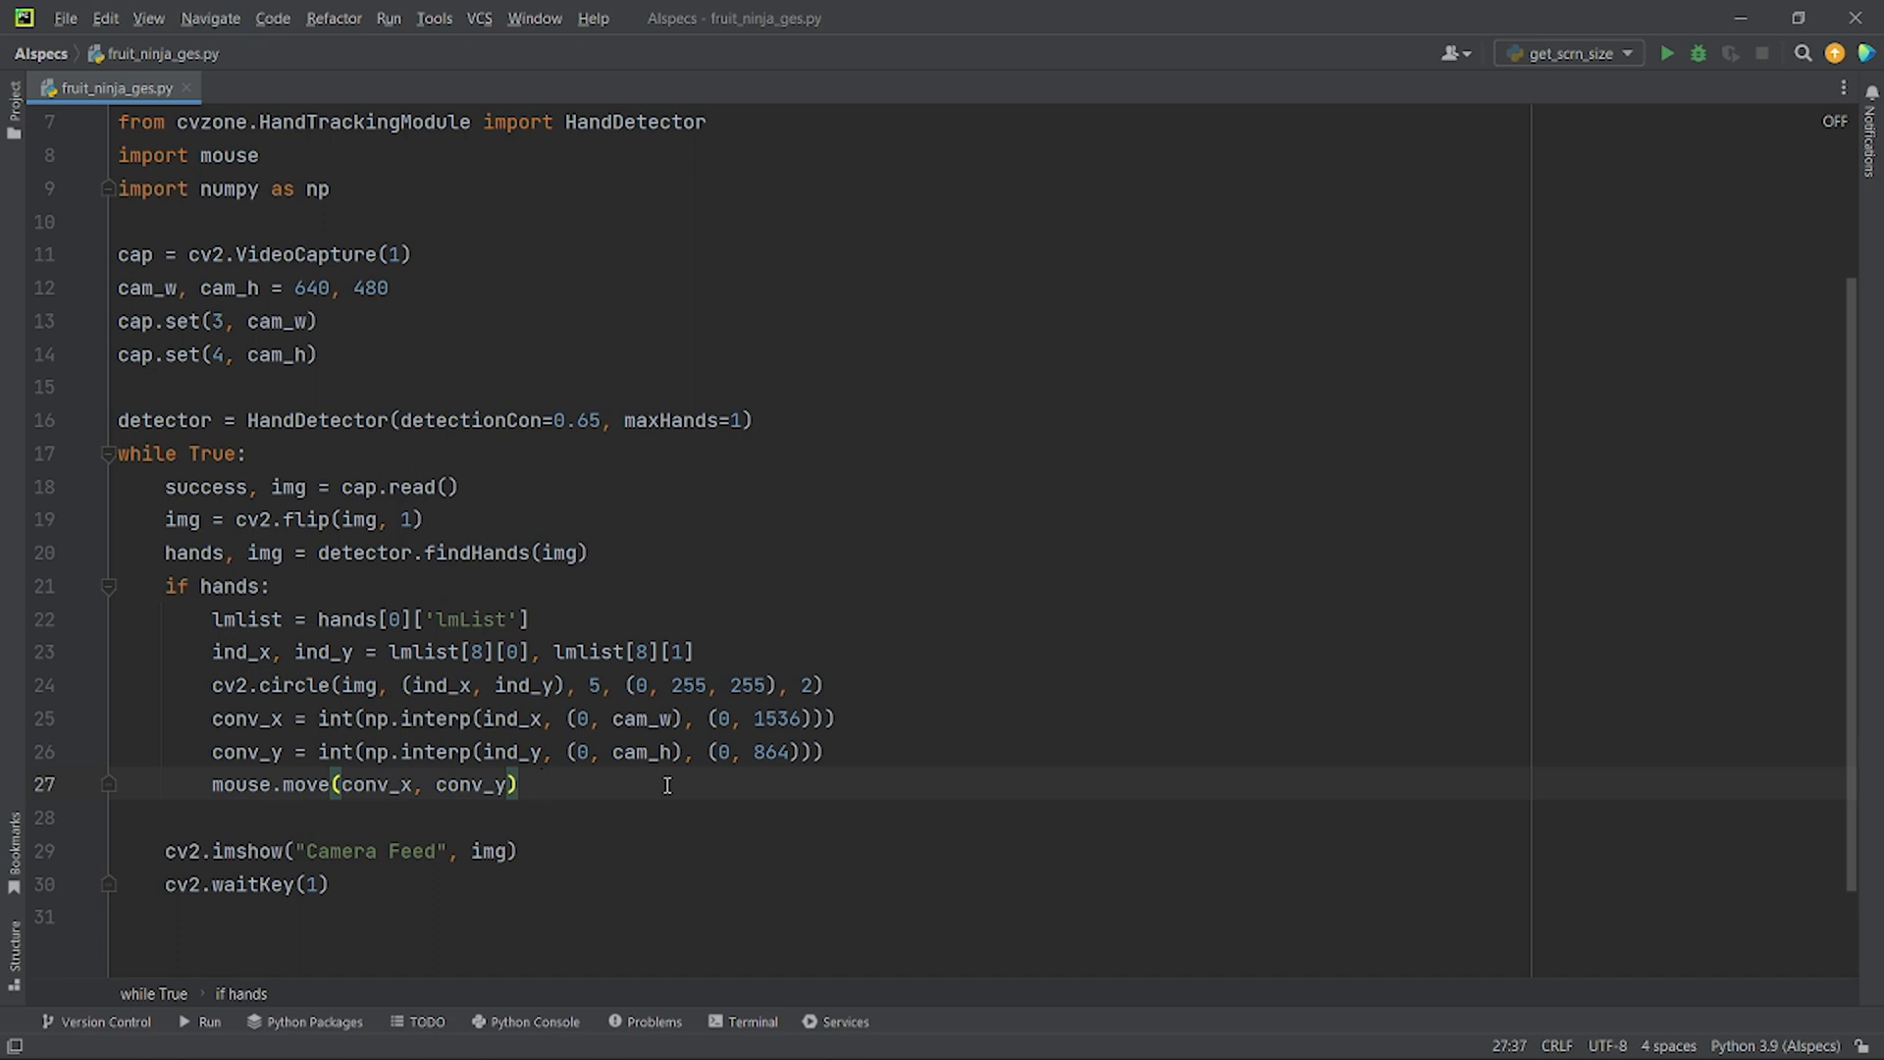
Add frameR = 100, draw its magenta rectangle, bound np.interp to frameR margins, and test-run.
{"action": "left_click", "coordinate": [541, 785]}
{"action": "type", "text": "frameR = 100"}
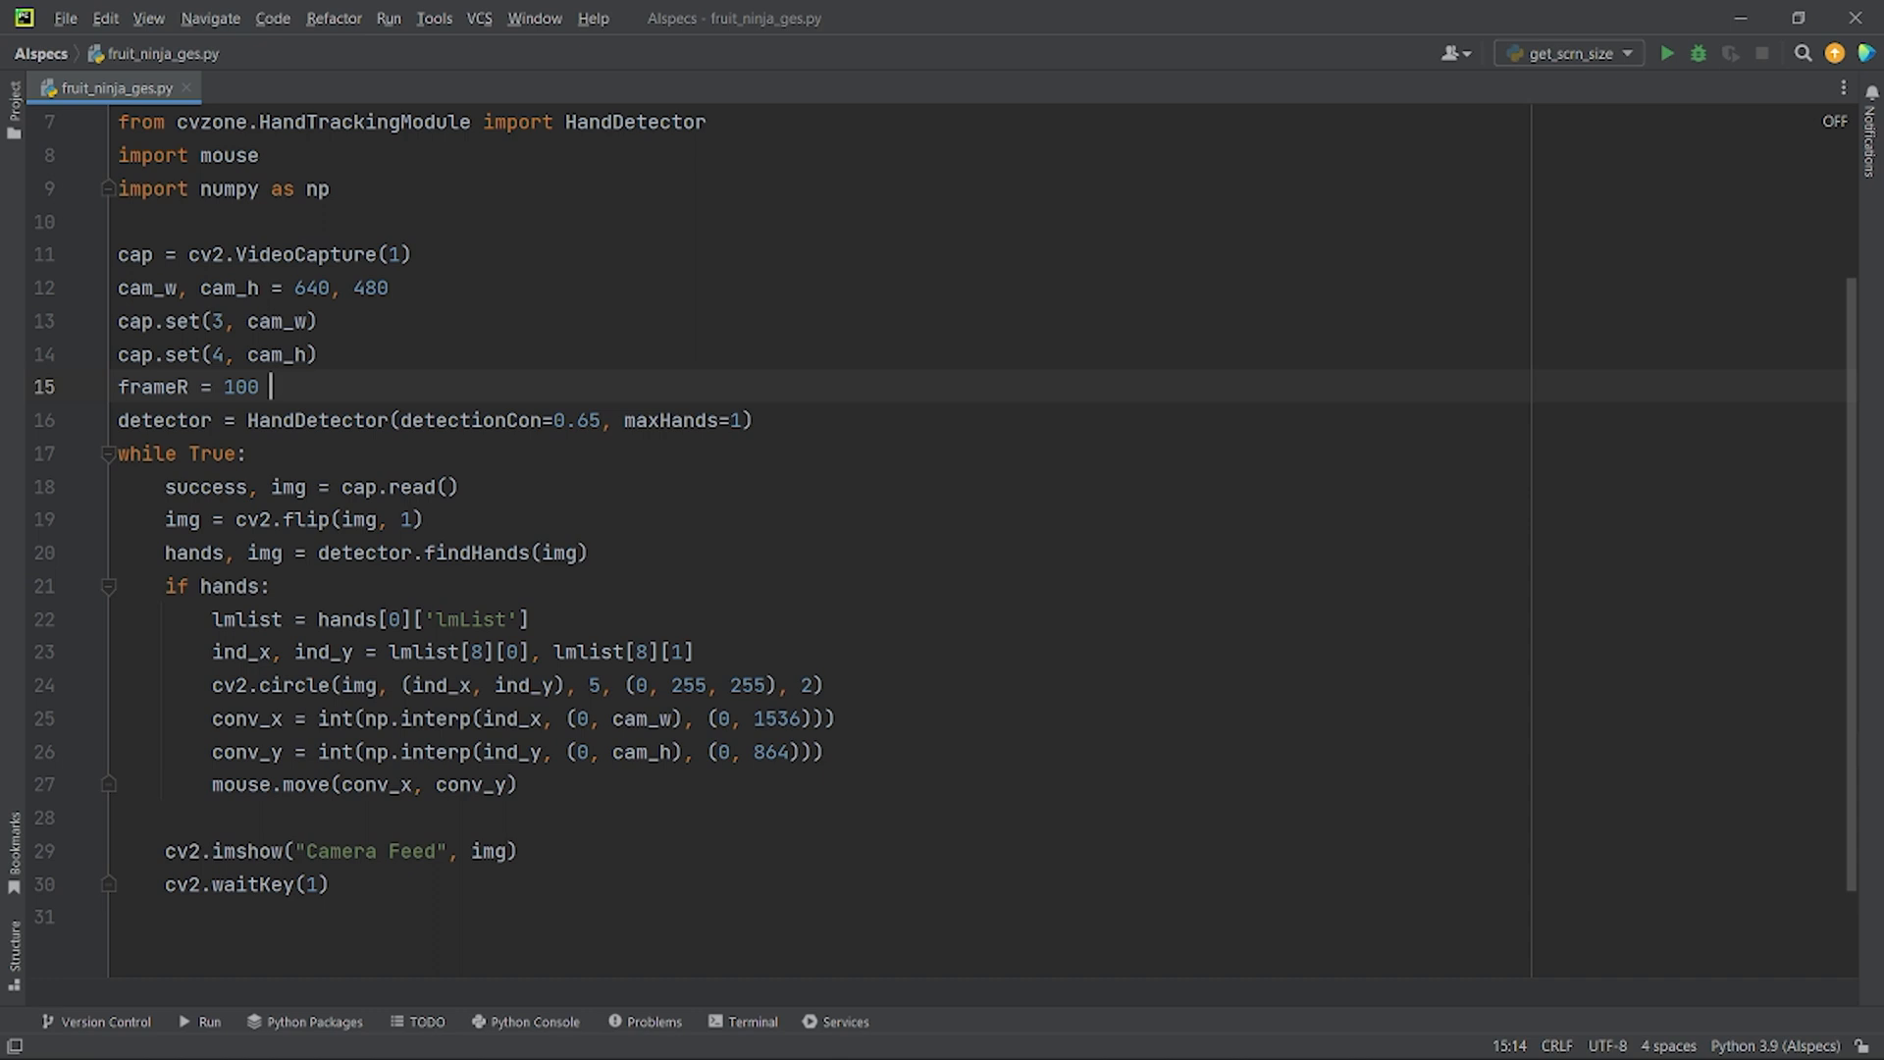
{"action": "type", "text": "cv2.rectangle(img, (frameR, frameR), (cam_w - frameR, cam_h - frameR), (255, 0, 255), 2)"}
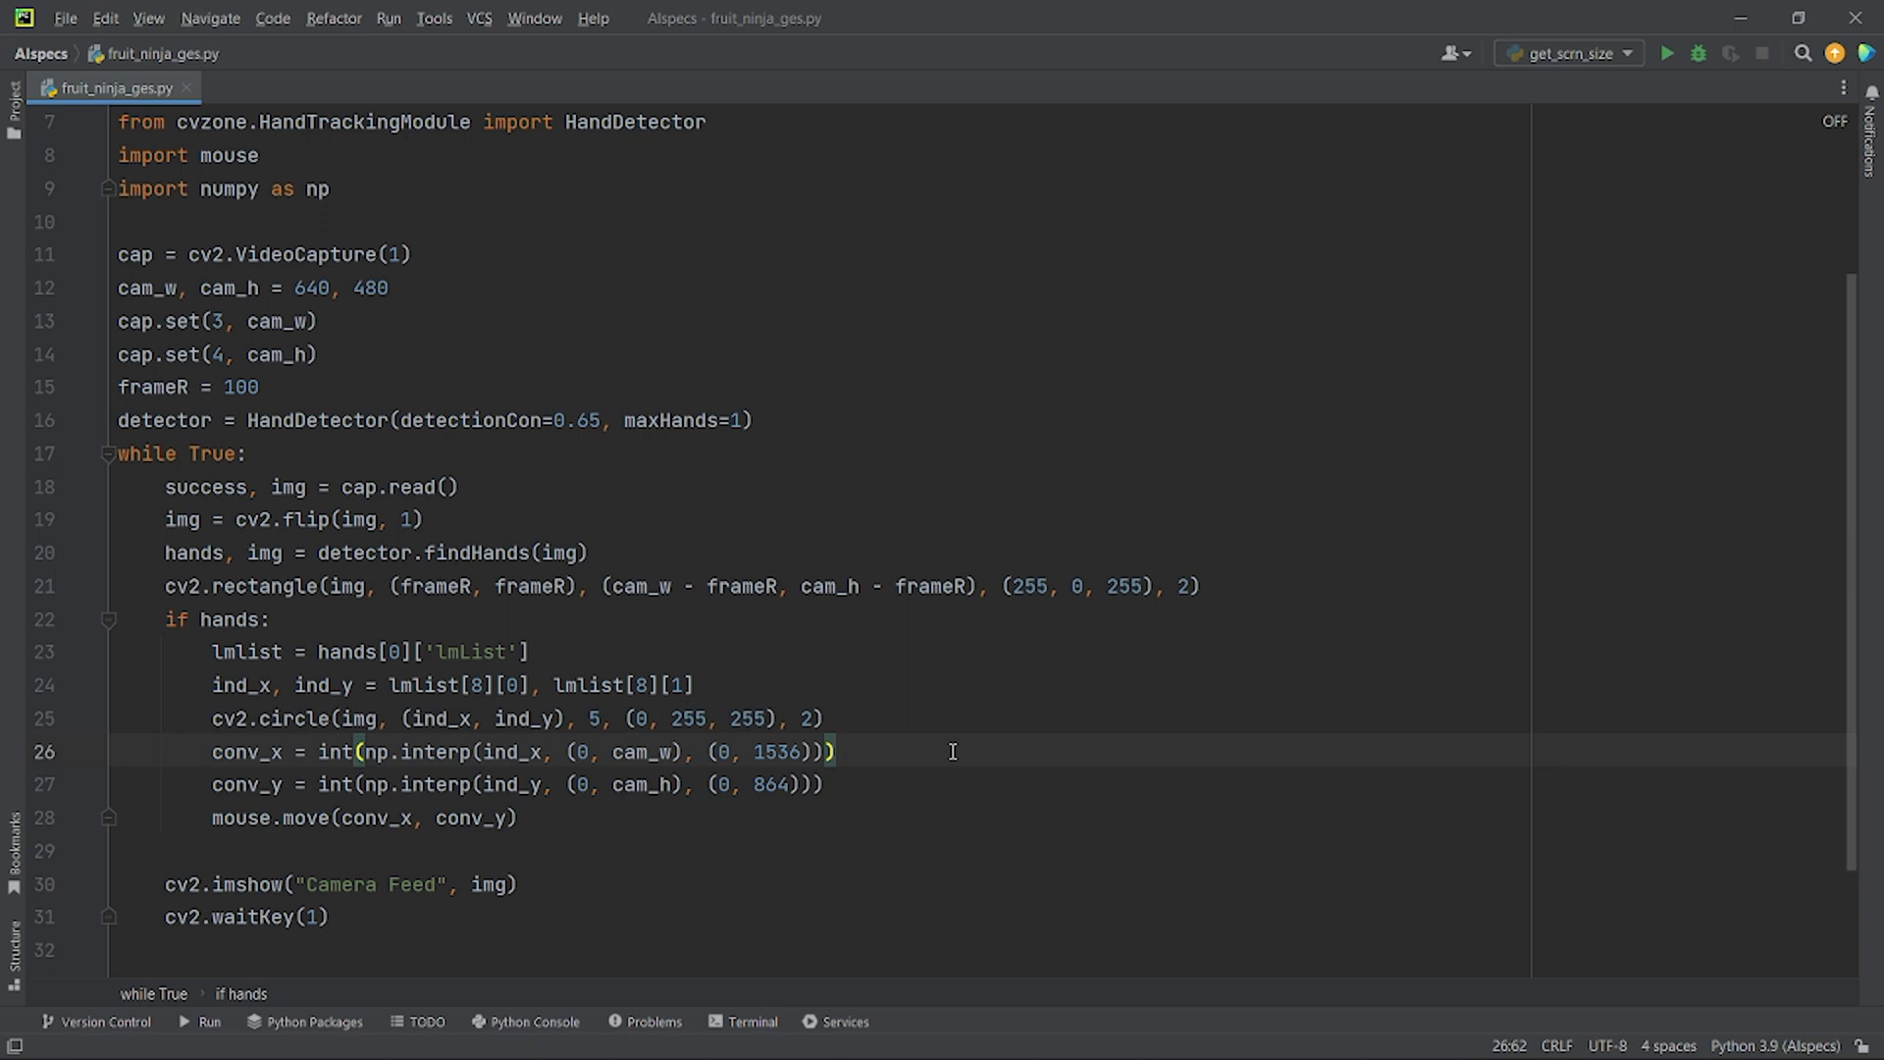
{"action": "type", "text": "(frameR, cam_w - frameR)"}
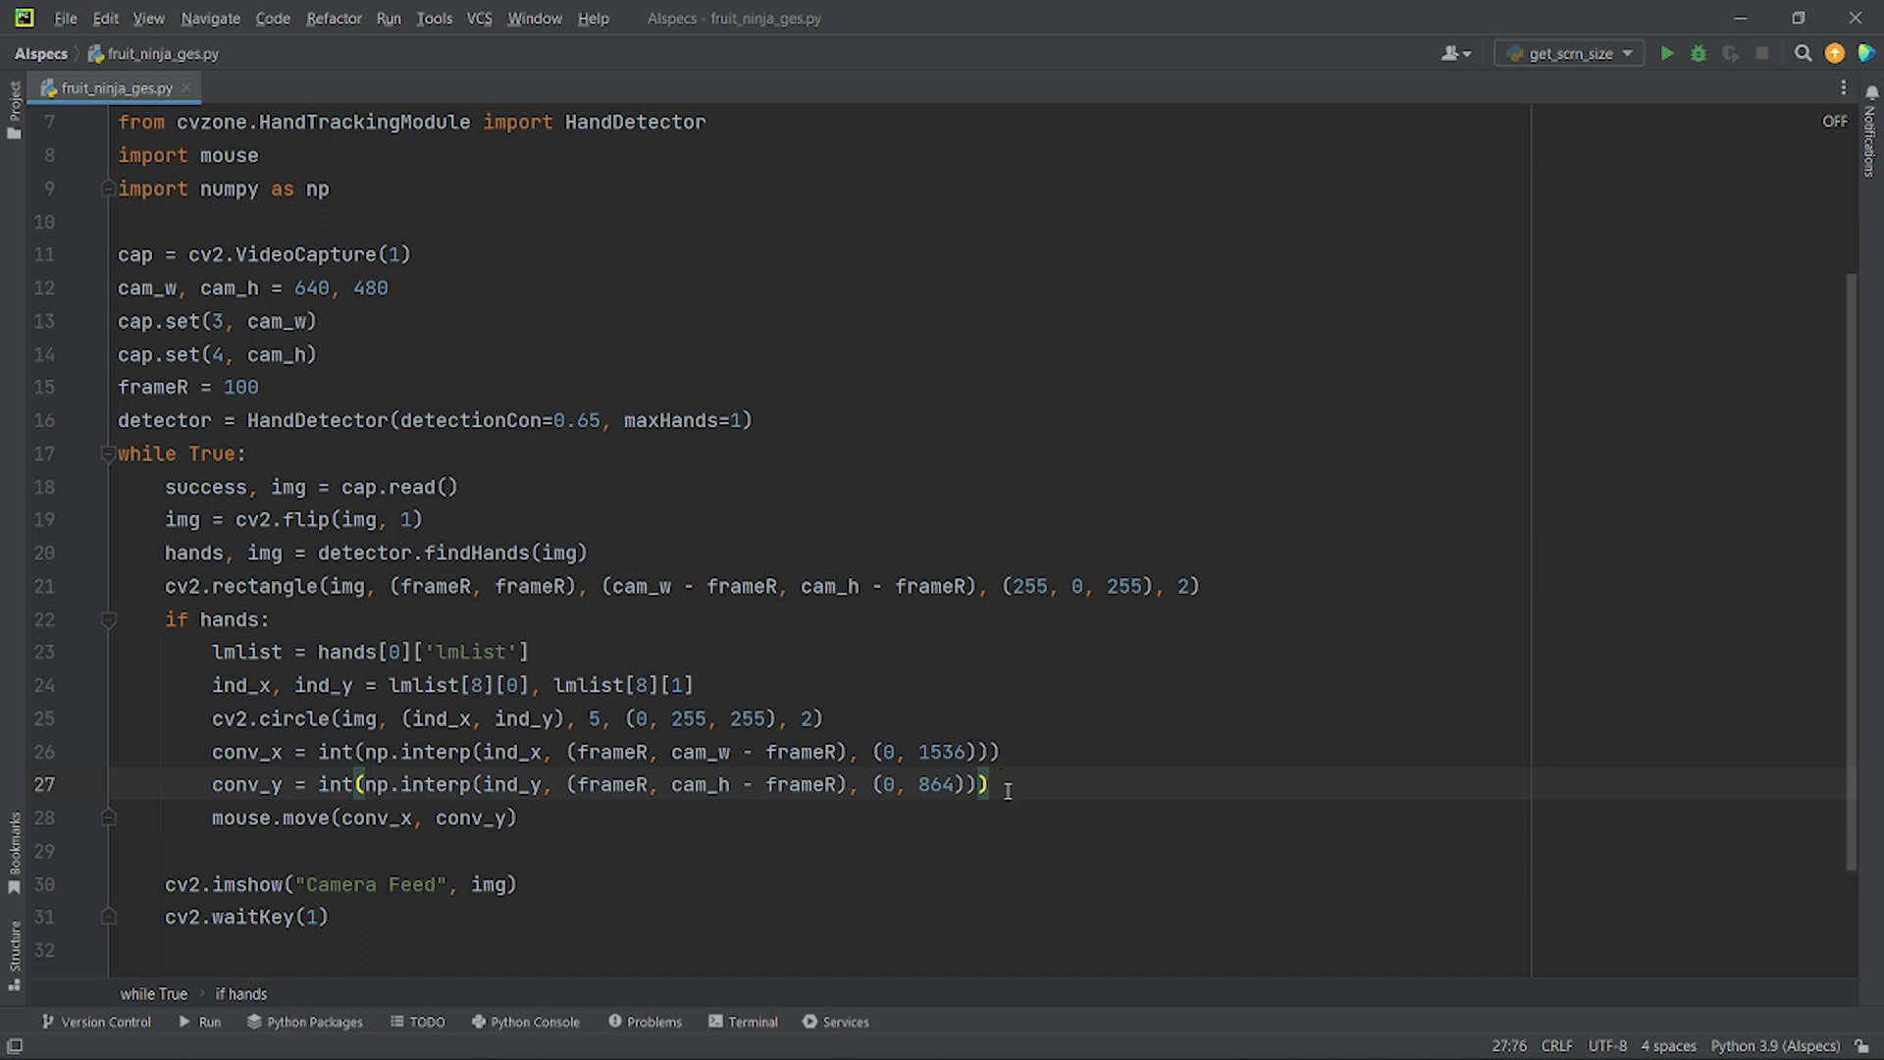
{"action": "left_click", "coordinate": [1666, 53]}
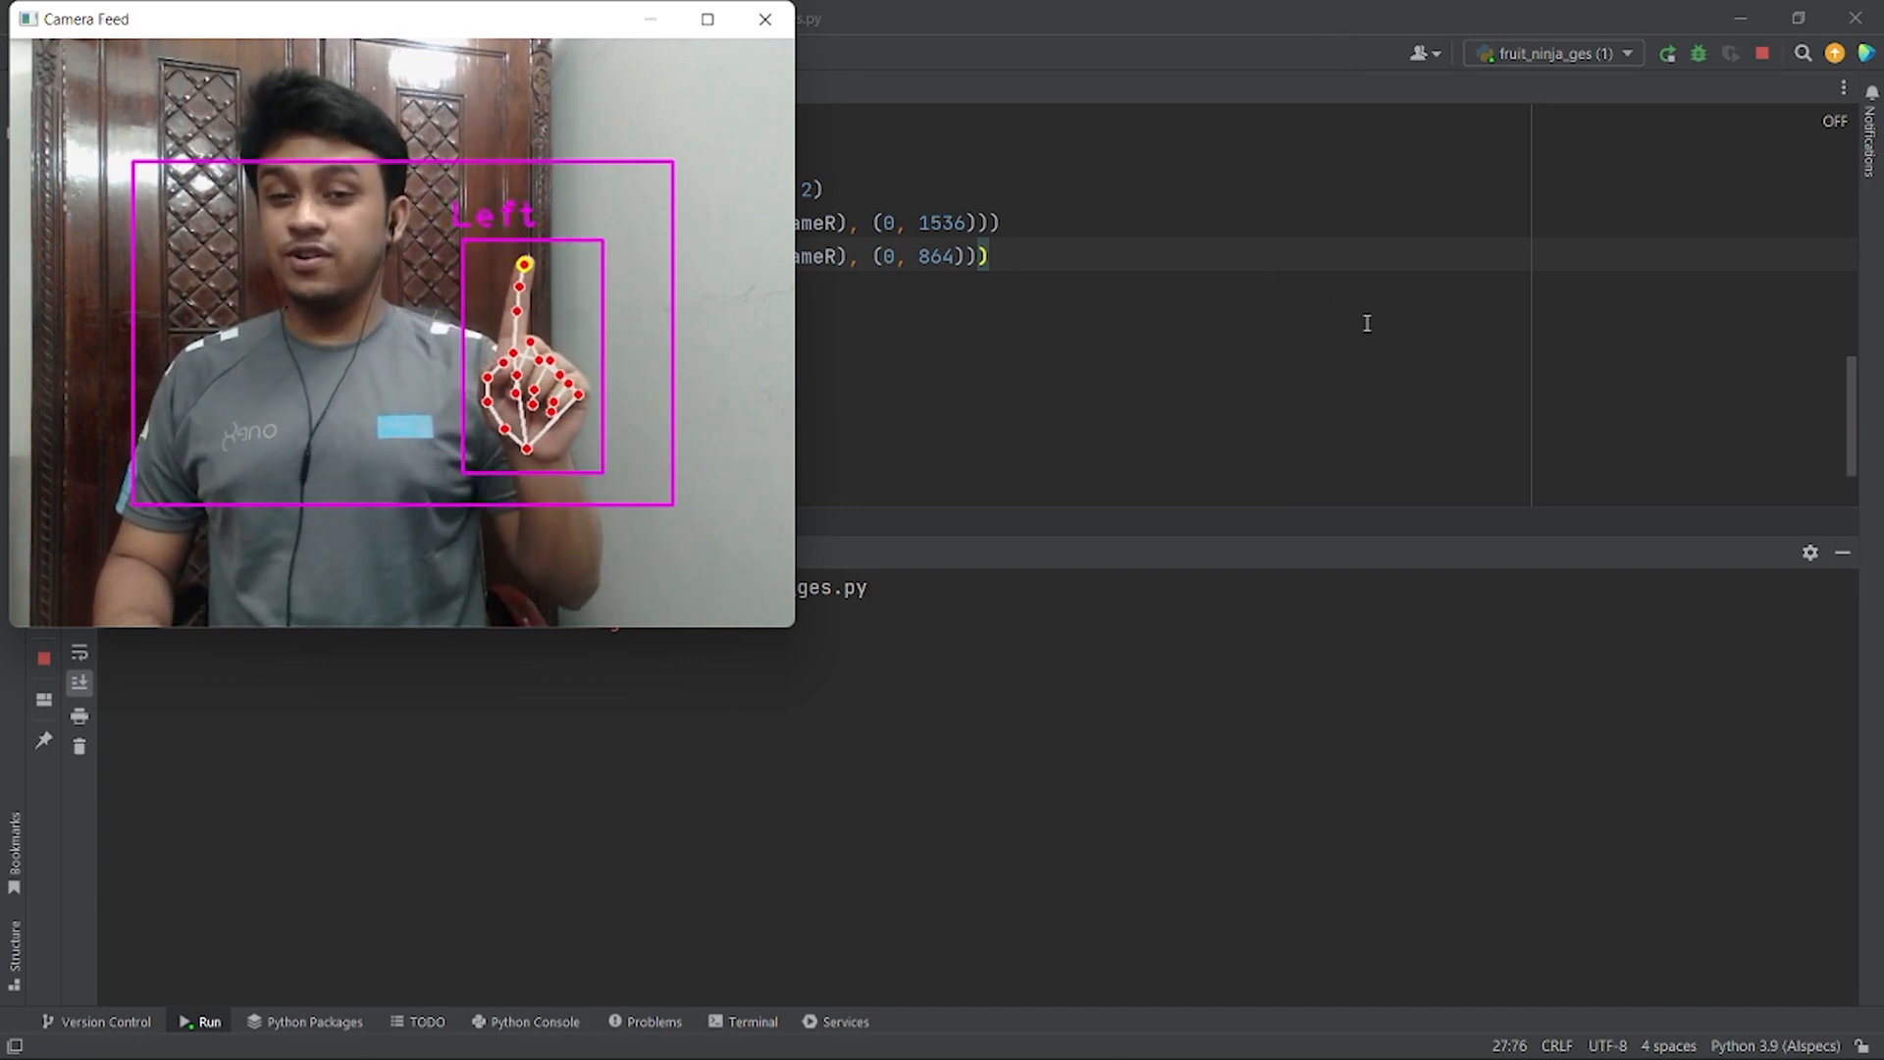
{"action": "left_click", "coordinate": [764, 20]}
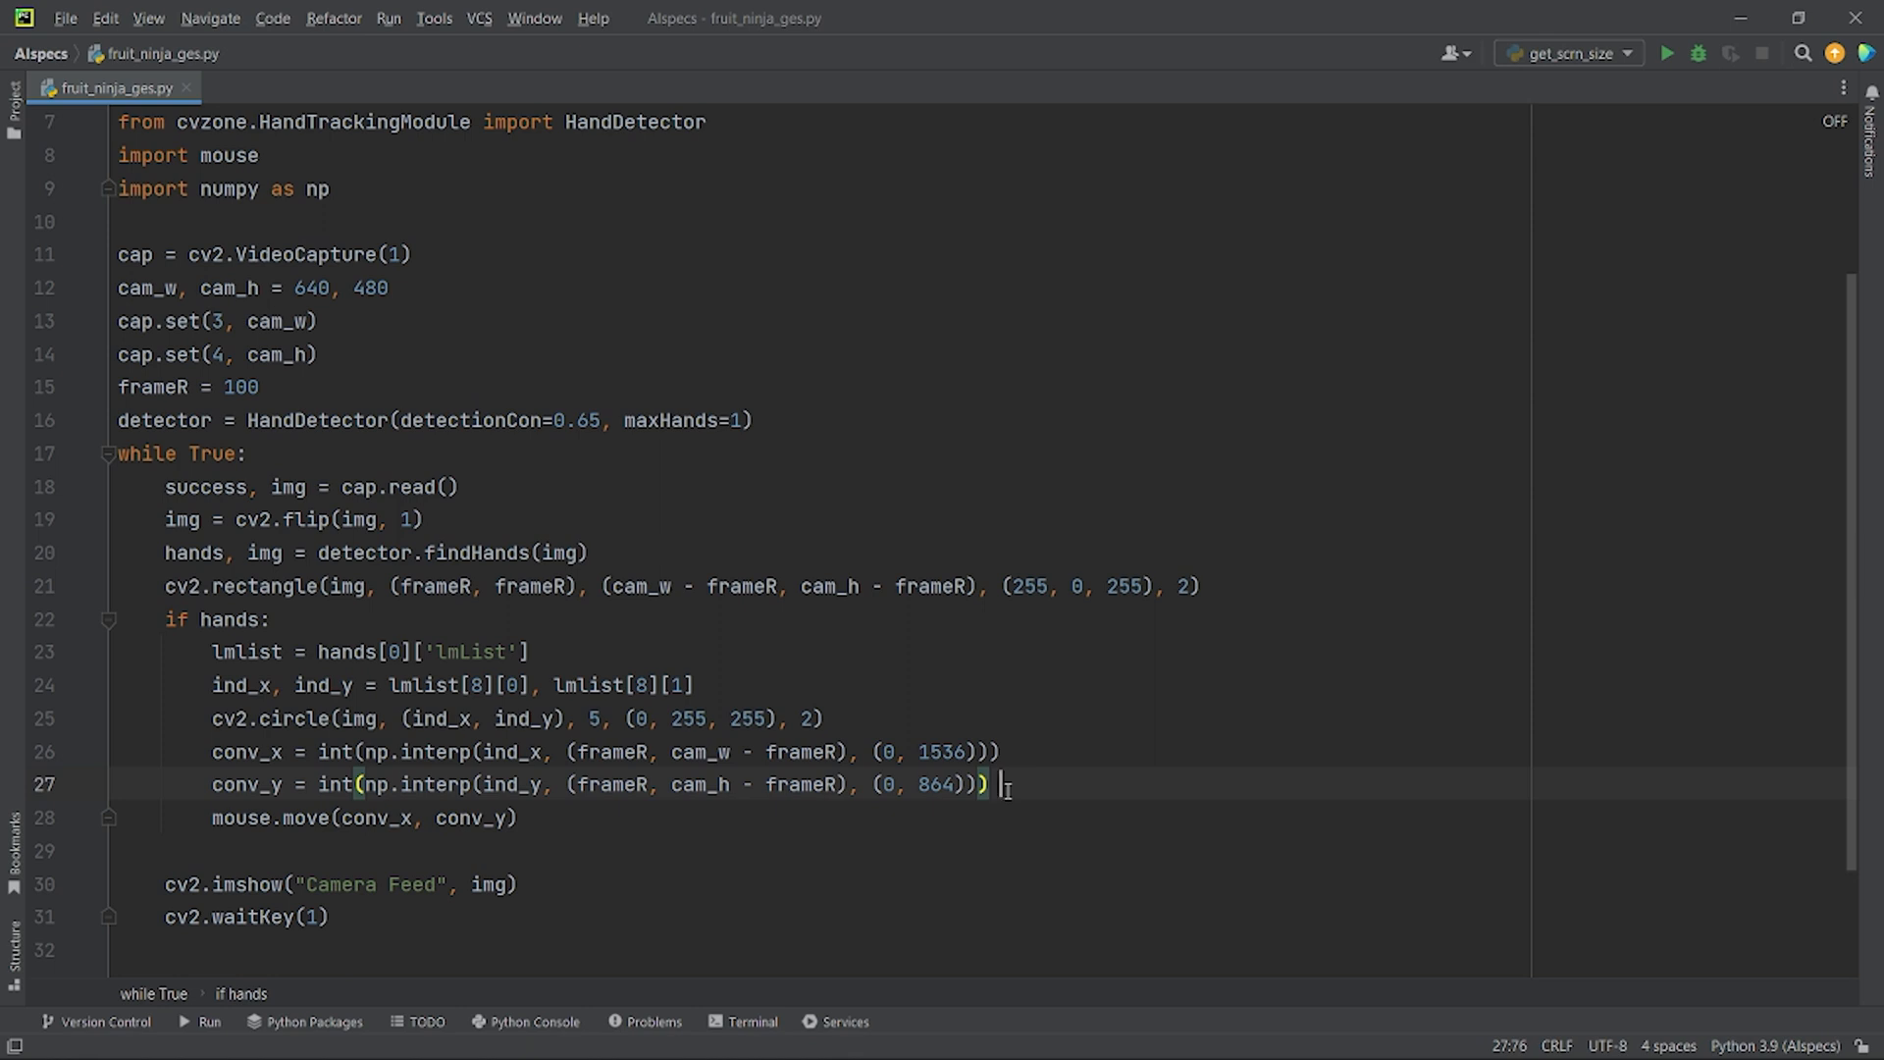
{"action": "mouse_move", "coordinate": [1000, 785]}
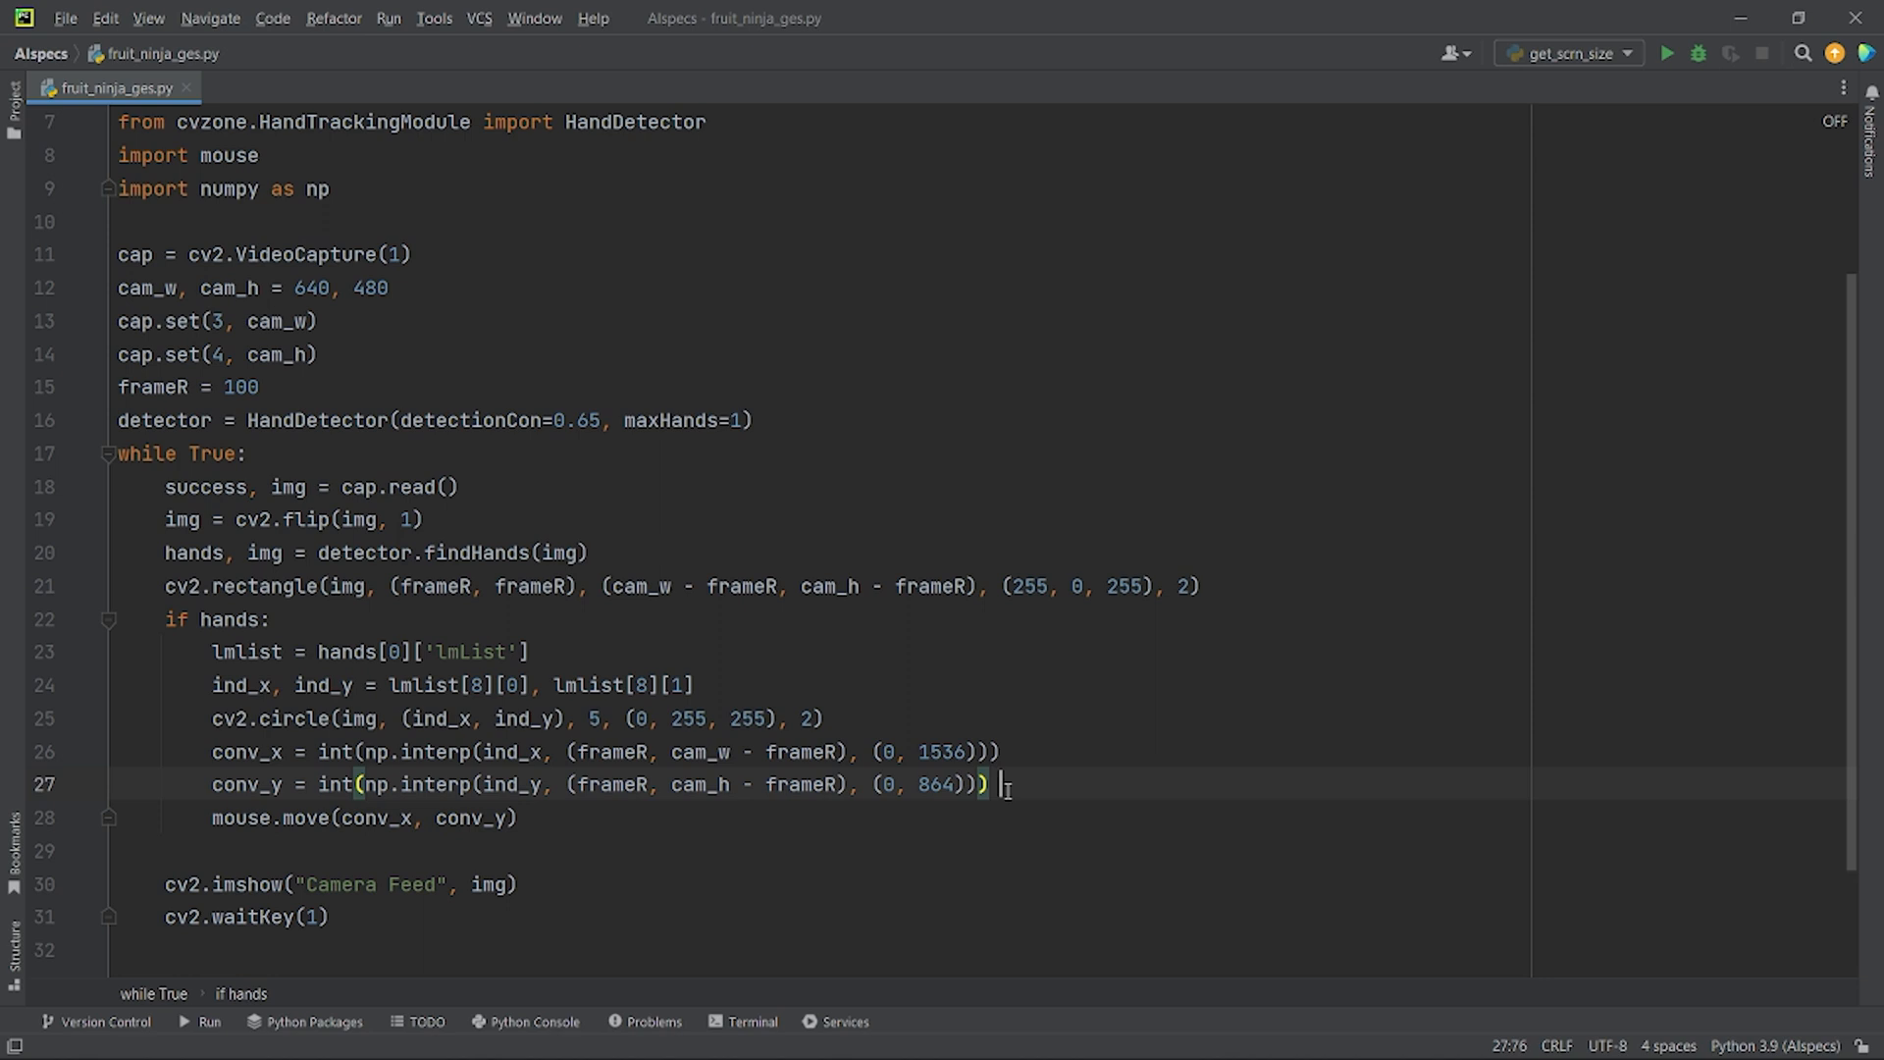
Add fingers = detector.fingersUp(hands[0]) after mouse.move in the if hands block.
{"action": "scroll", "scroll_direction": "up", "scroll_amount": 3}
{"action": "type", "text": "fingers = detector.fingersUp(hands[0])"}
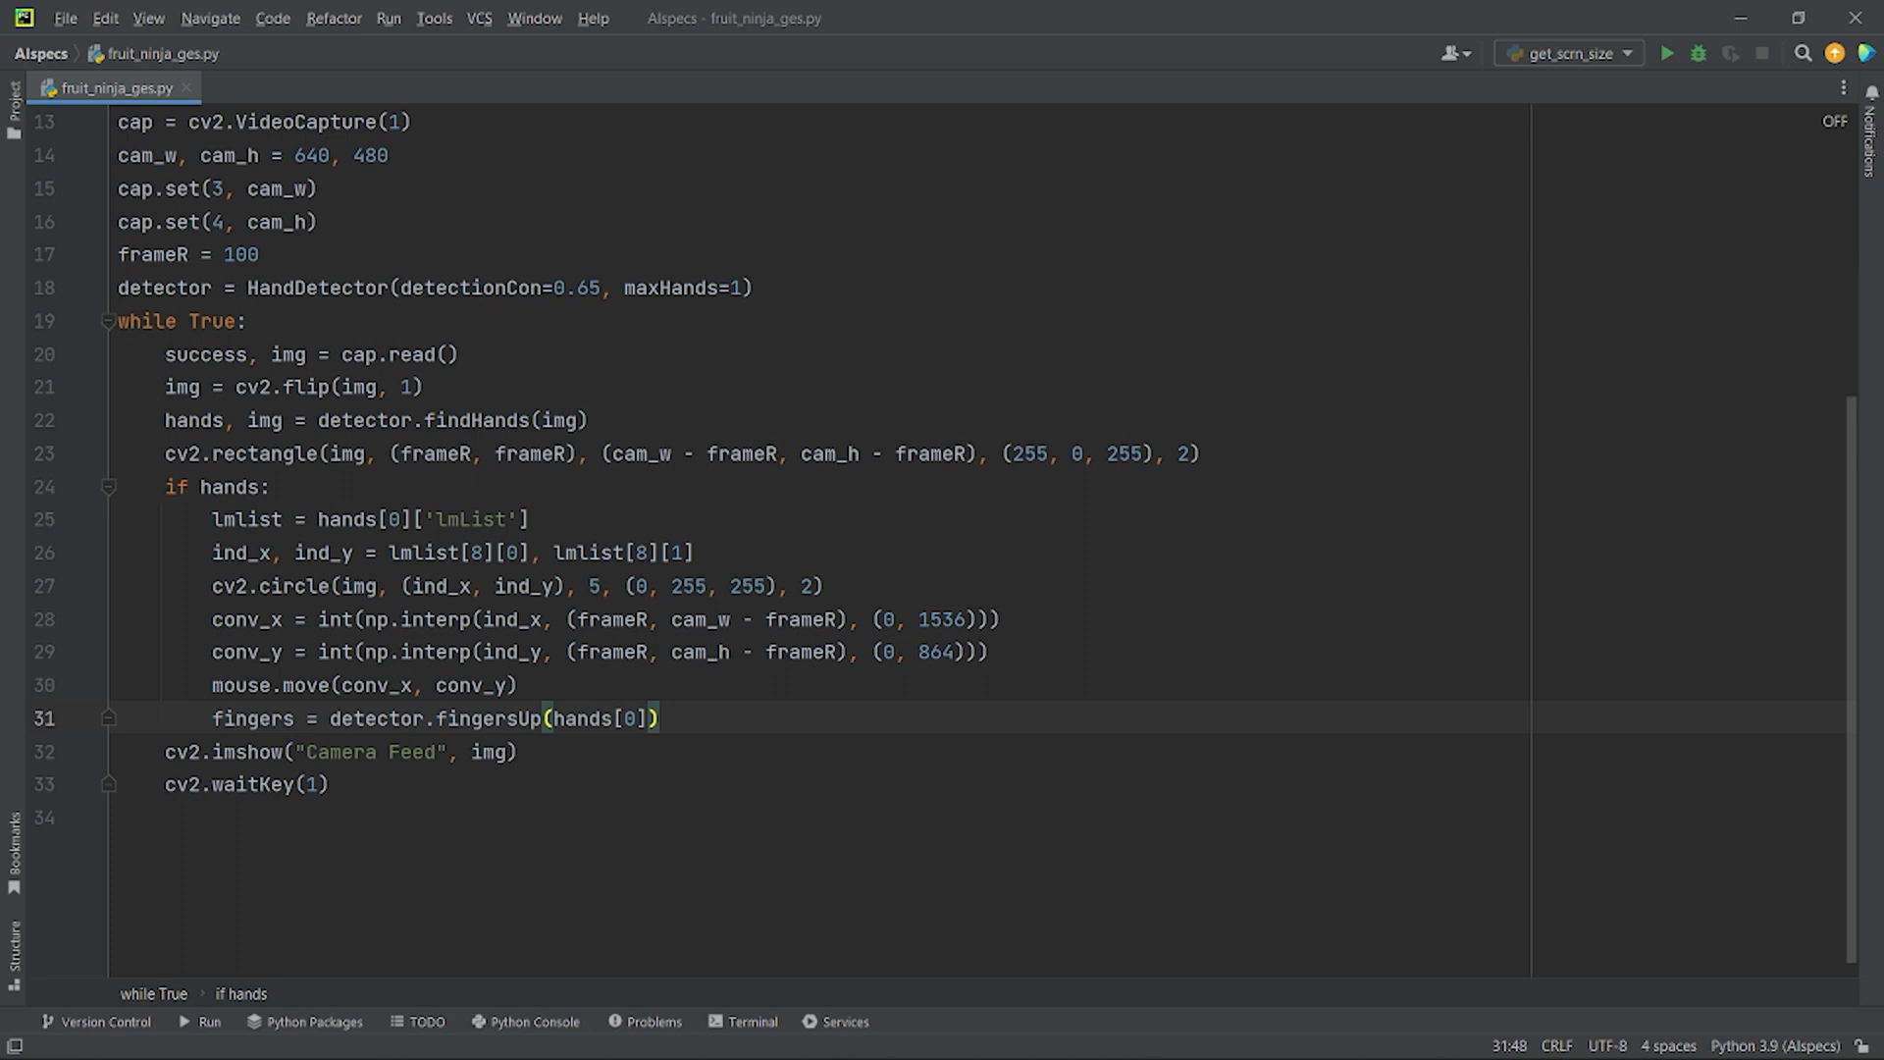
Add 'if fingers[4] == 1:' with an indented pyautogui.mouseDown() call.
{"action": "left_click", "coordinate": [670, 717]}
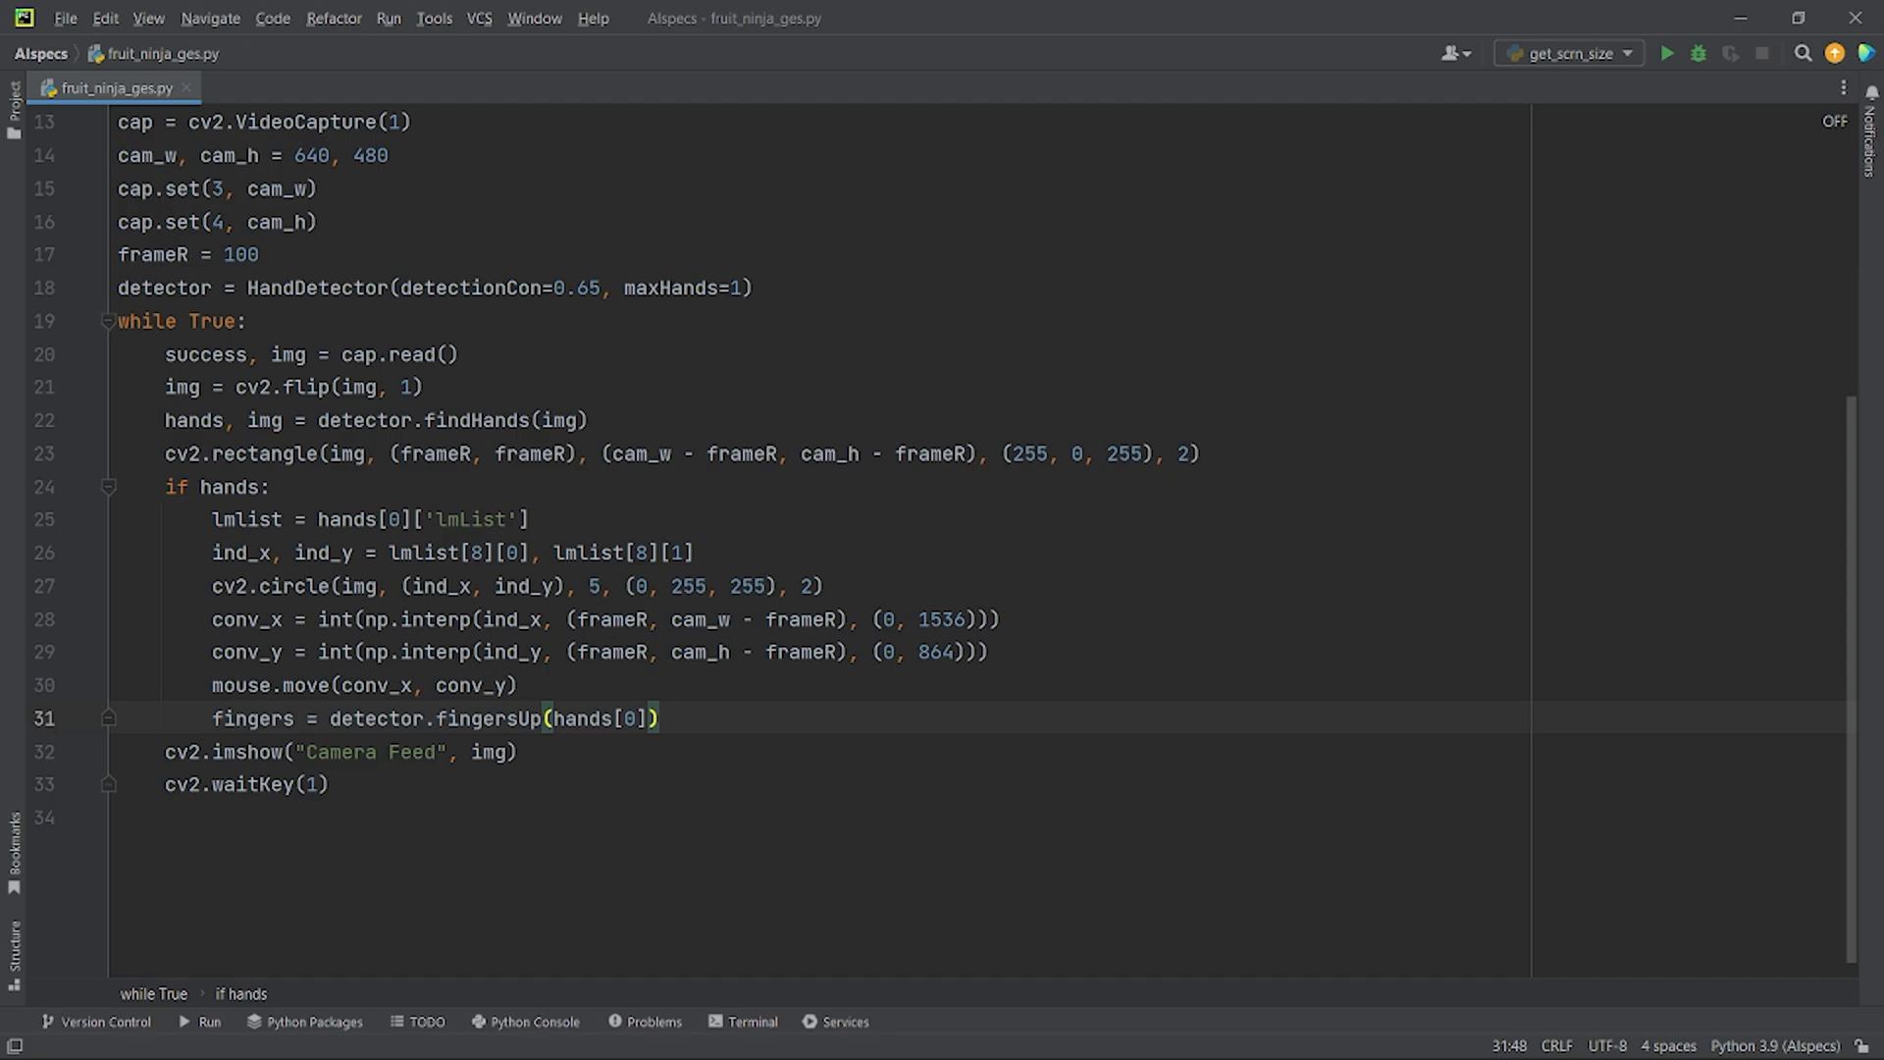
{"action": "type", "text": "if fingers[4] == 1:"}
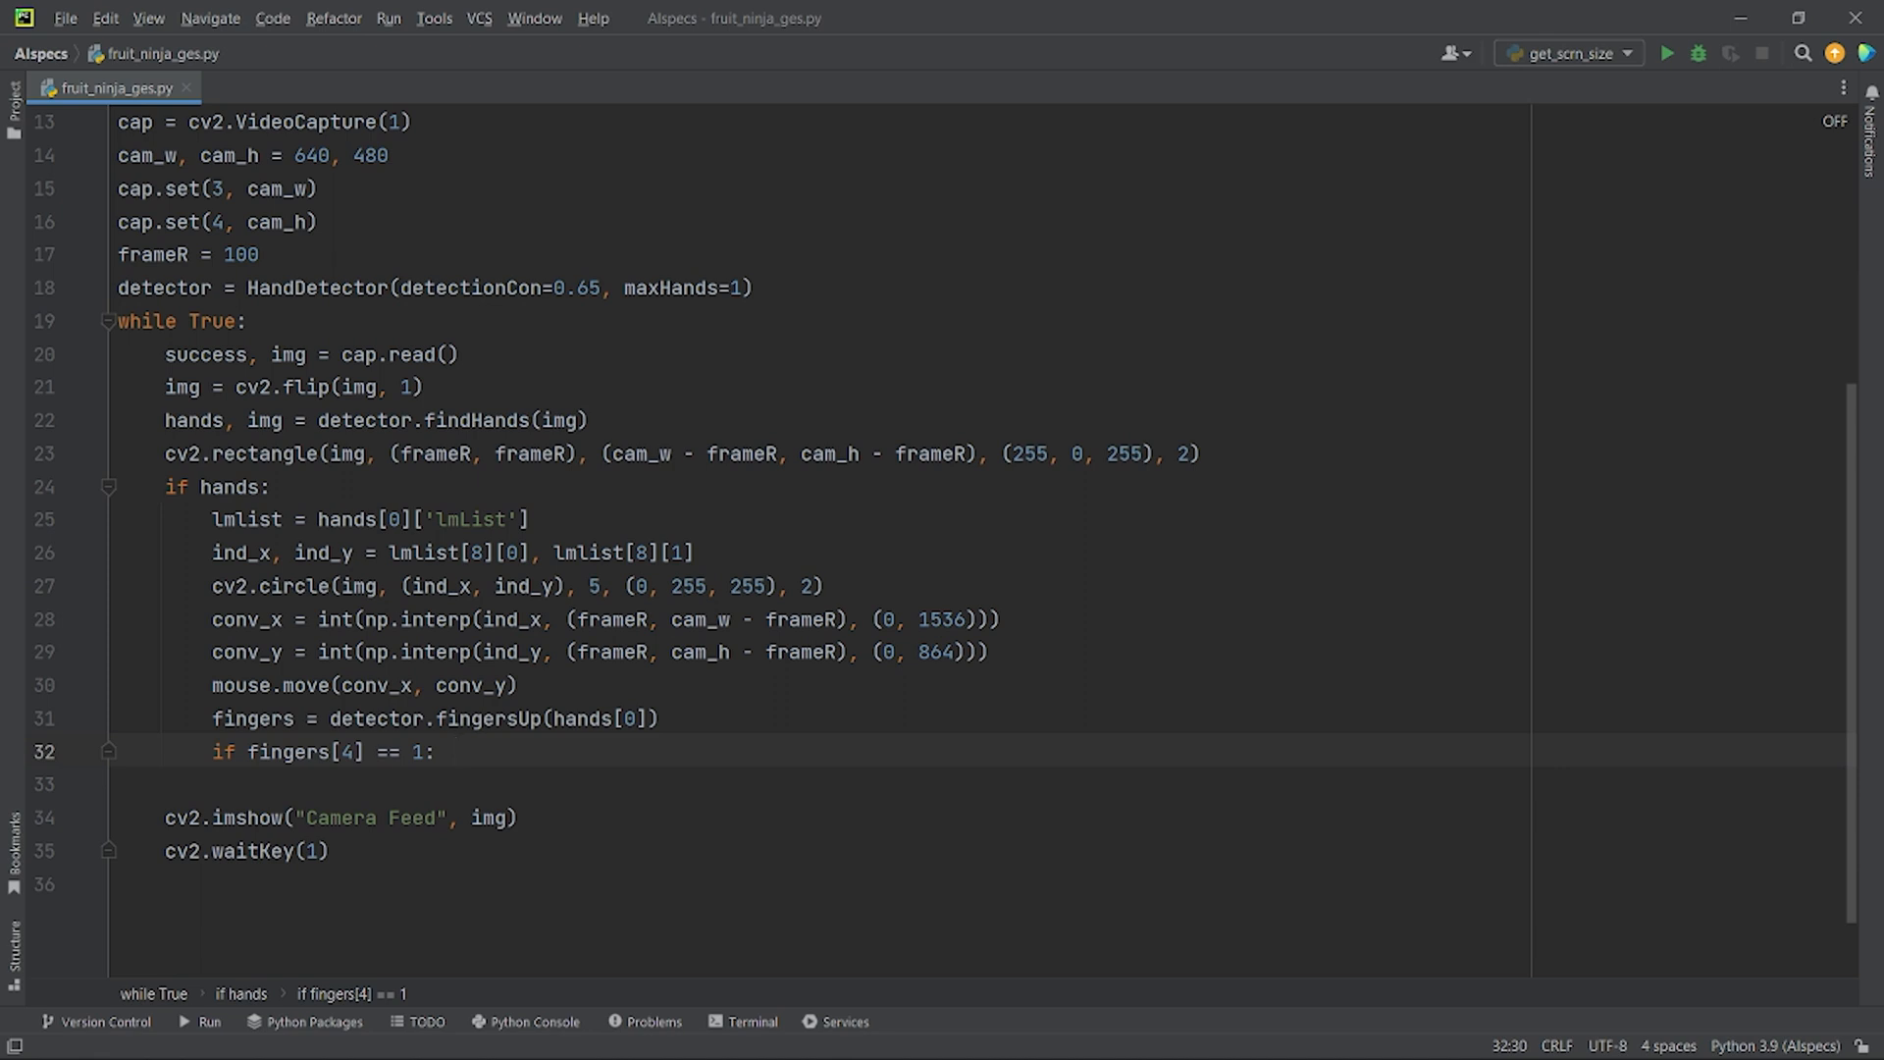
{"action": "type", "text": "pyautogui.mouseDown()"}
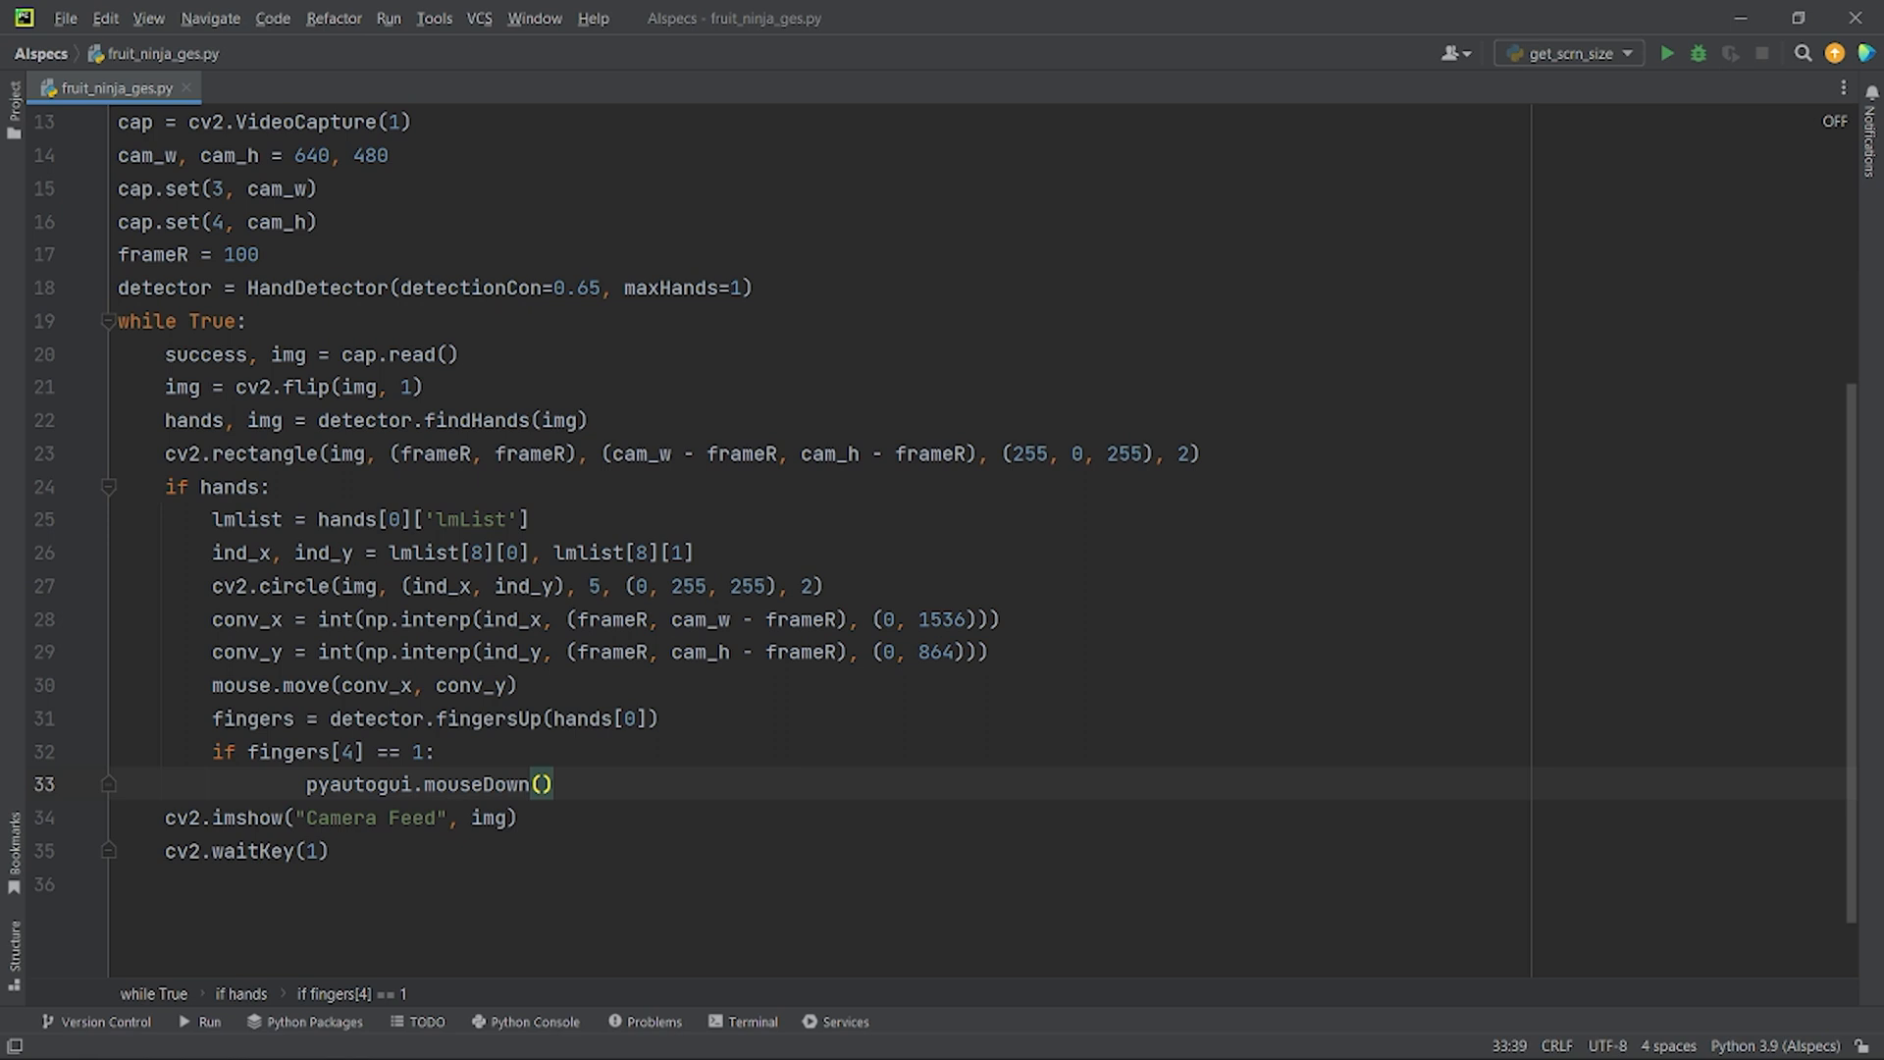
{"action": "left_click", "coordinate": [565, 783]}
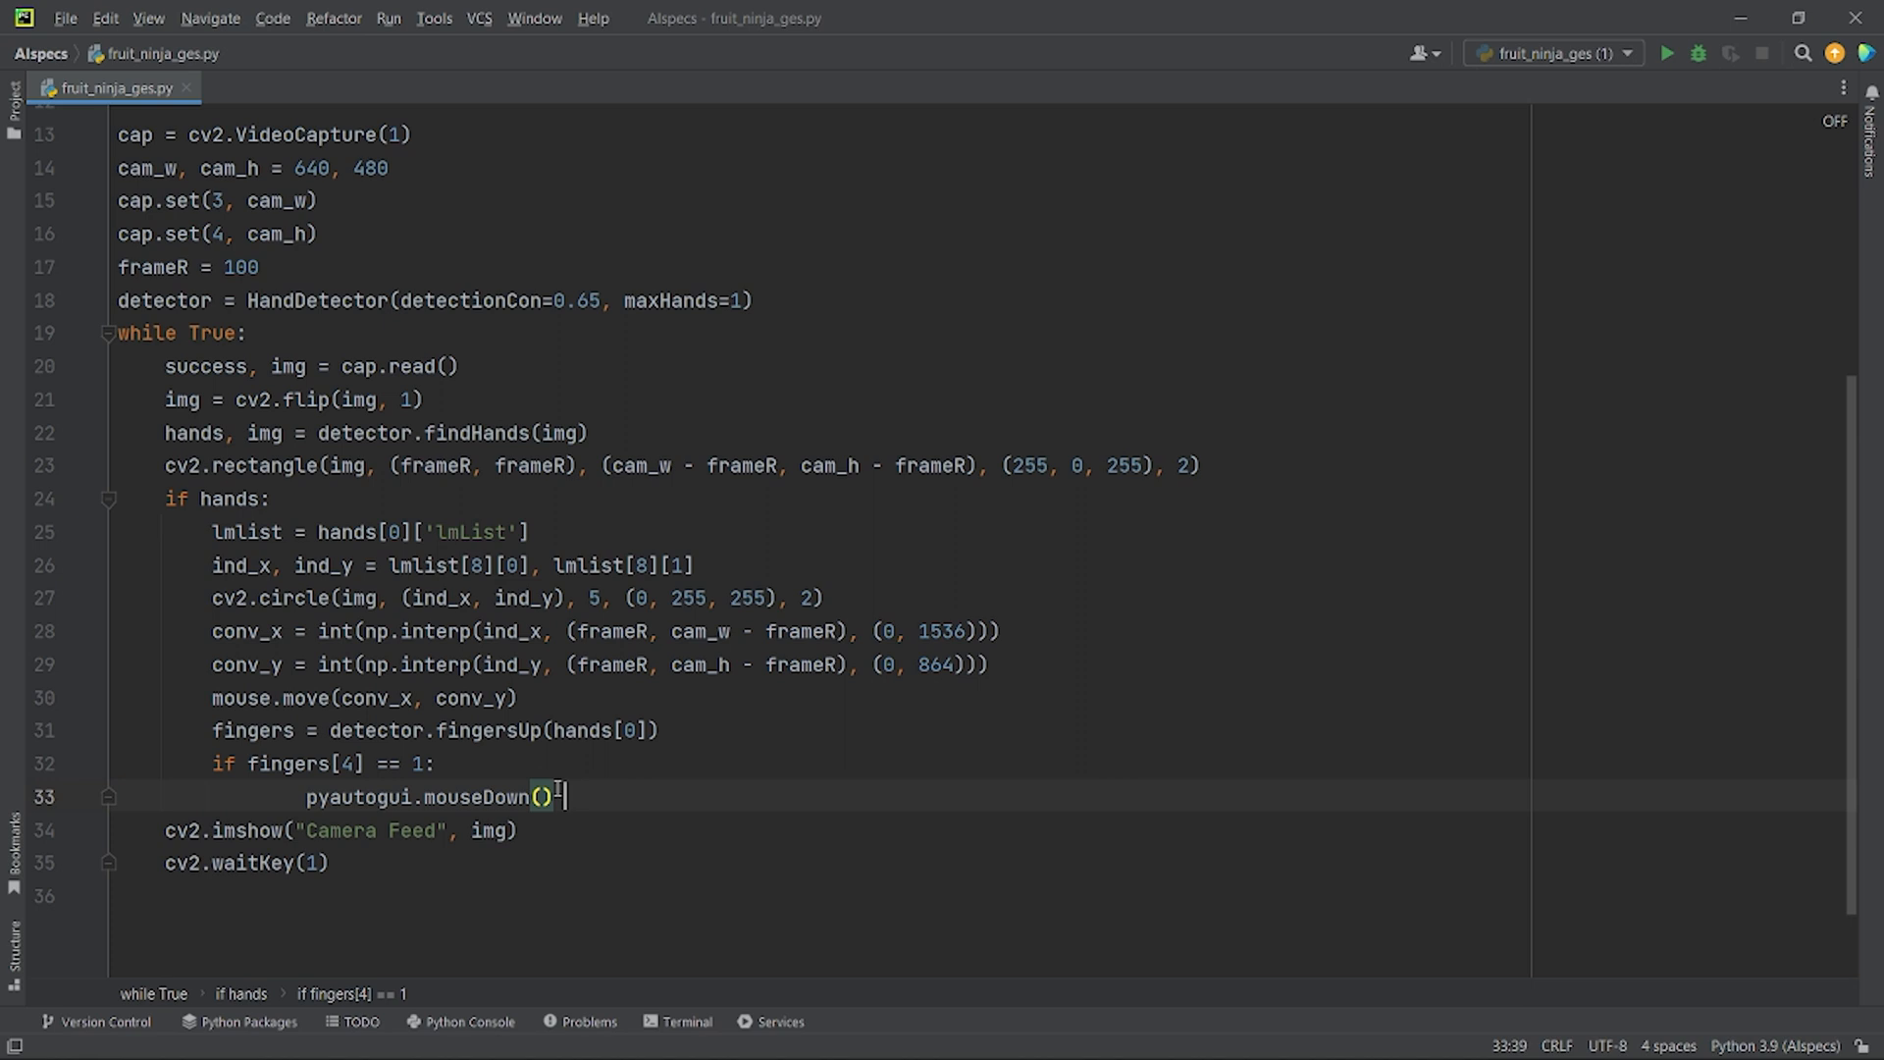
Import pyautogui in get_scrn_size.py, run it to read corner (1919, 1079), then close it.
{"action": "left_click", "coordinate": [279, 87]}
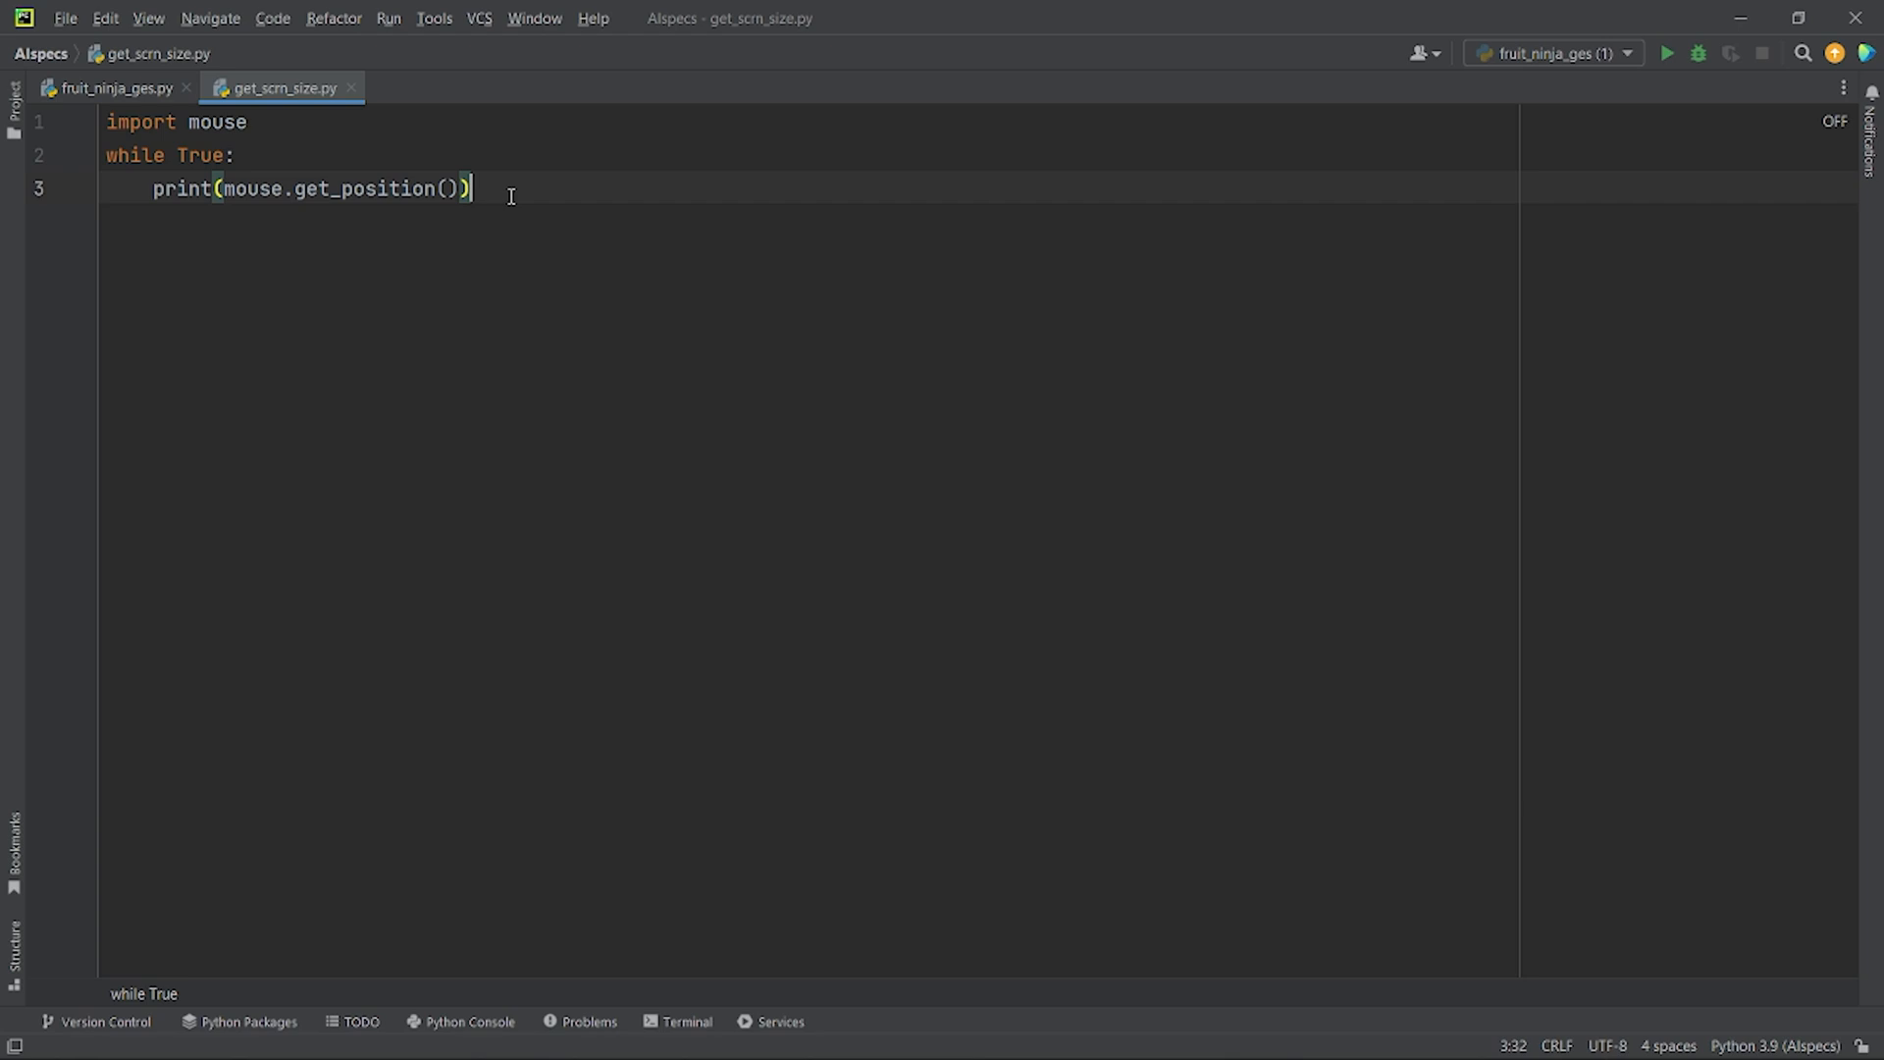
{"action": "type", "text": "import pyautogui"}
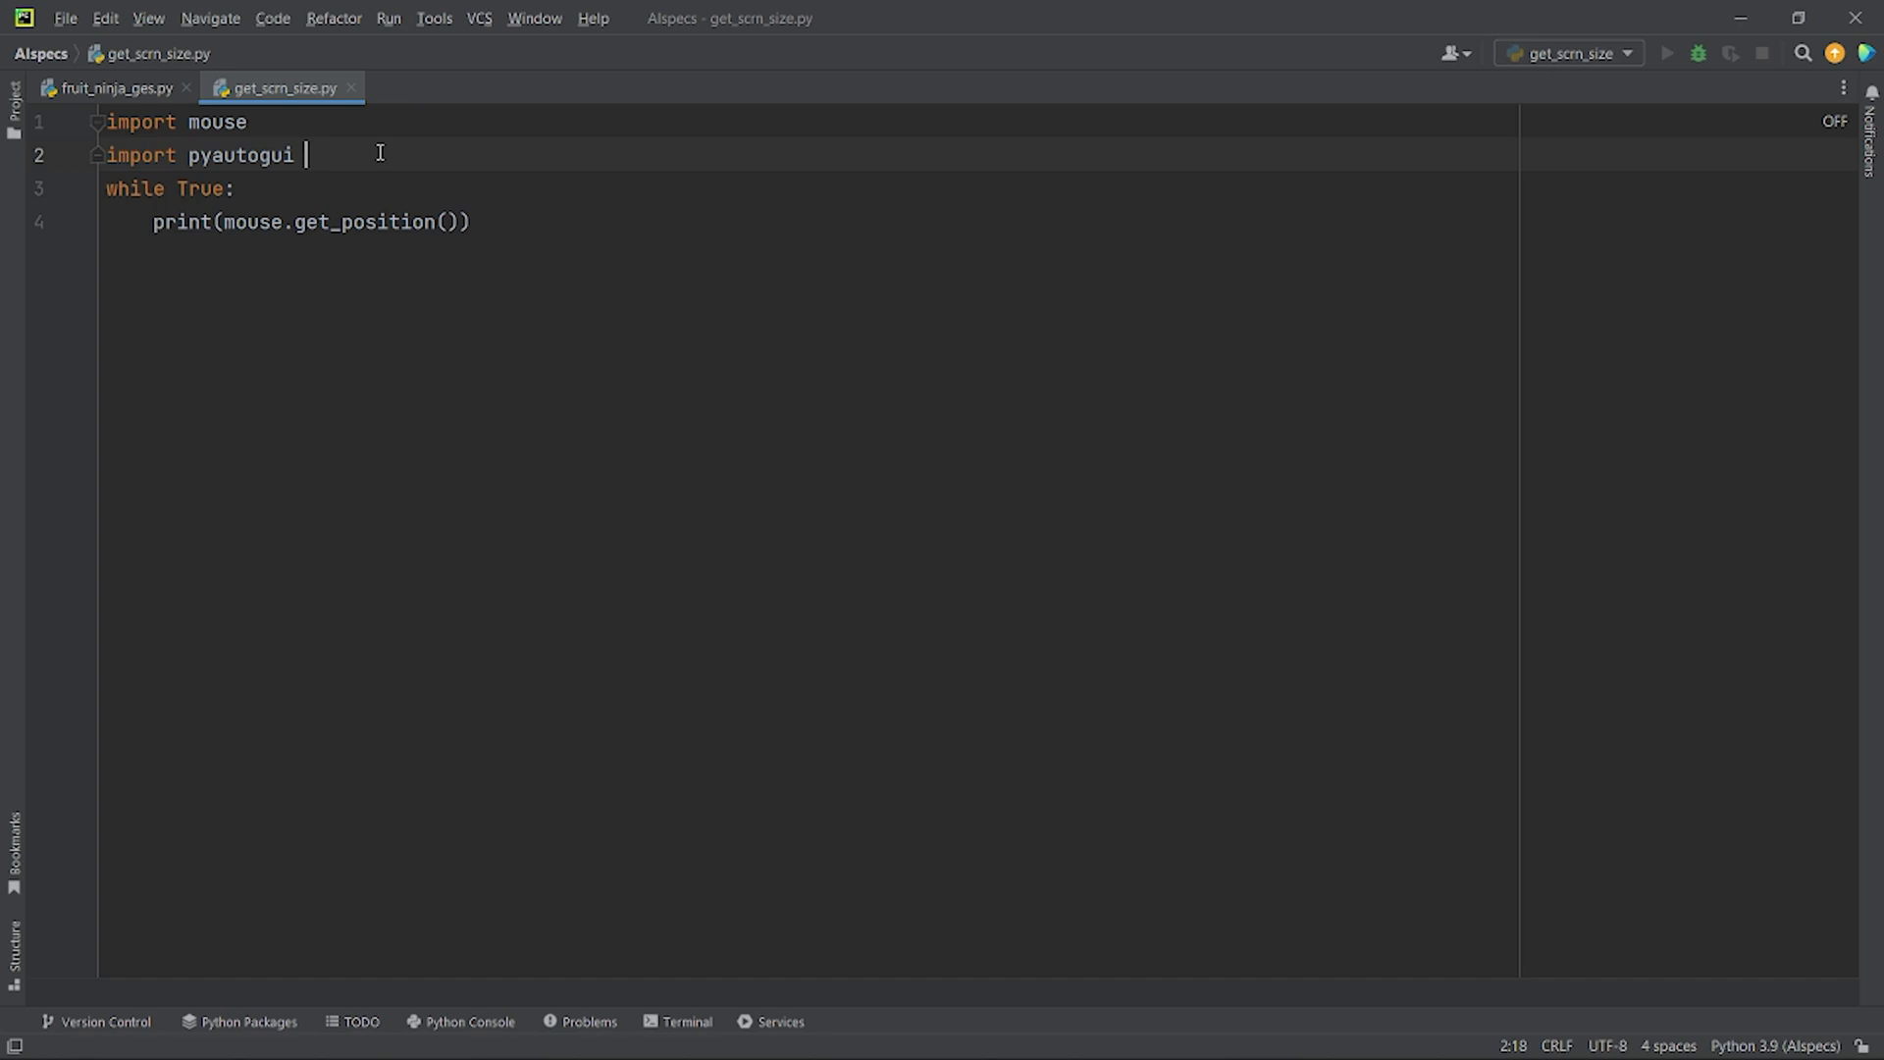
{"action": "left_click", "coordinate": [1666, 53]}
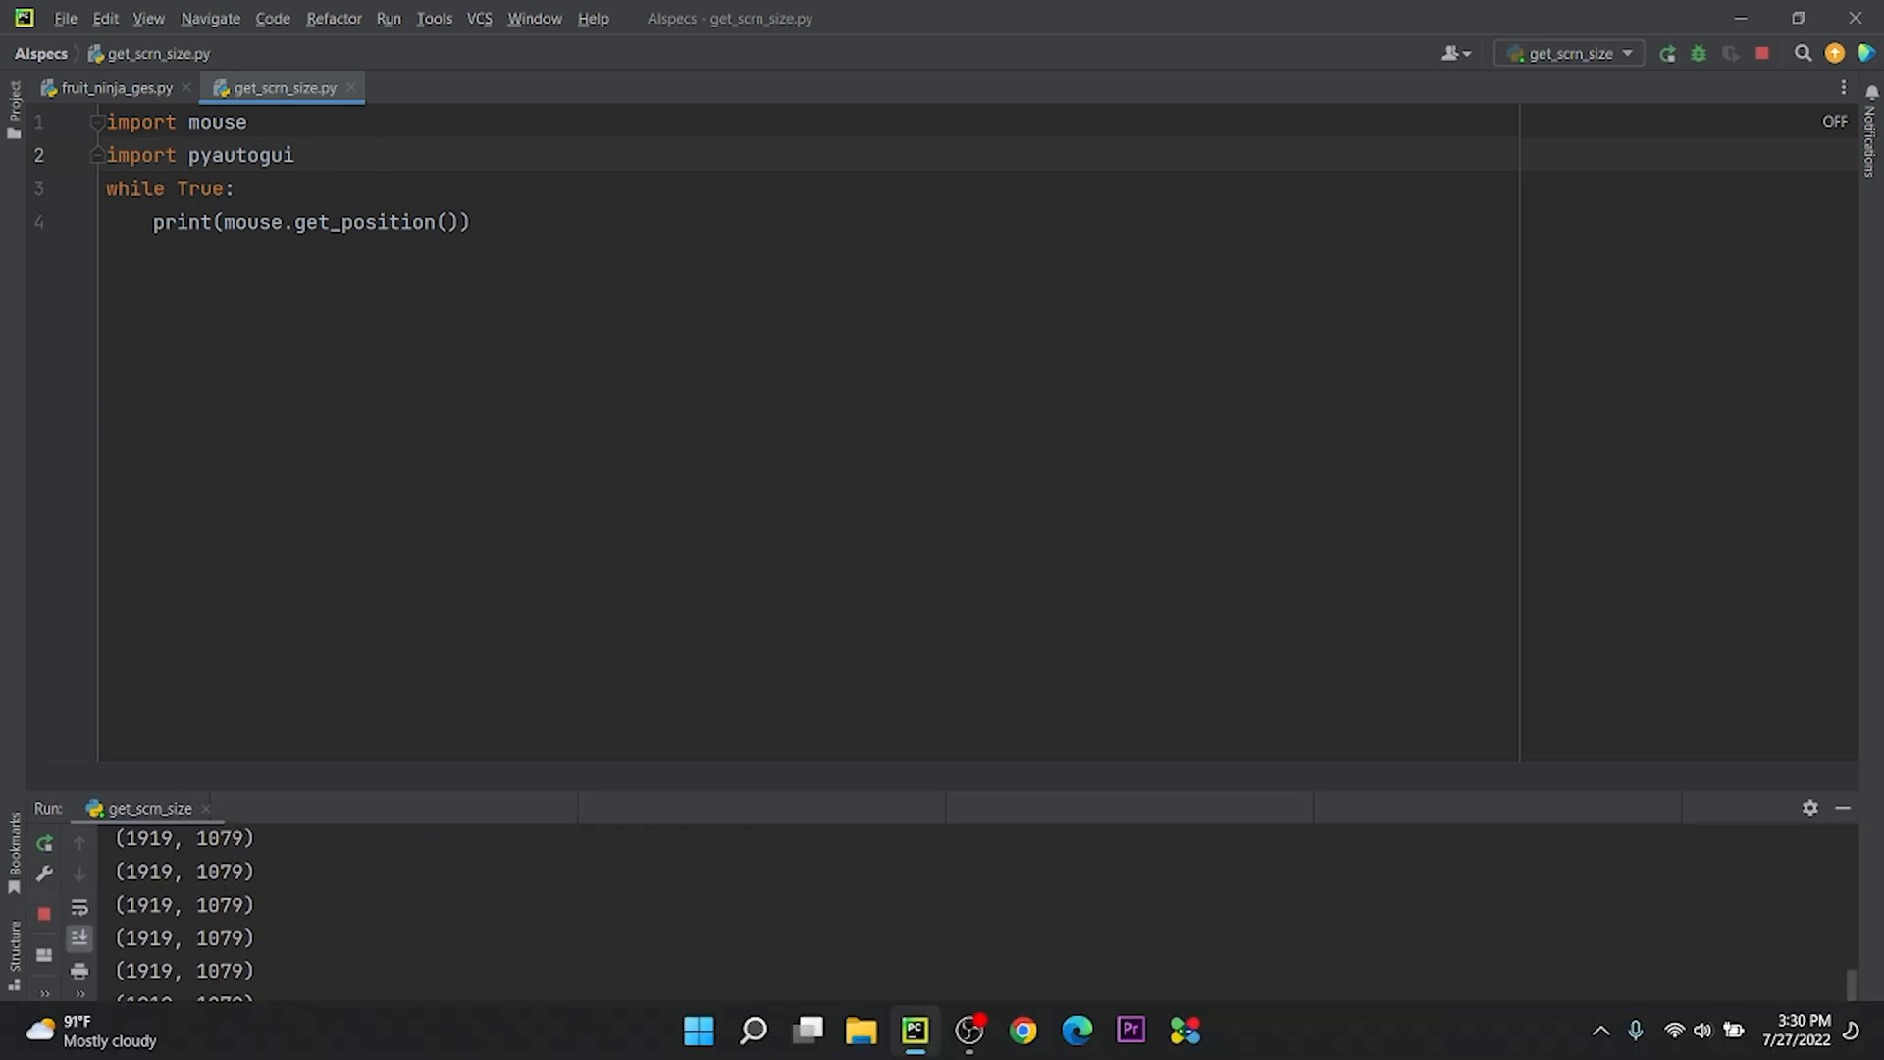
{"action": "scroll", "scroll_direction": "down", "scroll_amount": 3}
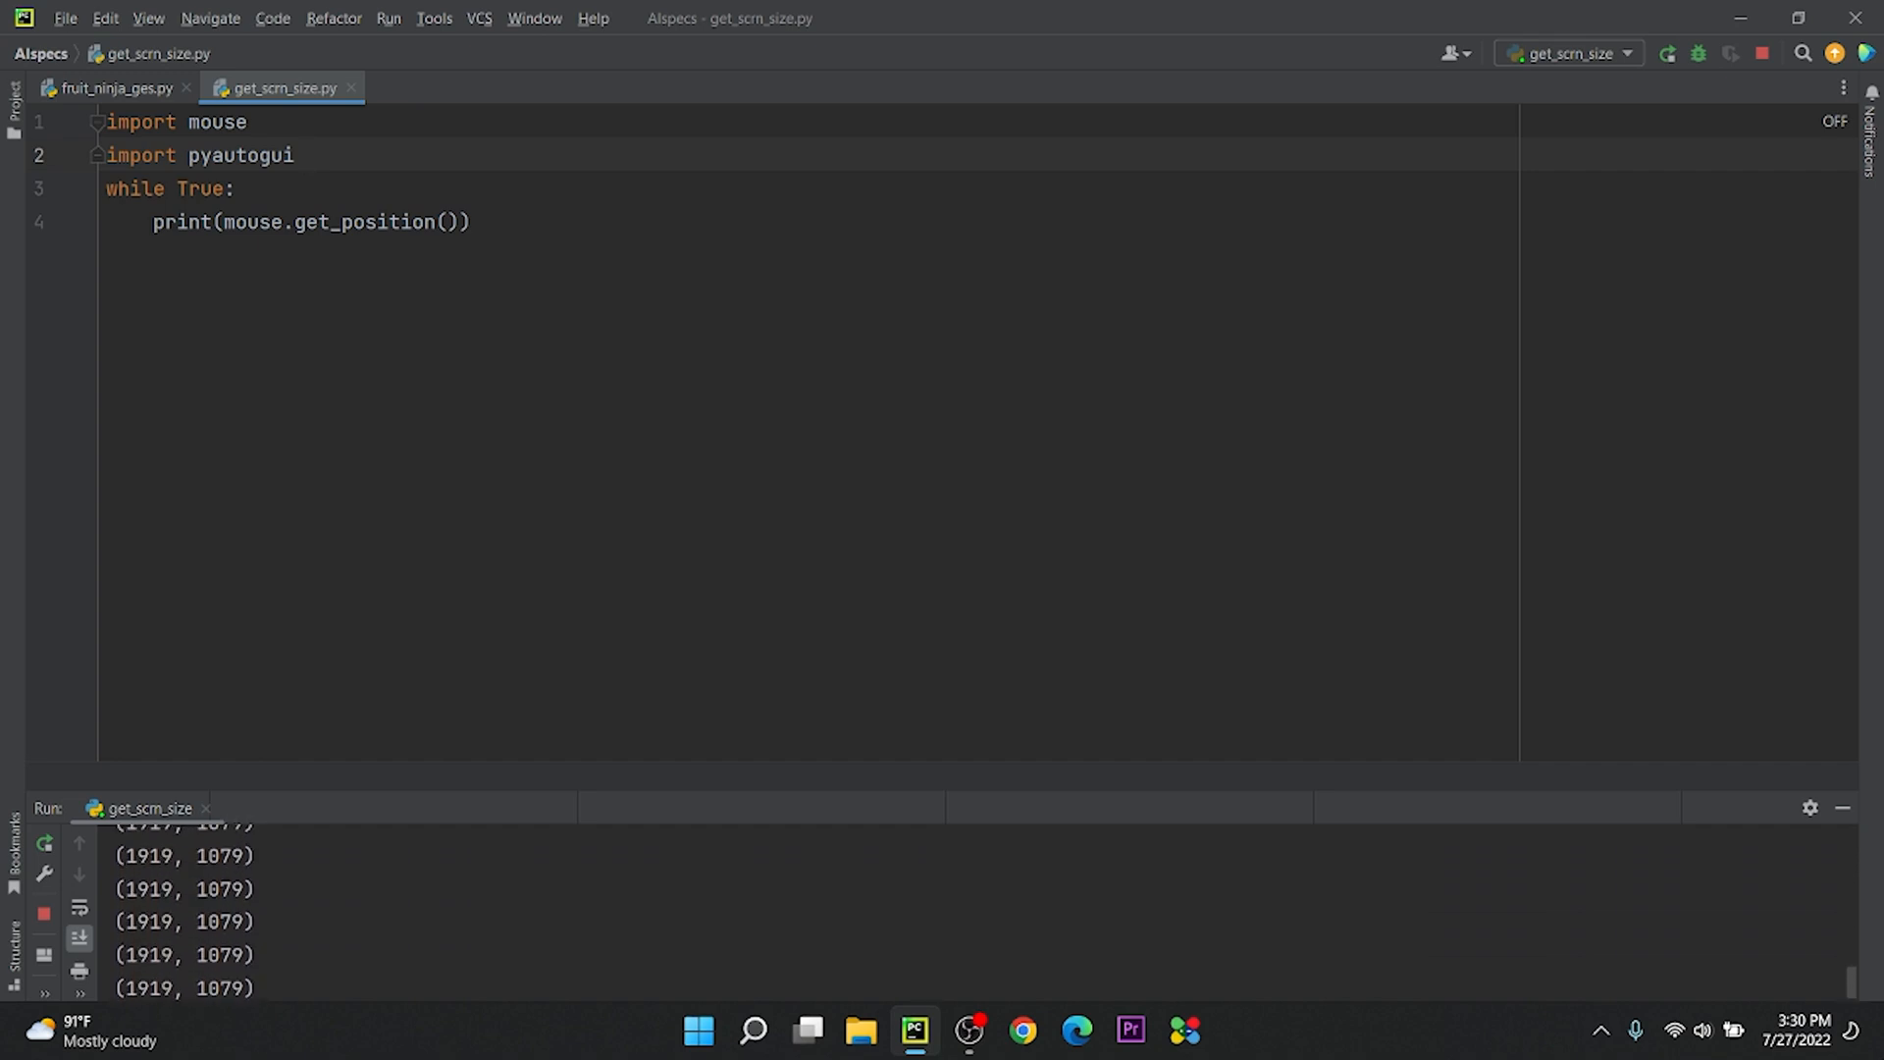
{"action": "left_click", "coordinate": [108, 87]}
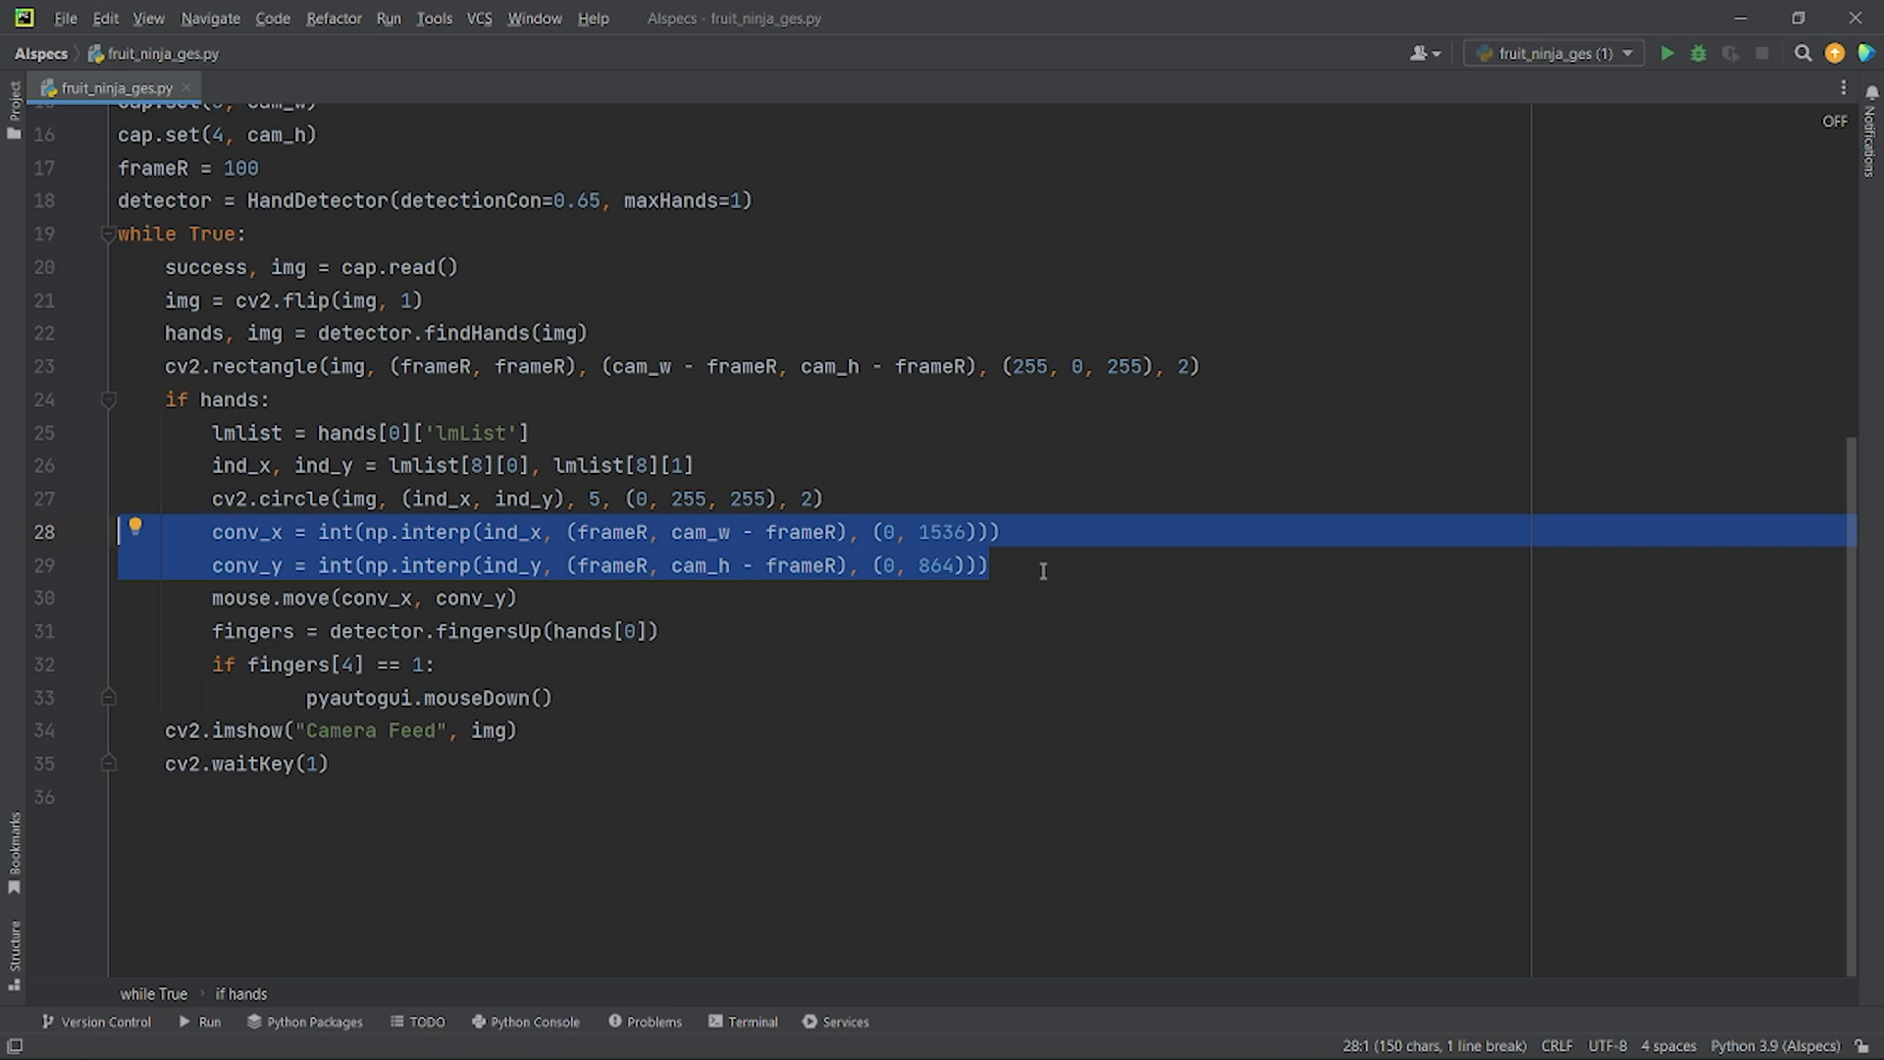
Change the np.interp target screen width to 1920.
{"action": "type", "text": "1920"}
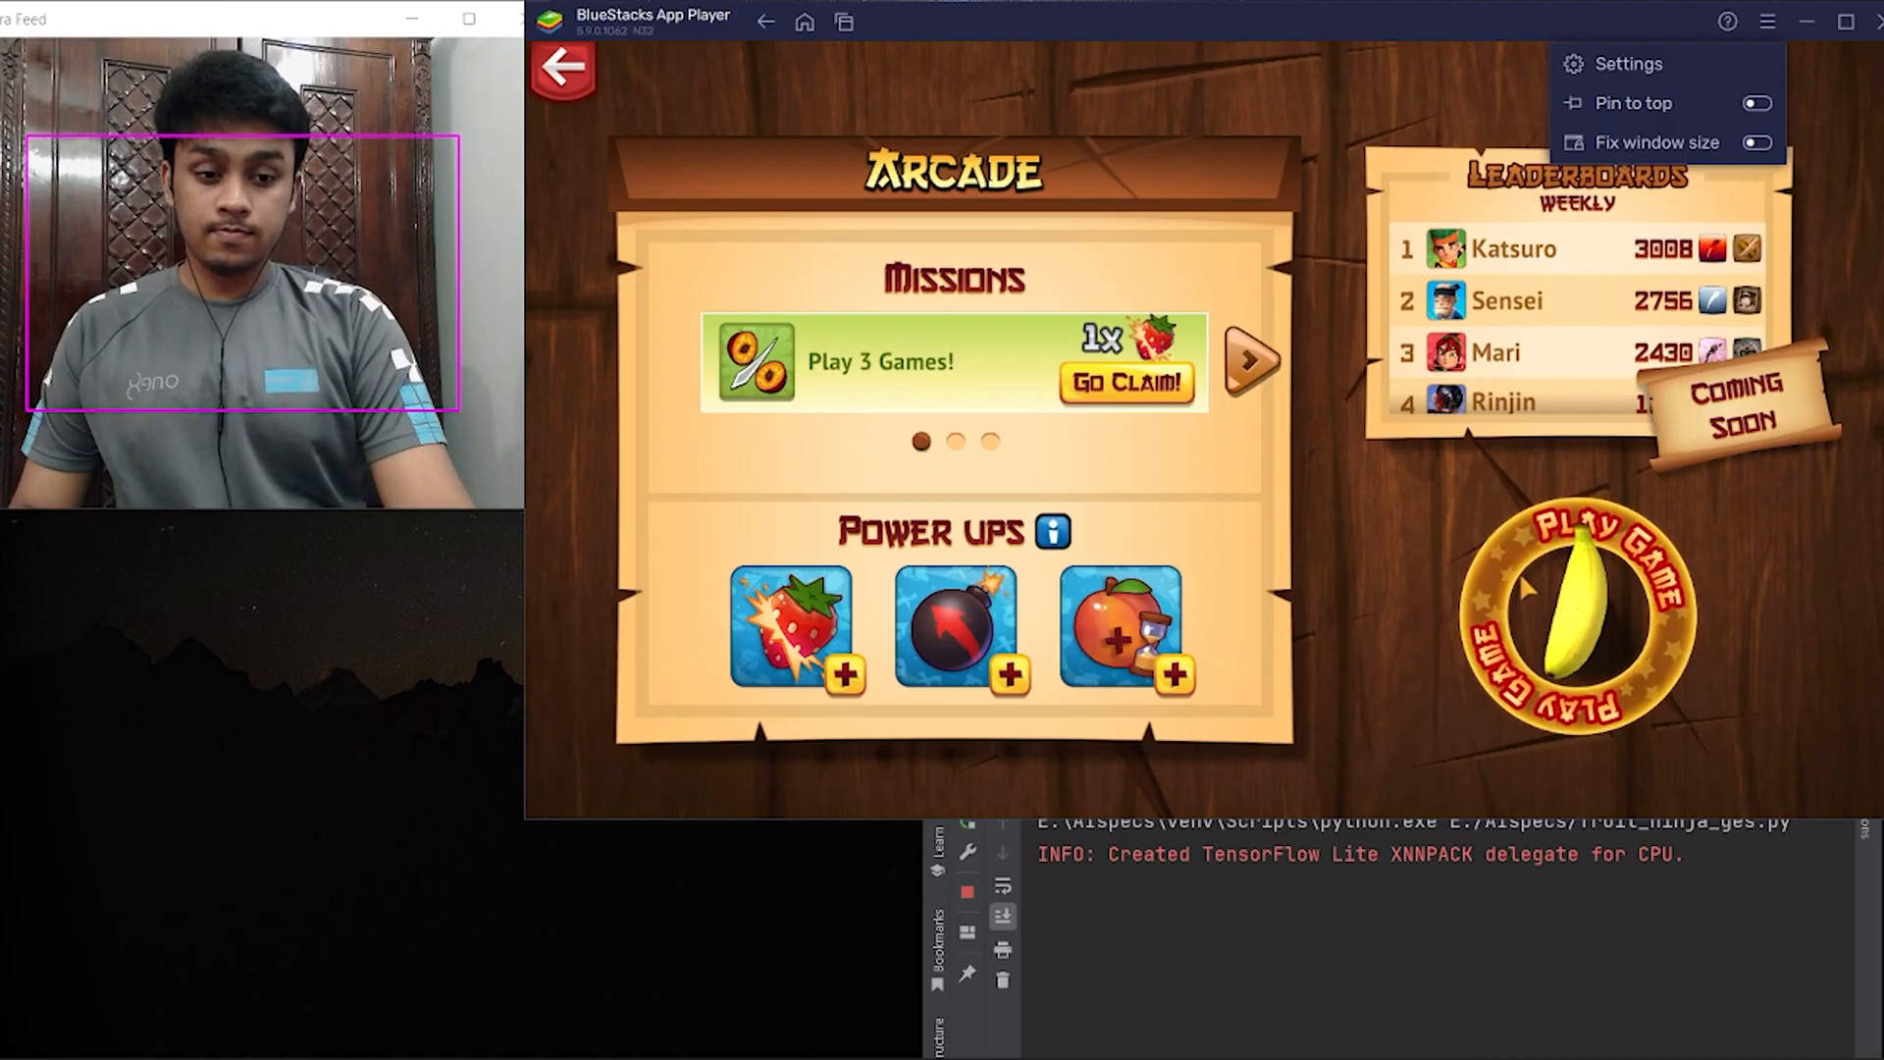
Start an arcade Fruit Ninja round in BlueStacks via Play Game.
{"action": "left_click", "coordinate": [1570, 621]}
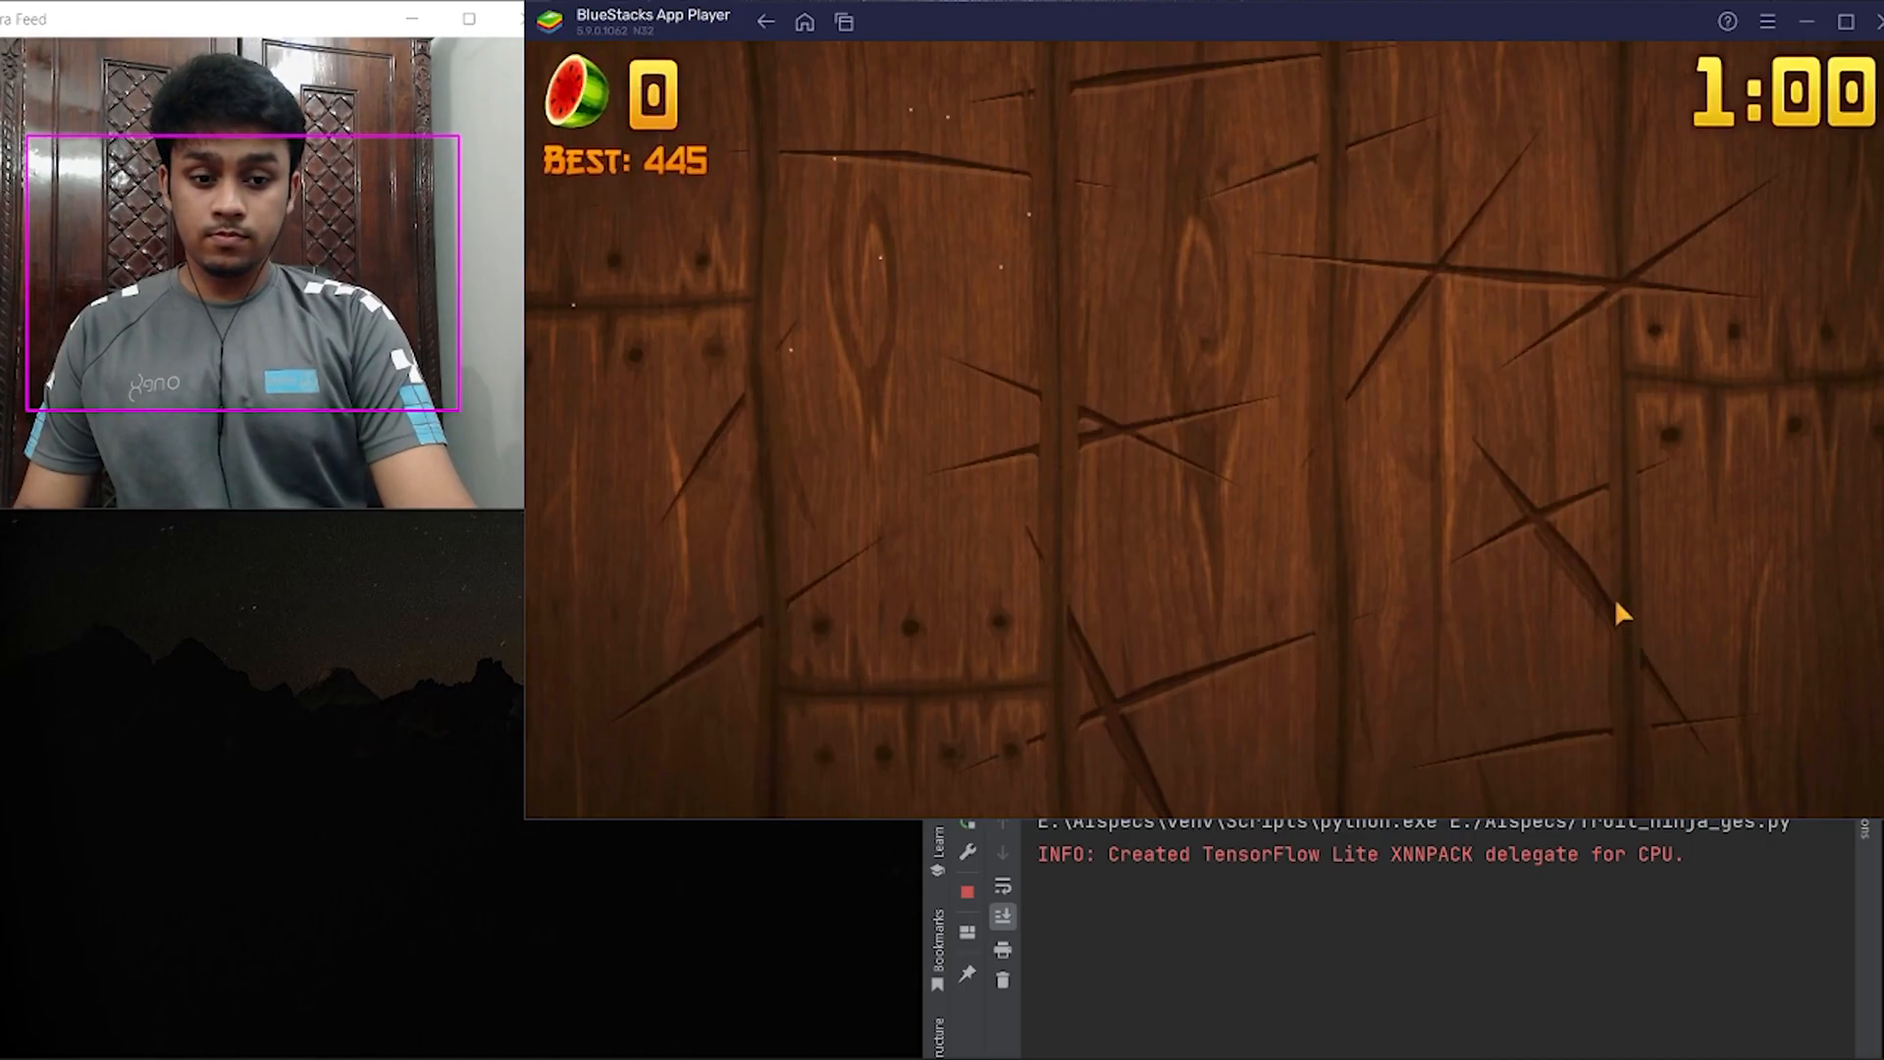